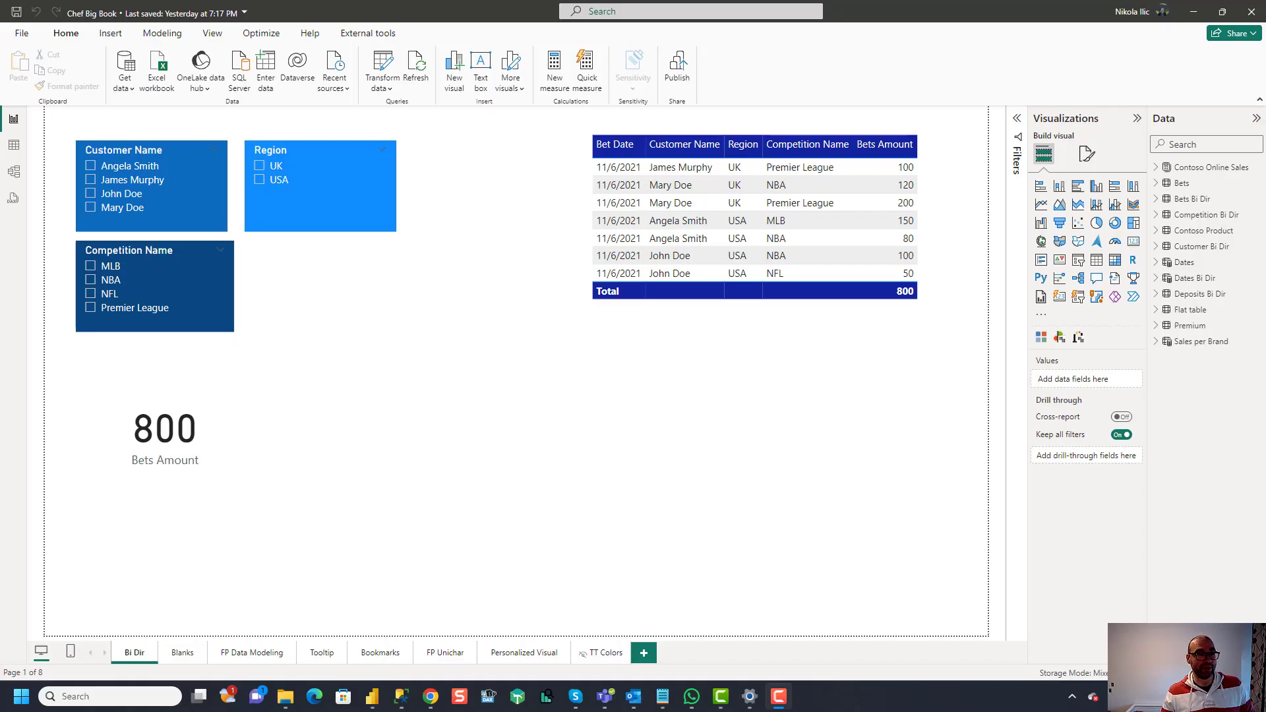
mouse_move(927, 449)
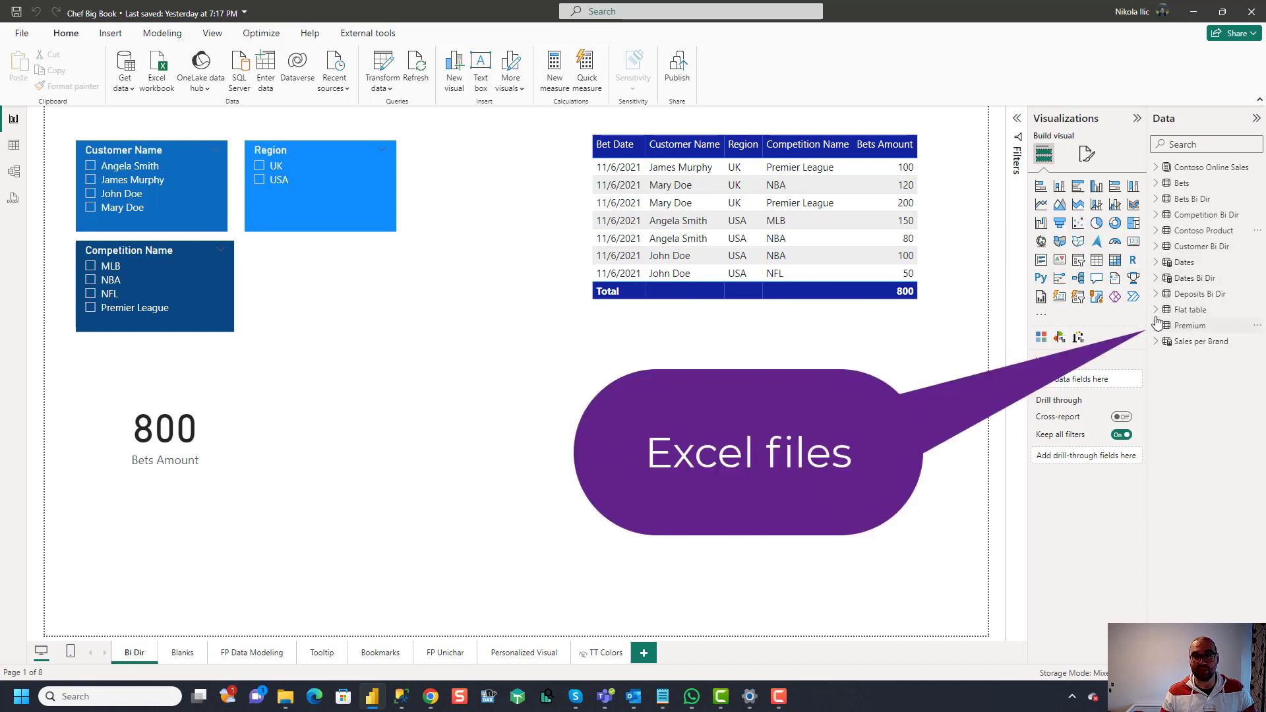
mouse_move(1158, 327)
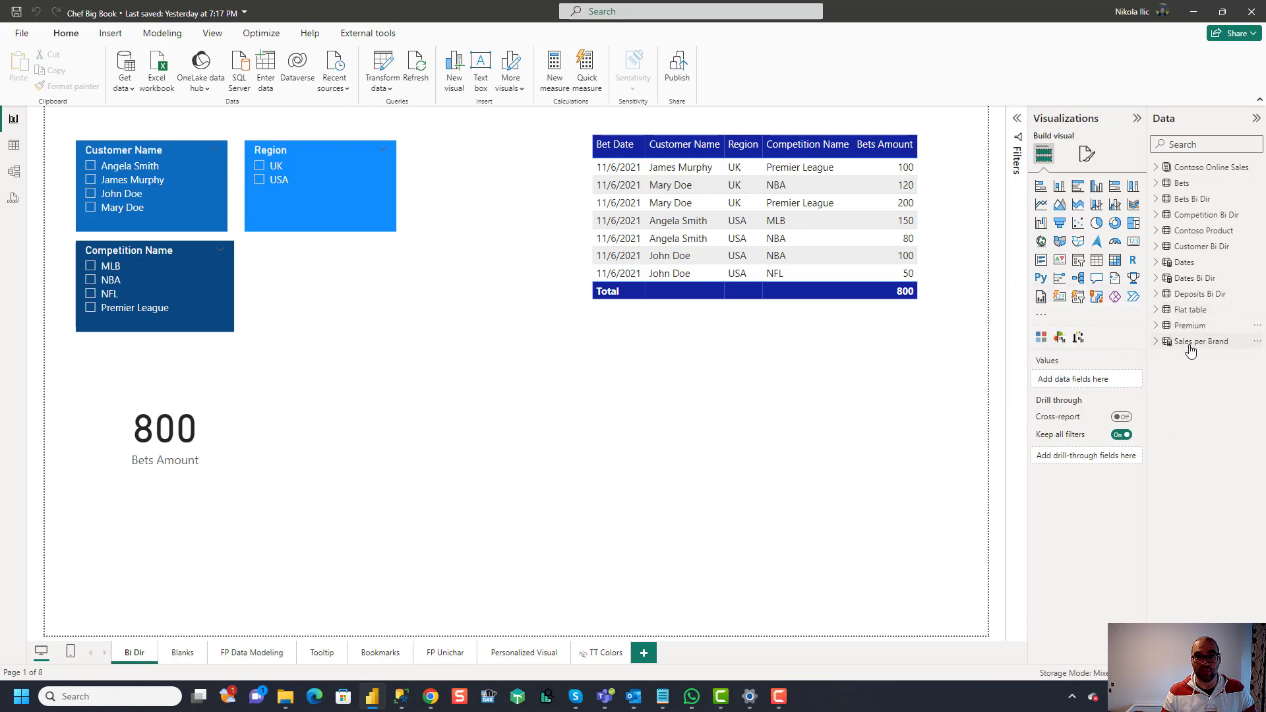
Step: Show the Sales per Brand calculated table's DAX definition collapsed to one line over the report page
click(1199, 340)
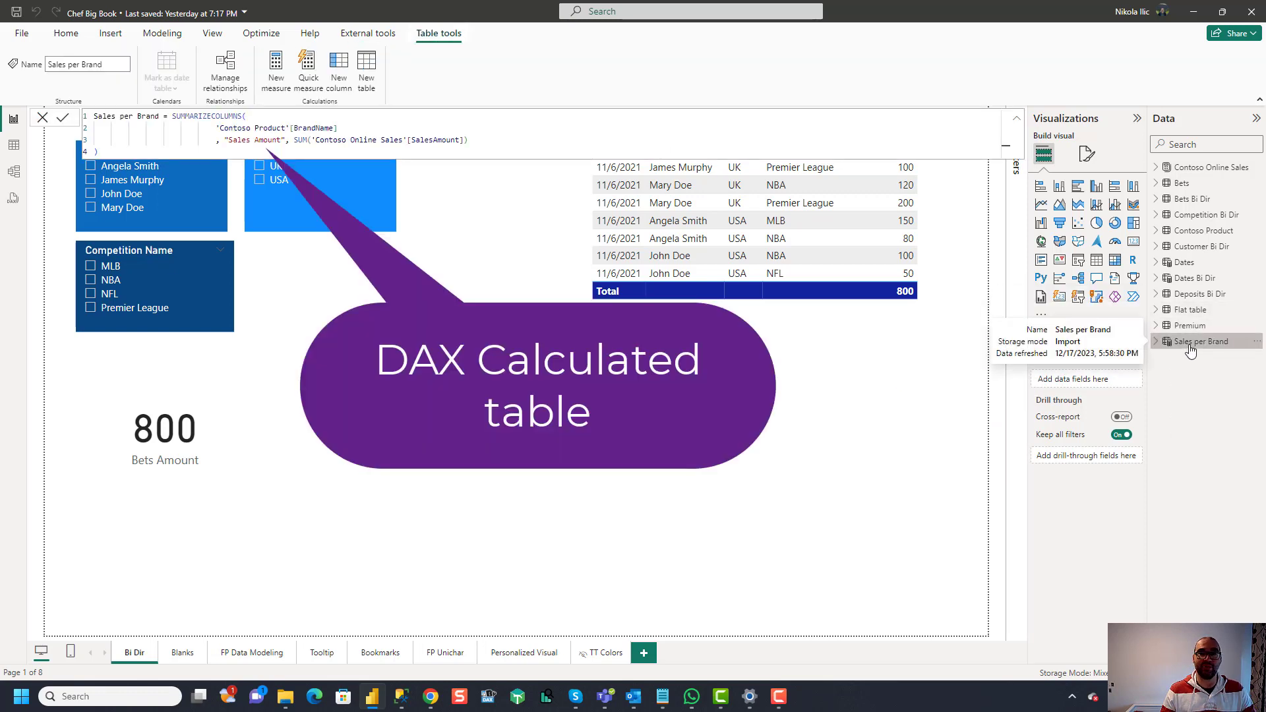
click(1199, 340)
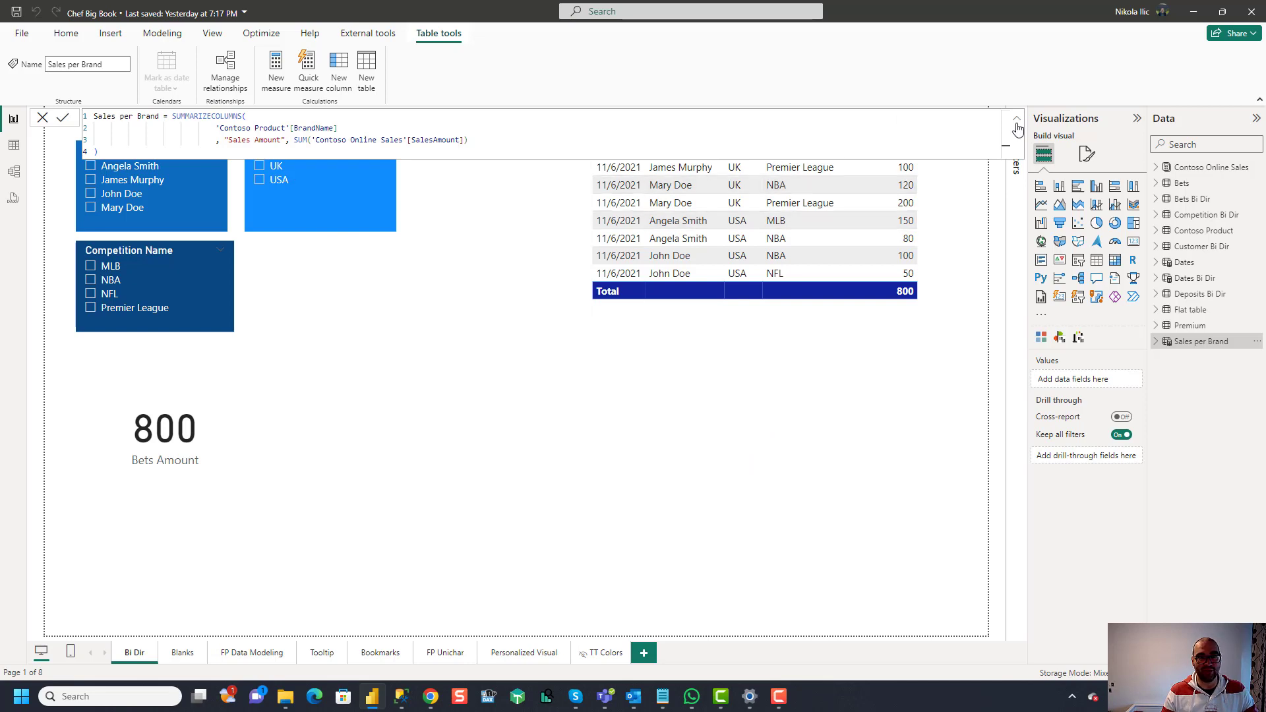
mouse_move(1017, 122)
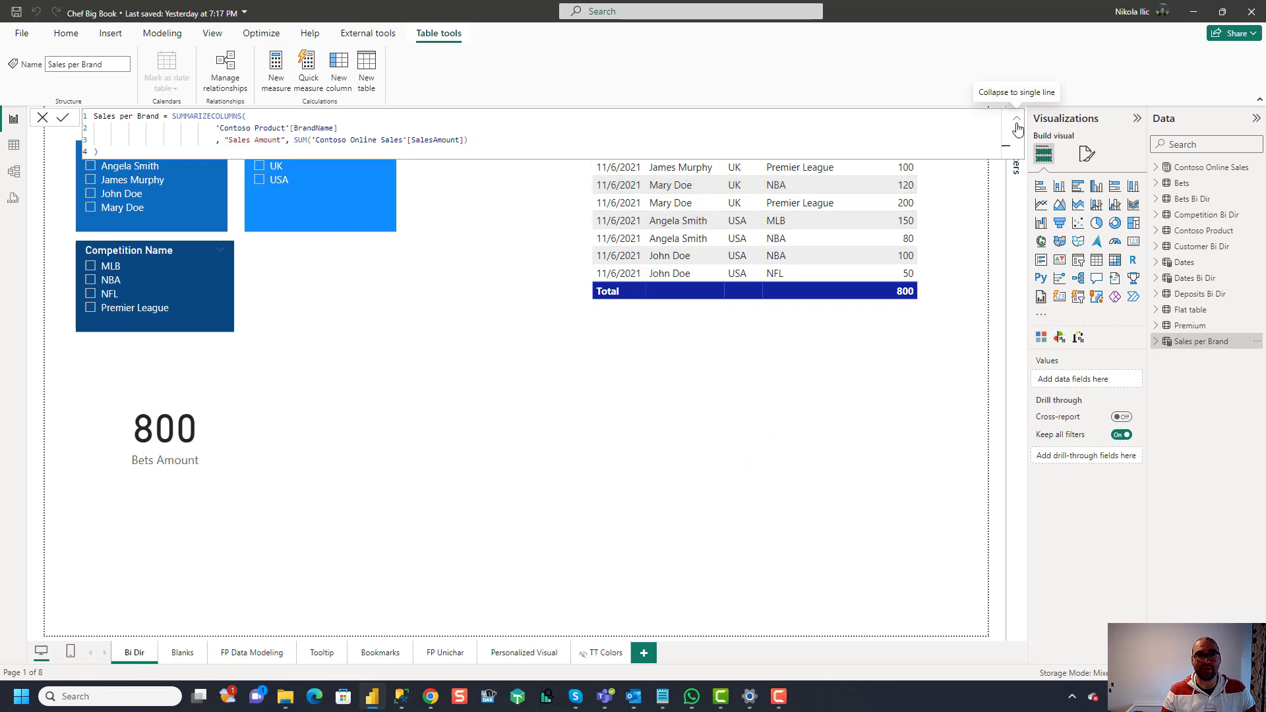
click(1015, 121)
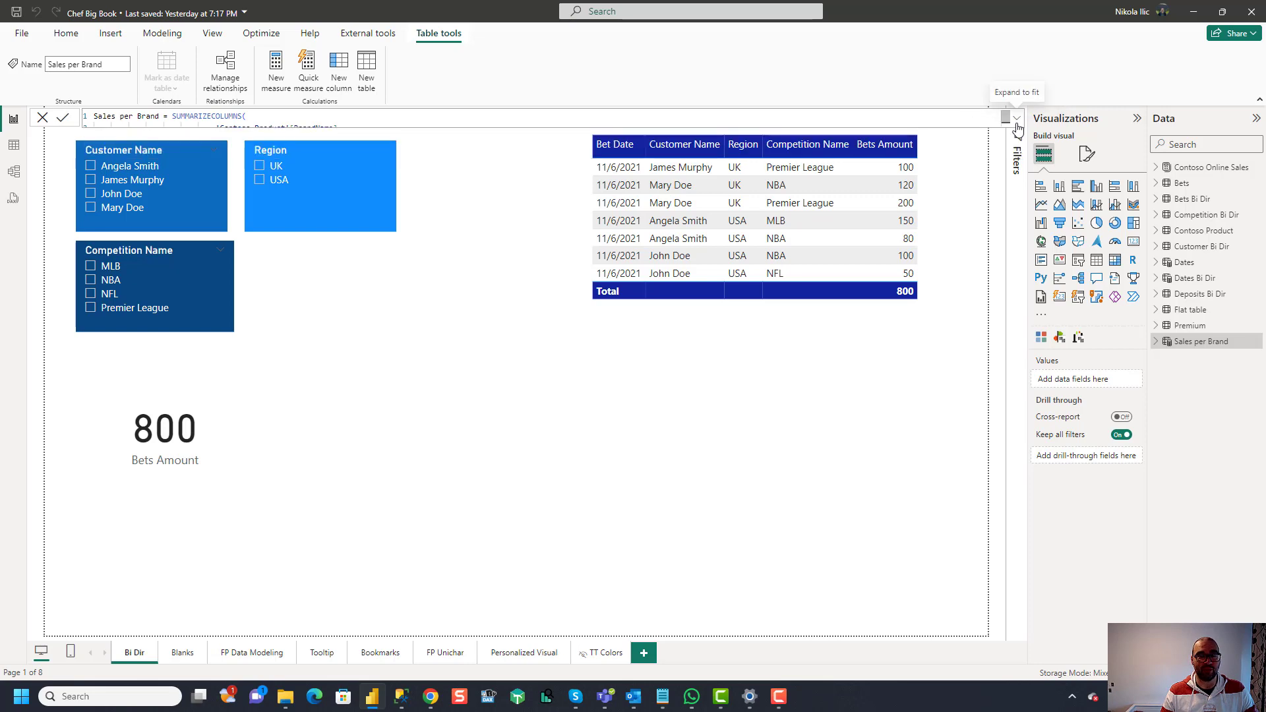
mouse_move(559, 440)
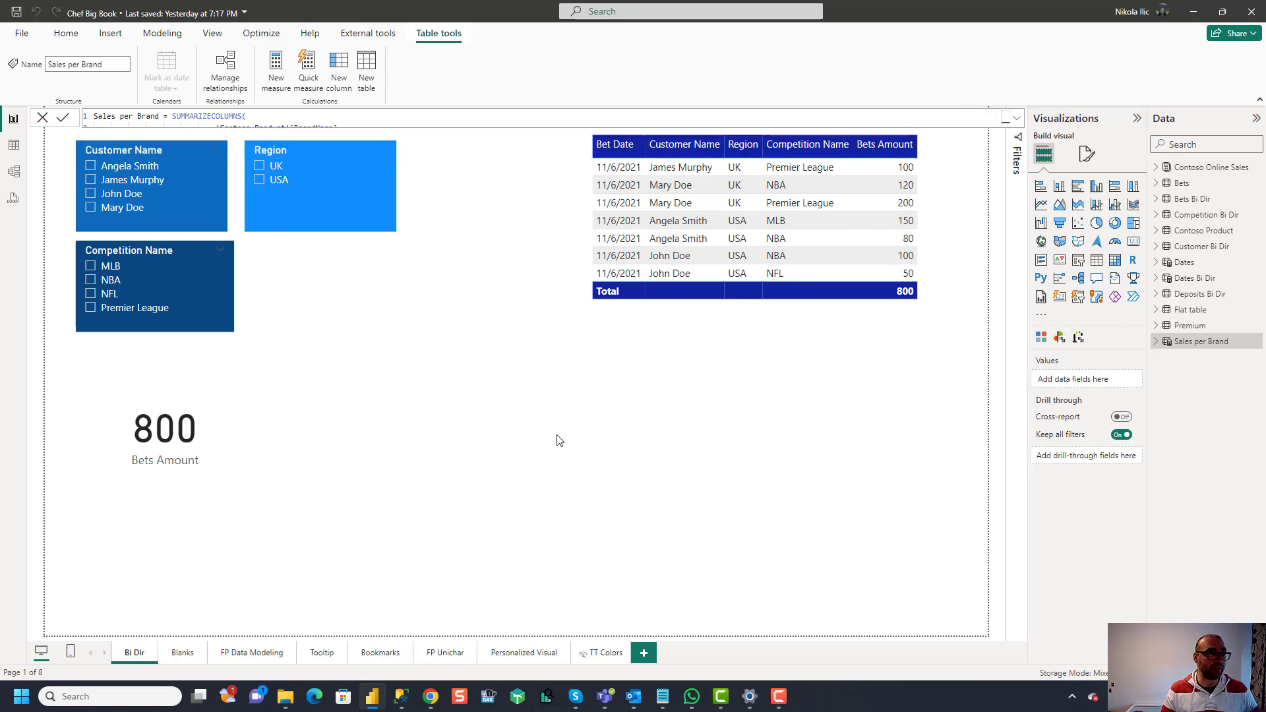
click(66, 33)
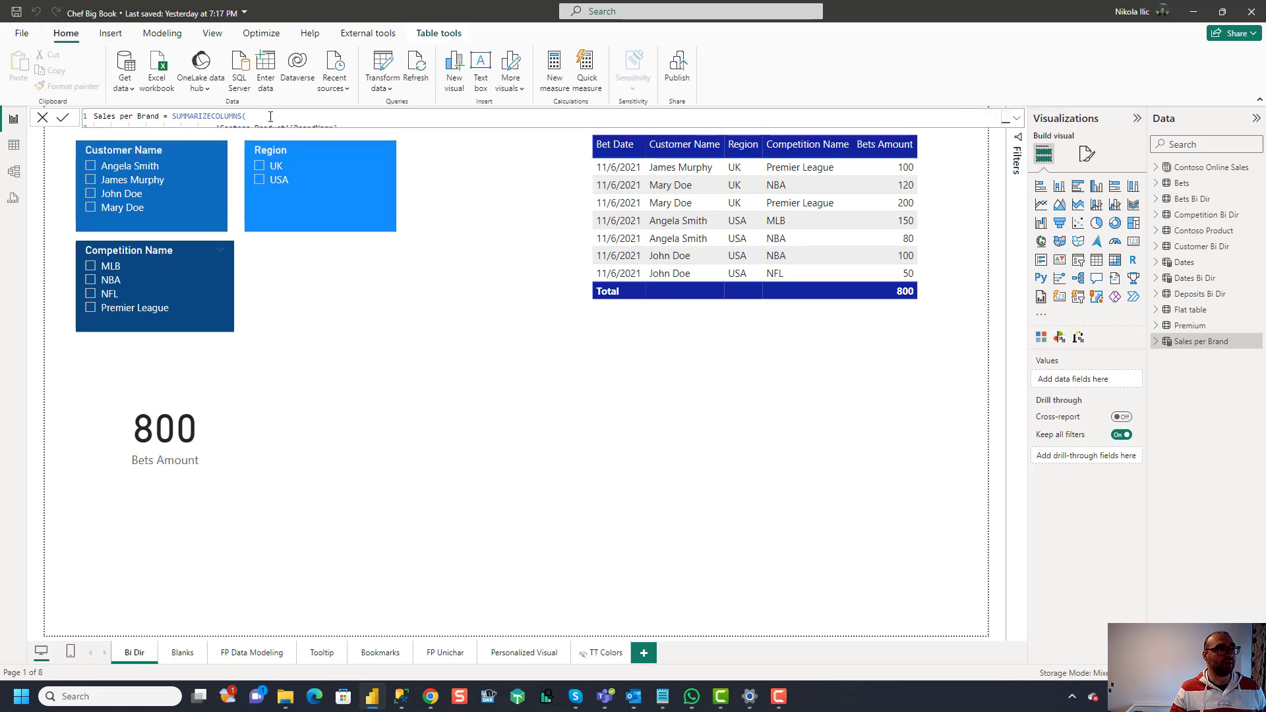
mouse_move(265, 69)
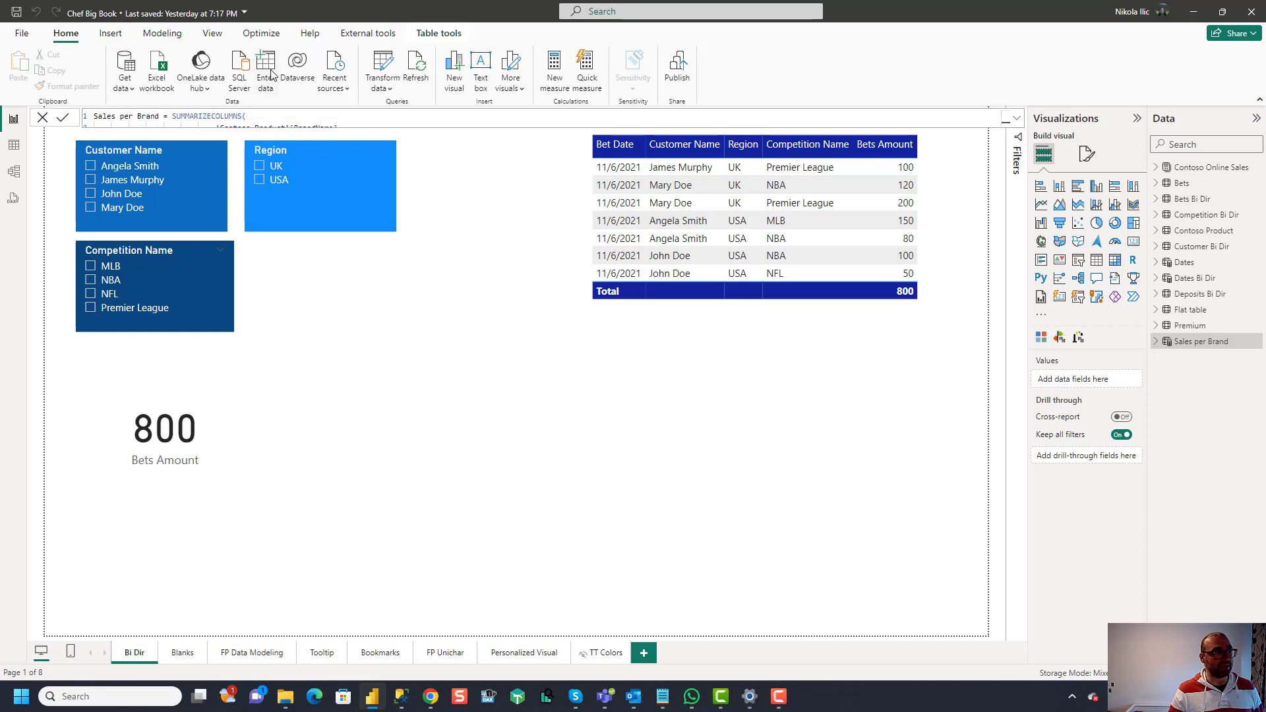
Step: Enter a PremiumType table with column PremiumType holding Earned and Written, and load it
click(265, 73)
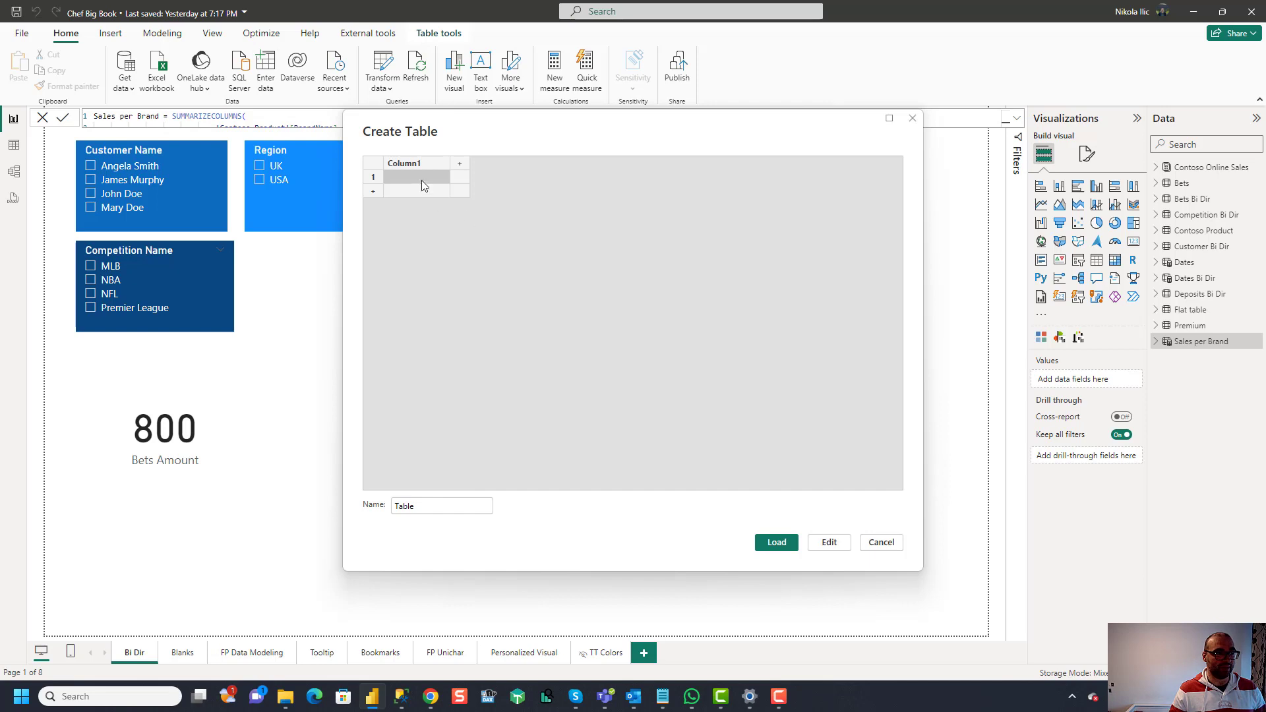
double_click(415, 163)
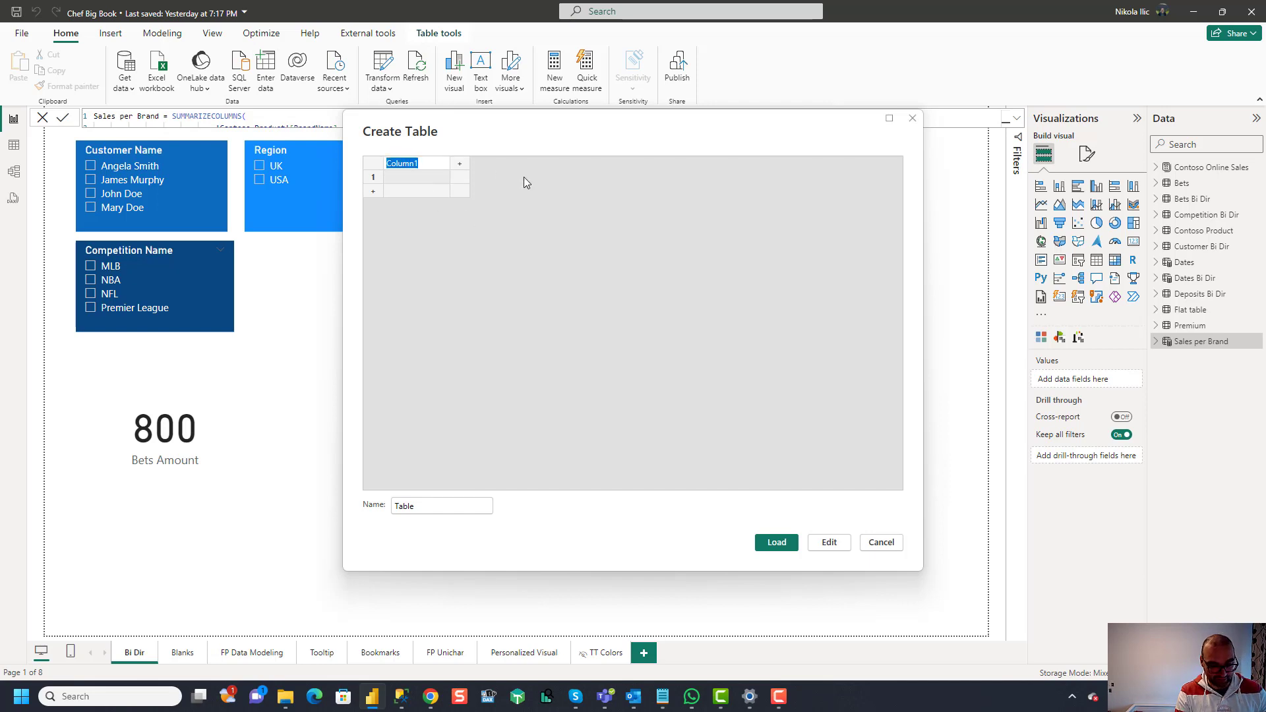
text(PremiumType)
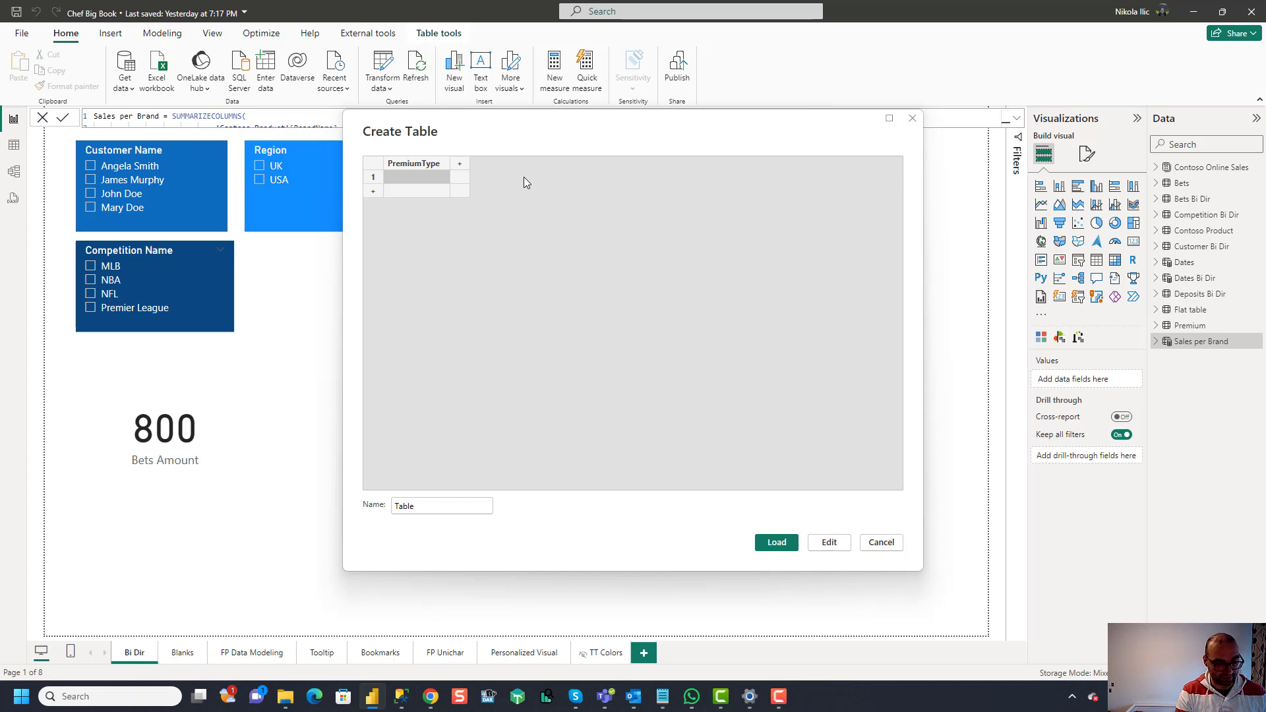
text(Earned)
text(Wri)
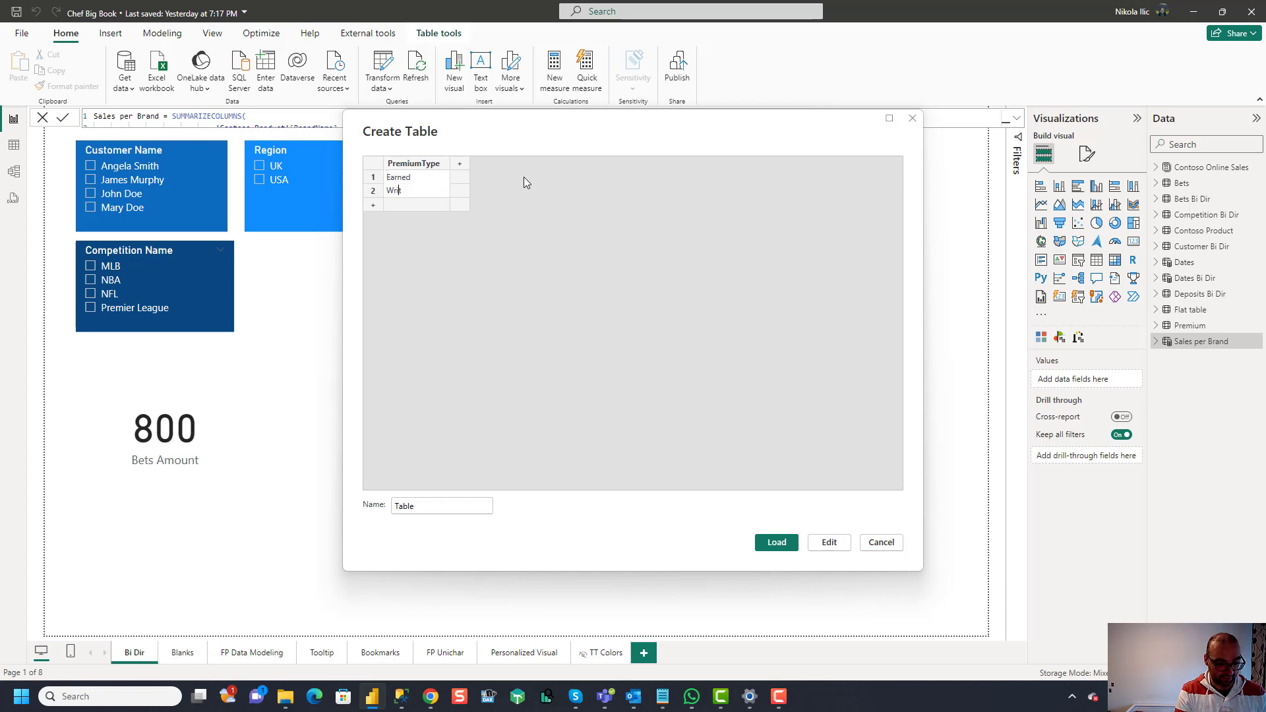
text(tten)
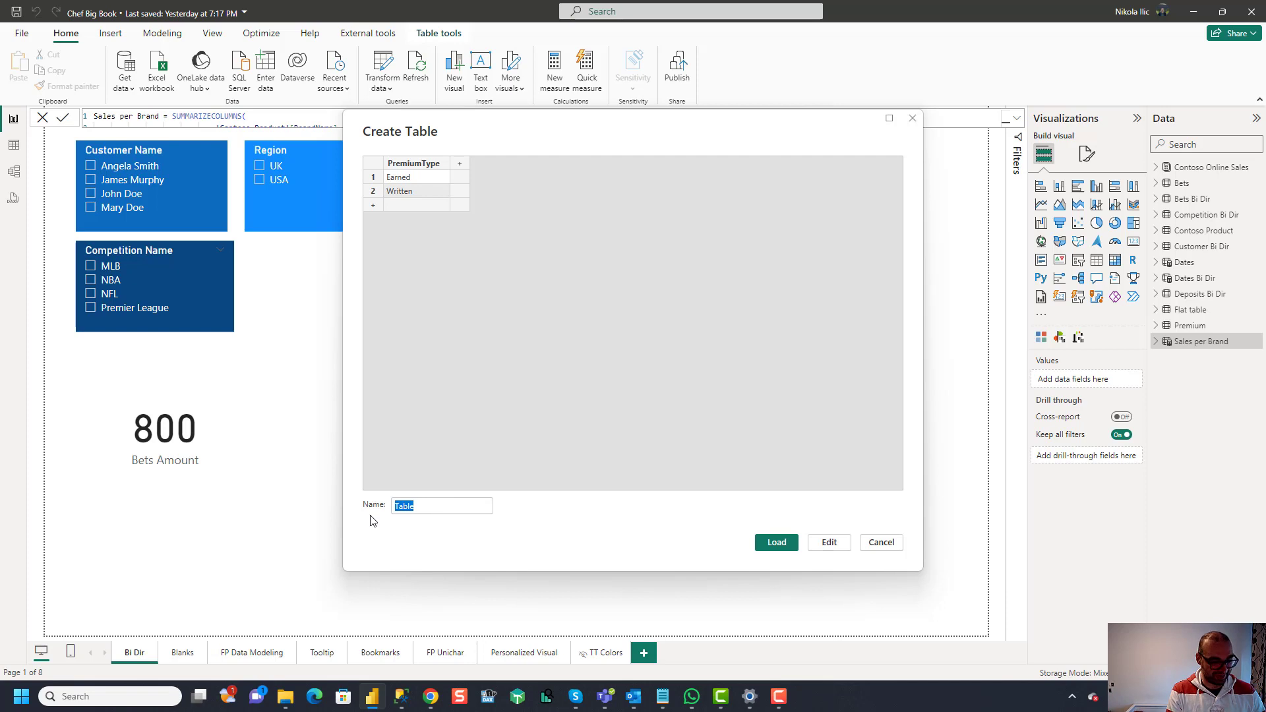
text(P)
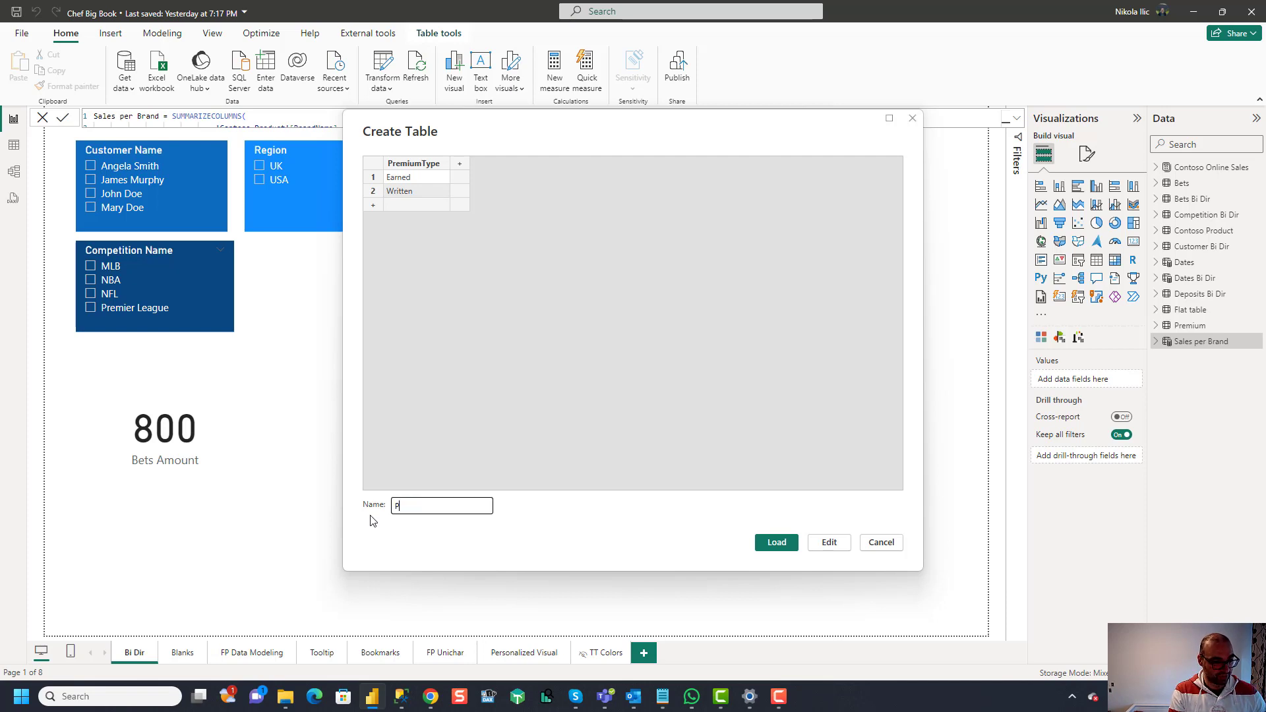
text(remiumT)
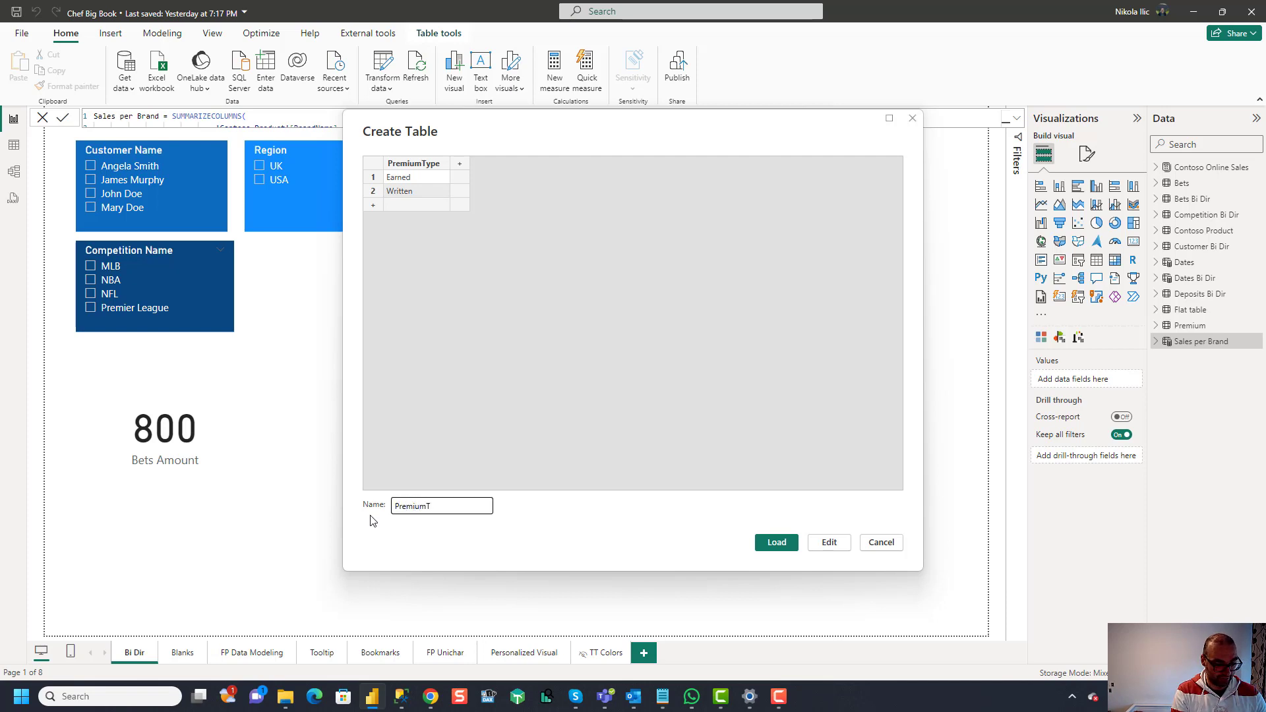
click(776, 543)
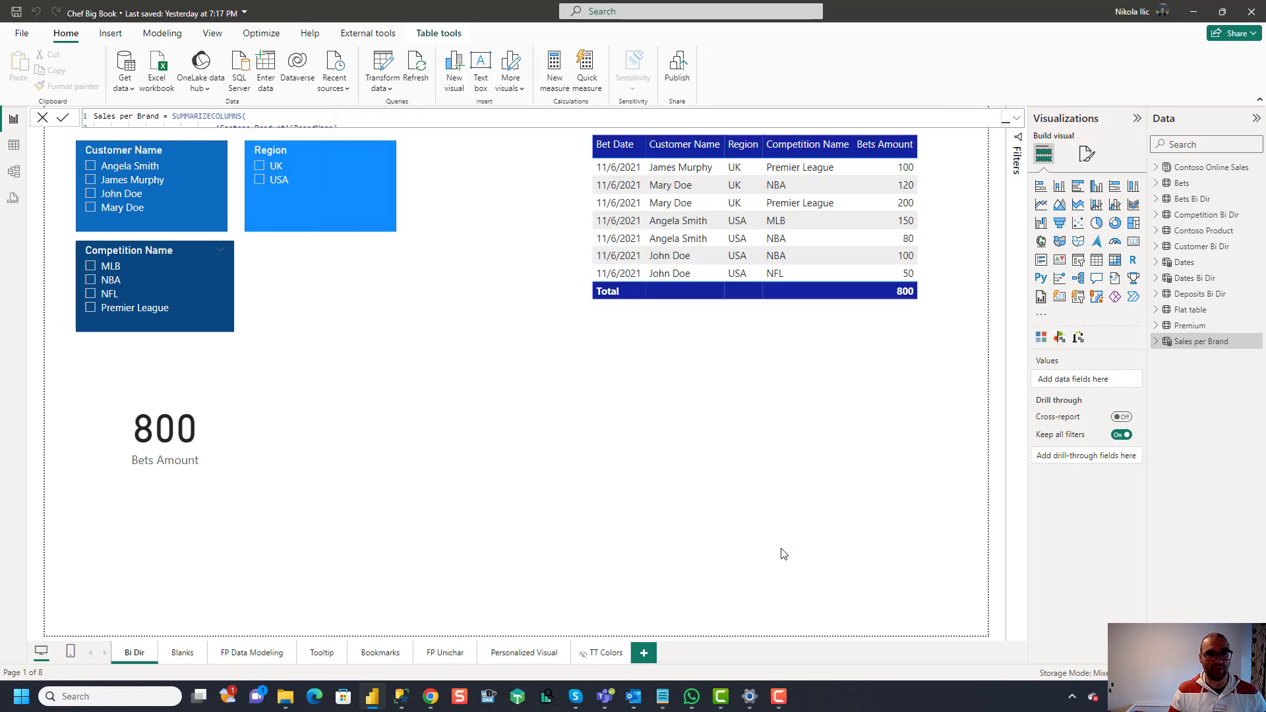
Step: Save Chef Big Book and publish it to the Data workspace, dismissing the success message
click(868, 117)
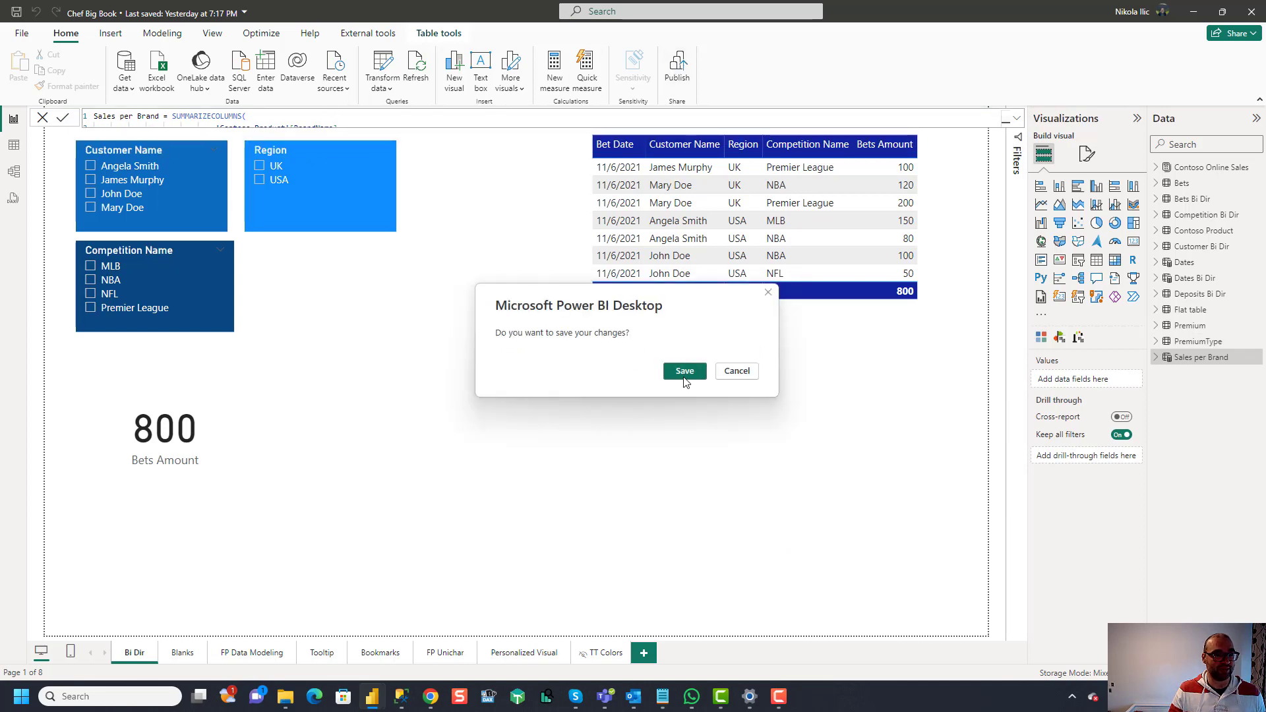
click(684, 371)
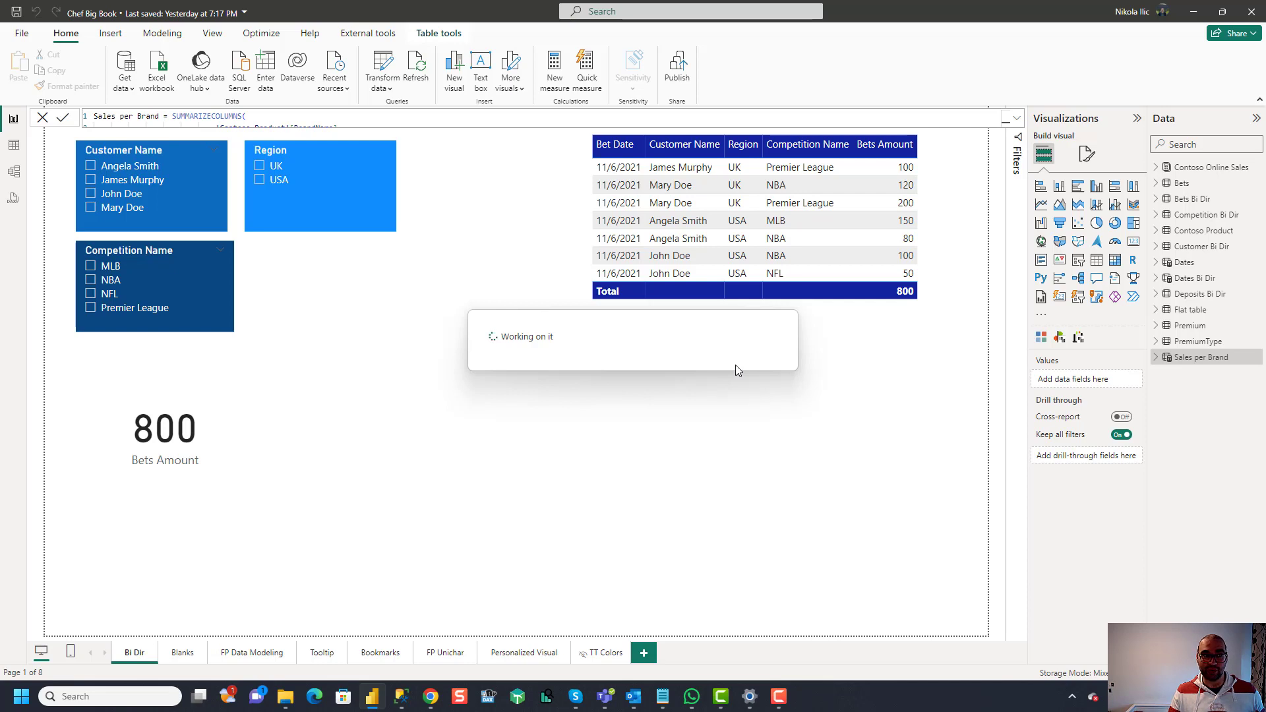
click(677, 66)
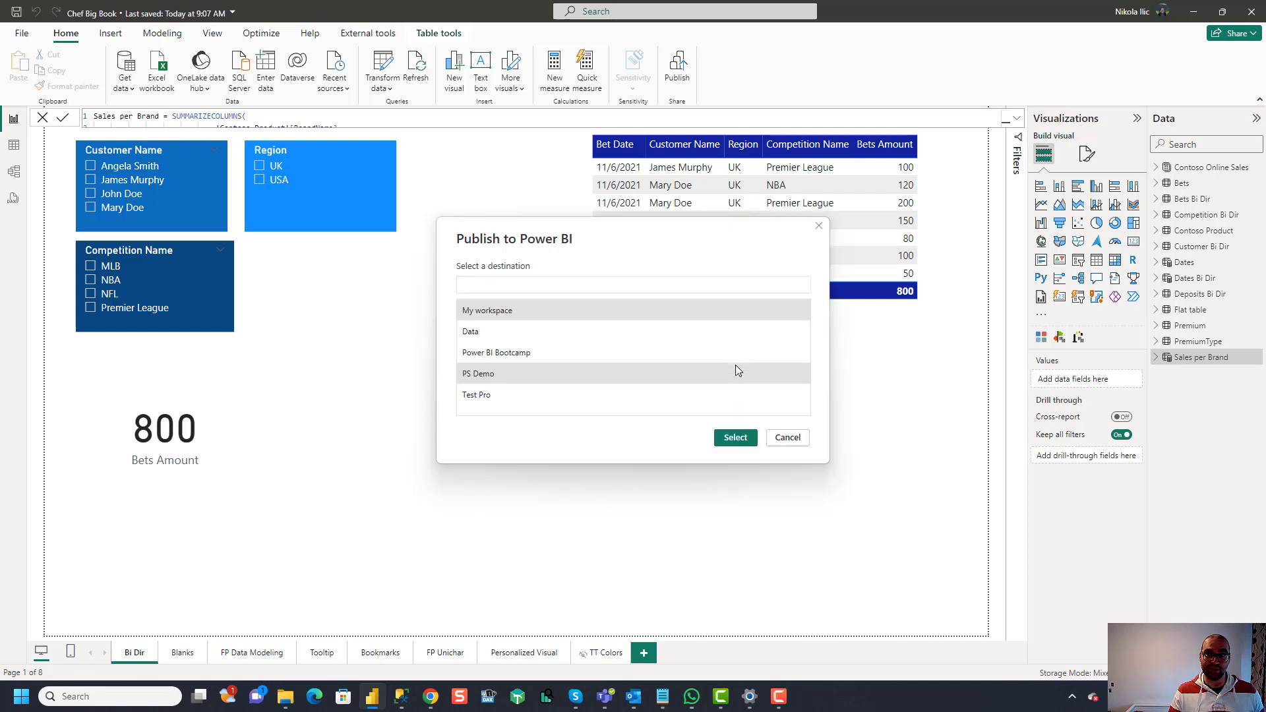
click(633, 285)
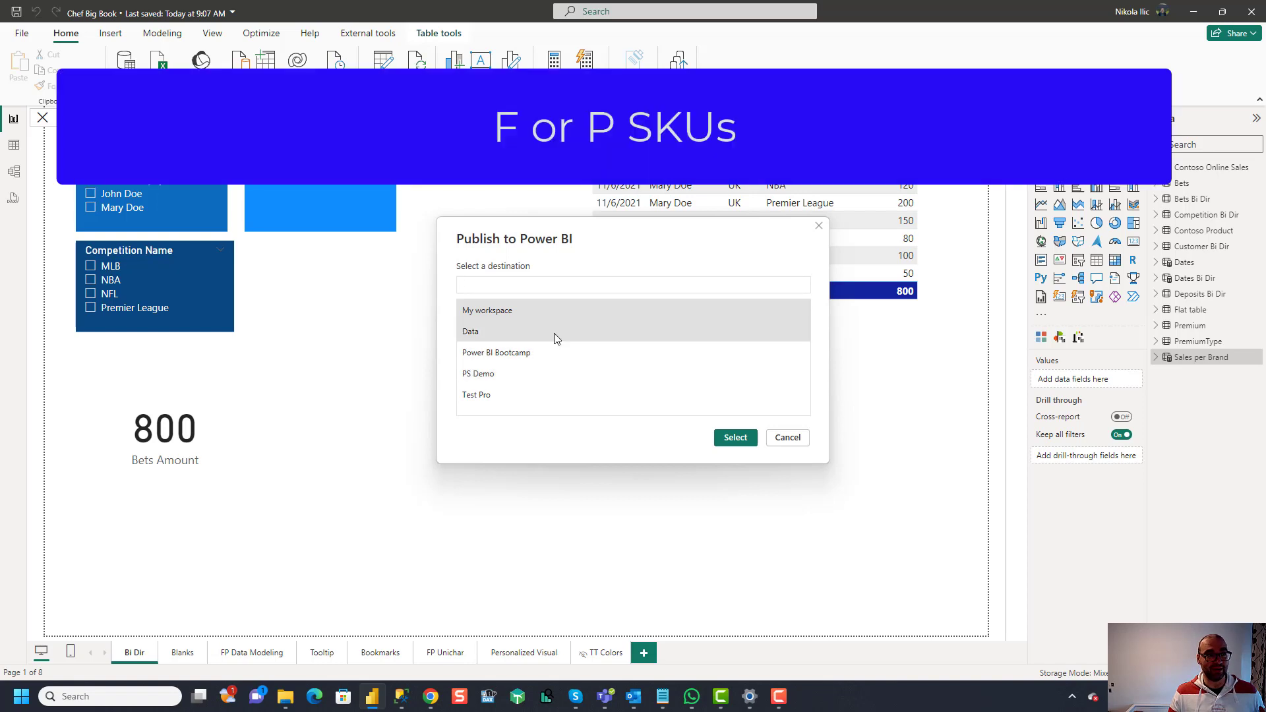
click(633, 285)
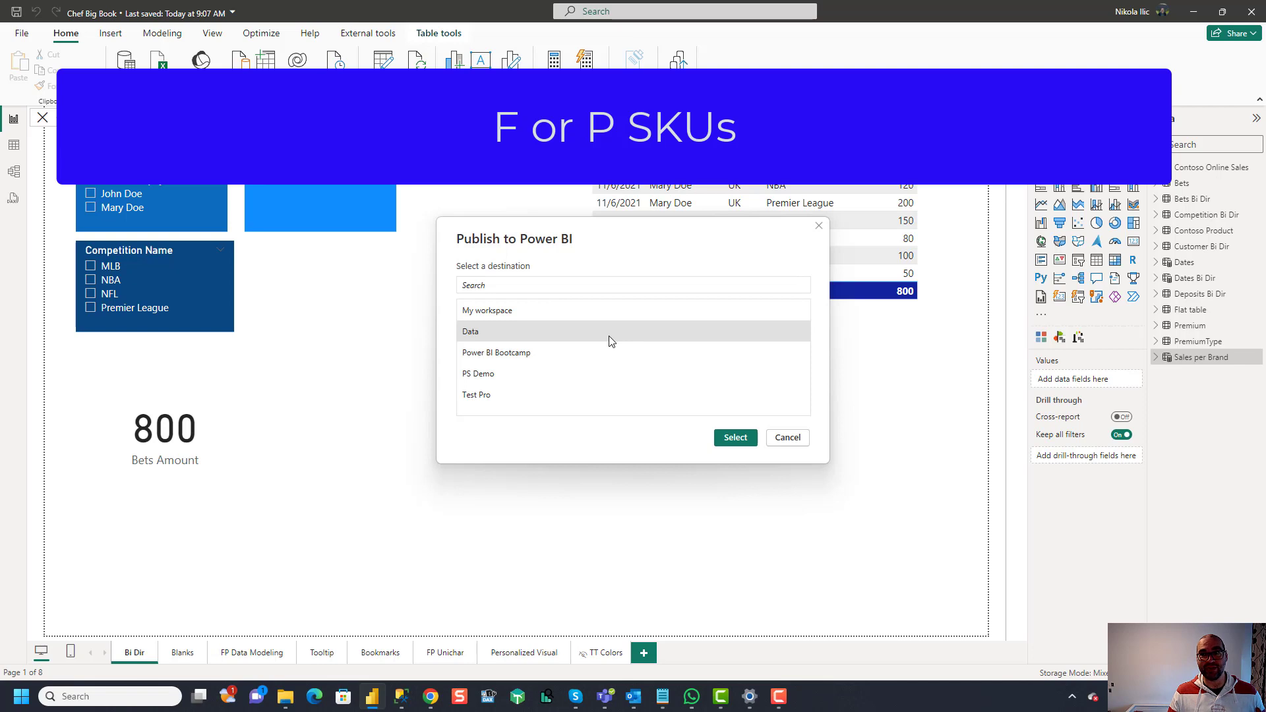
mouse_move(644, 354)
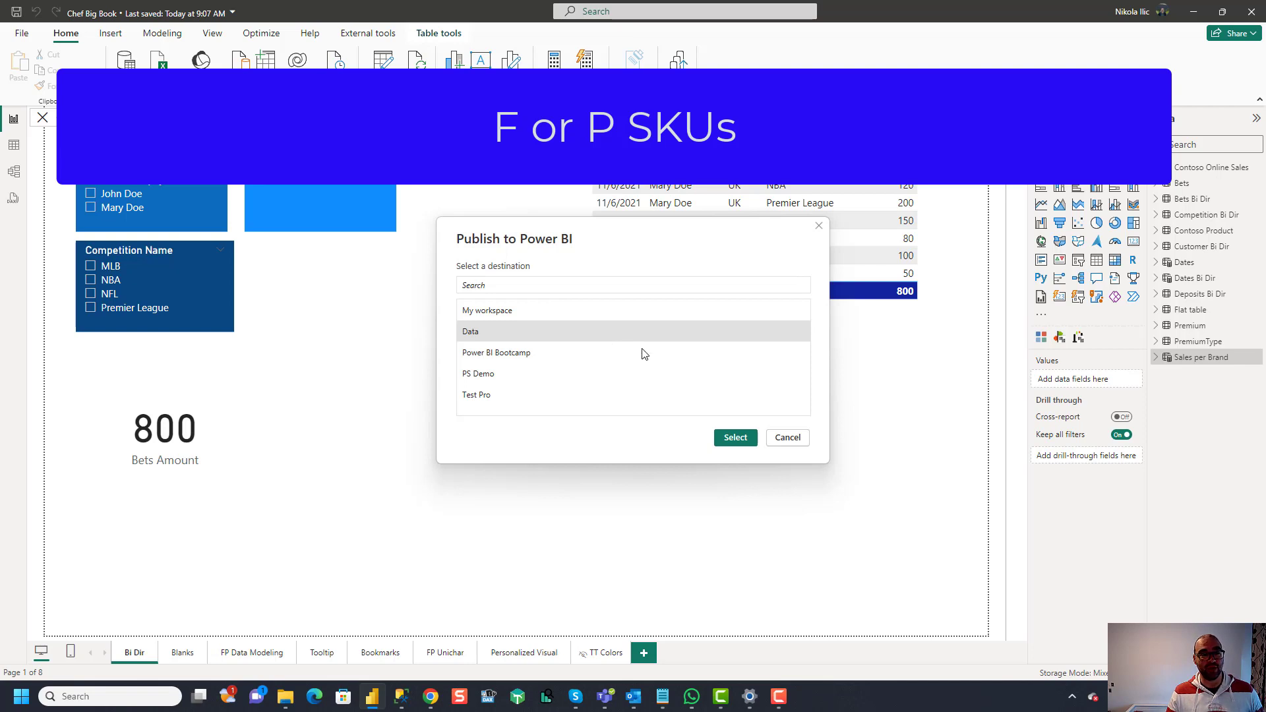
click(735, 437)
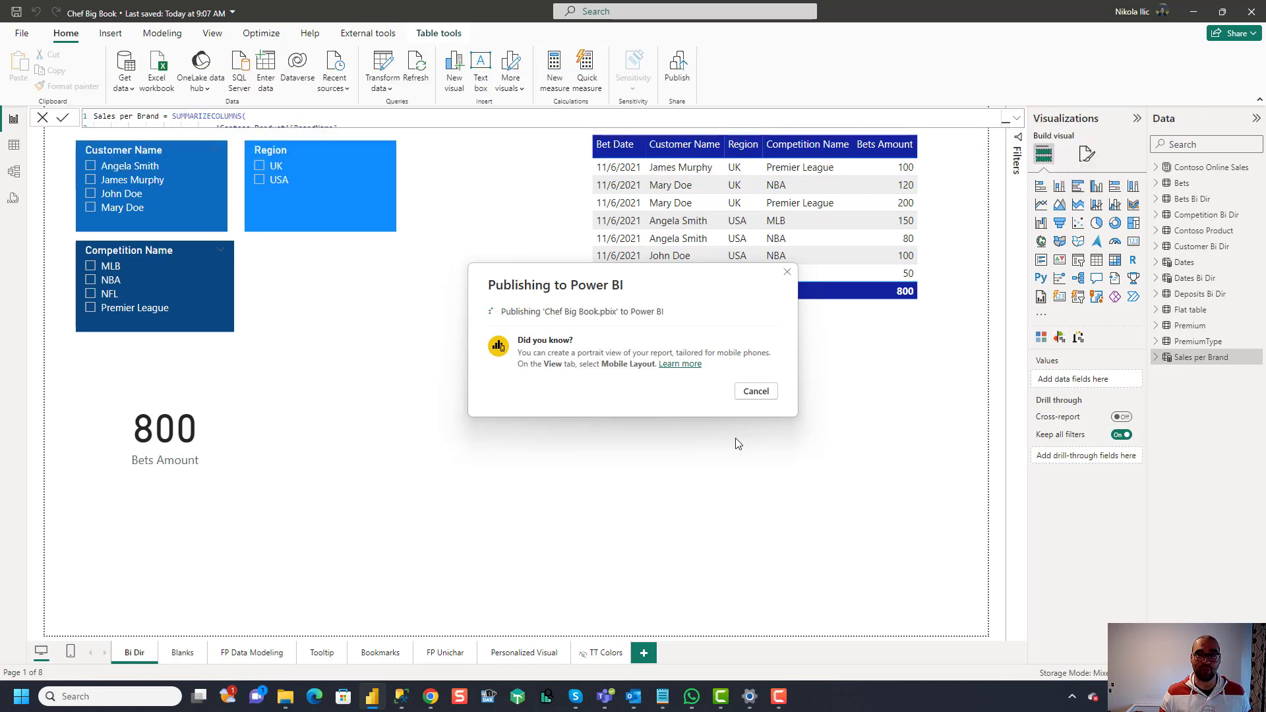
mouse_move(706, 438)
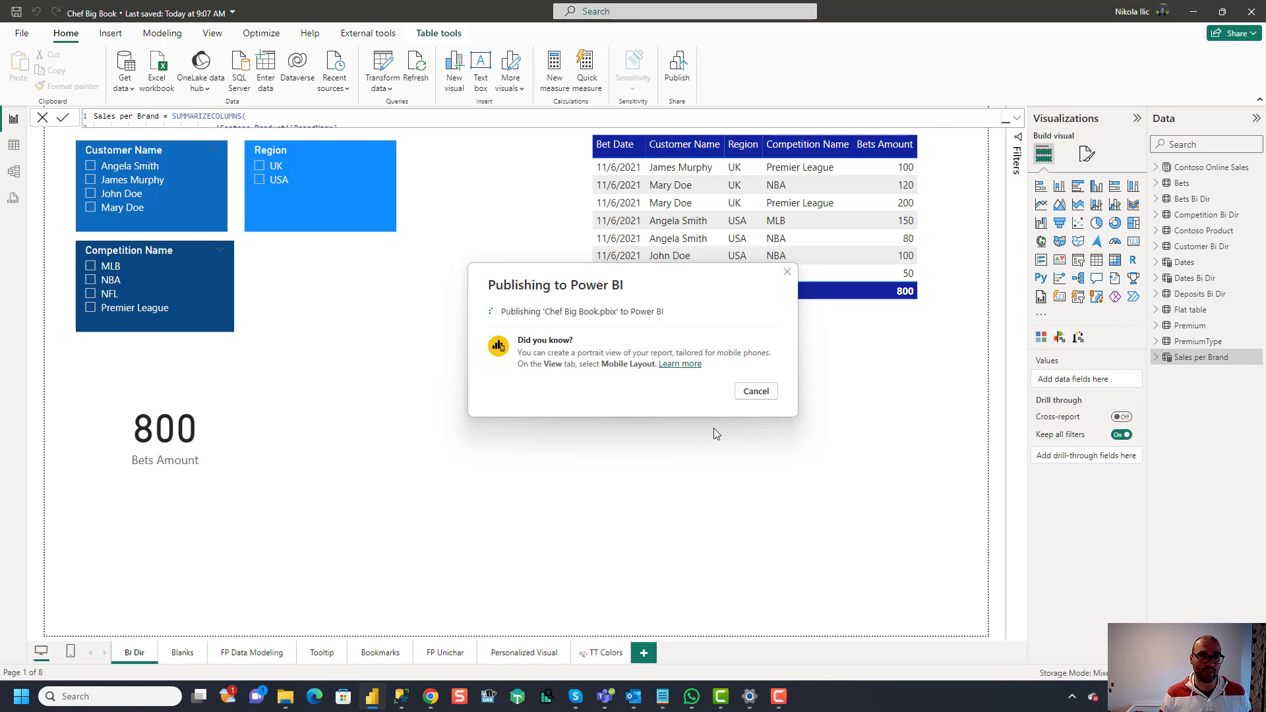
mouse_move(830, 456)
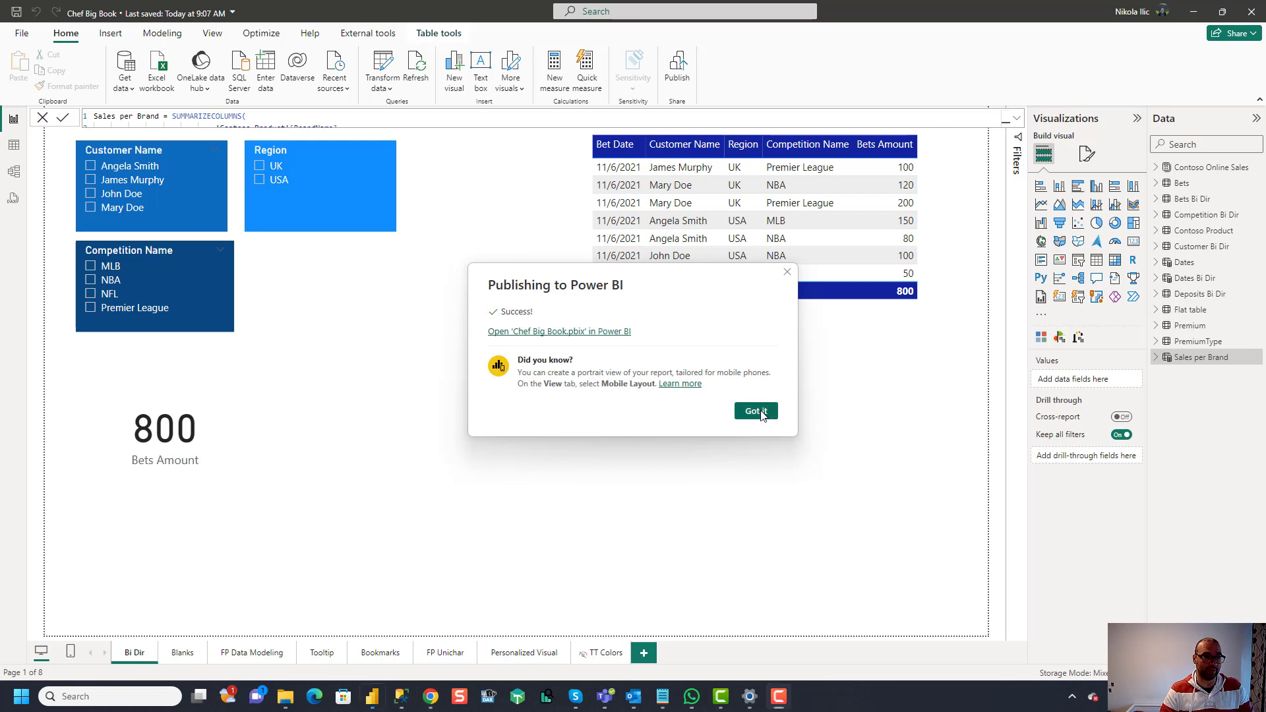
click(755, 411)
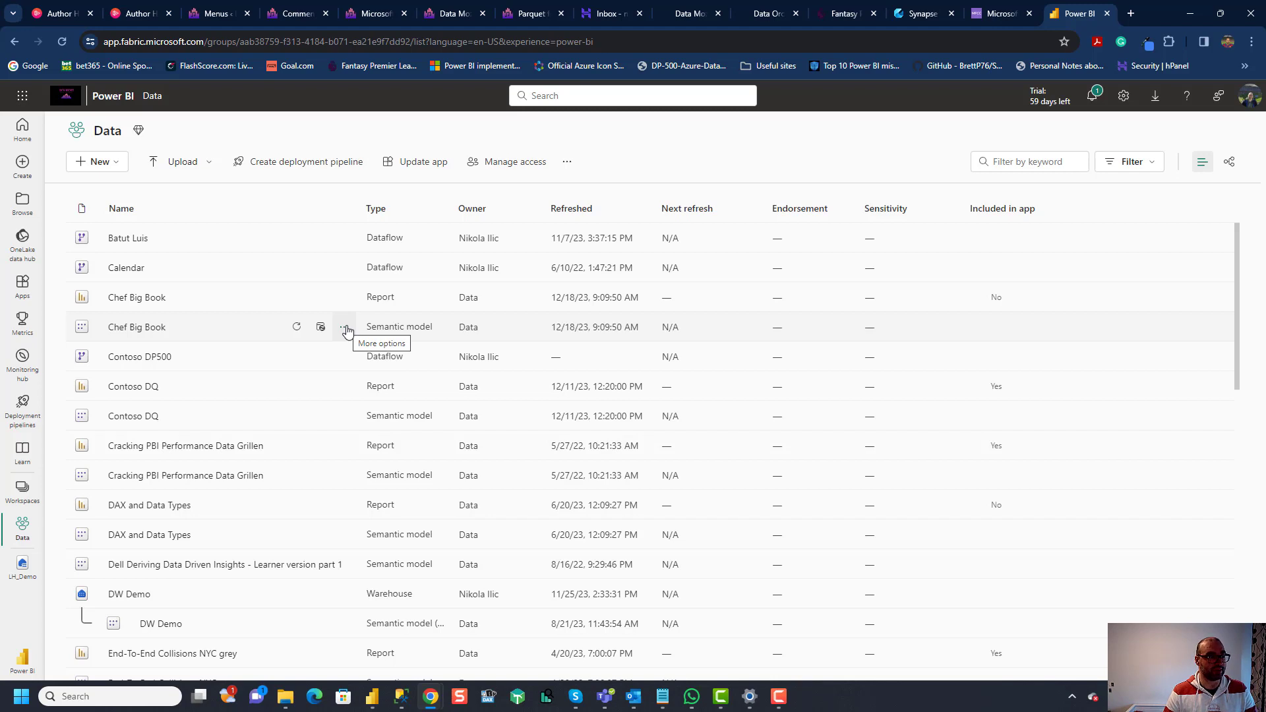
Step: In the Chef Big Book semantic model settings, switch OneLake Integration on
click(345, 326)
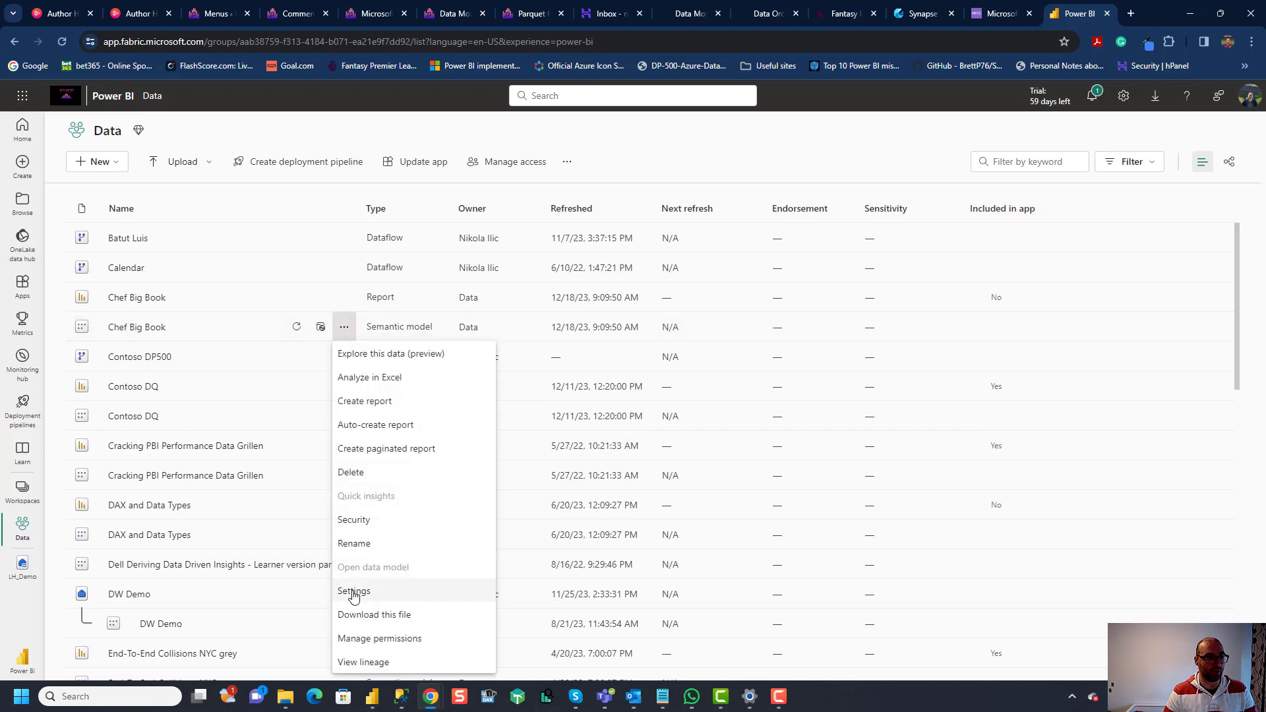
click(354, 591)
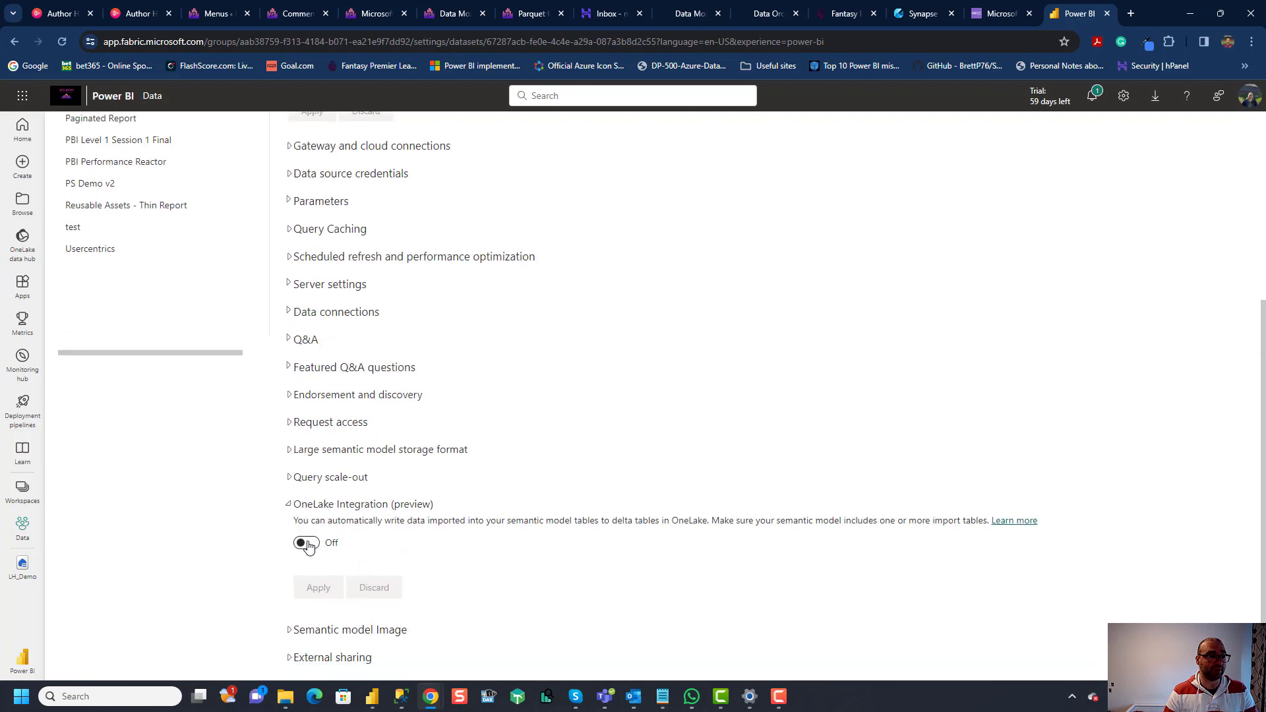
click(304, 542)
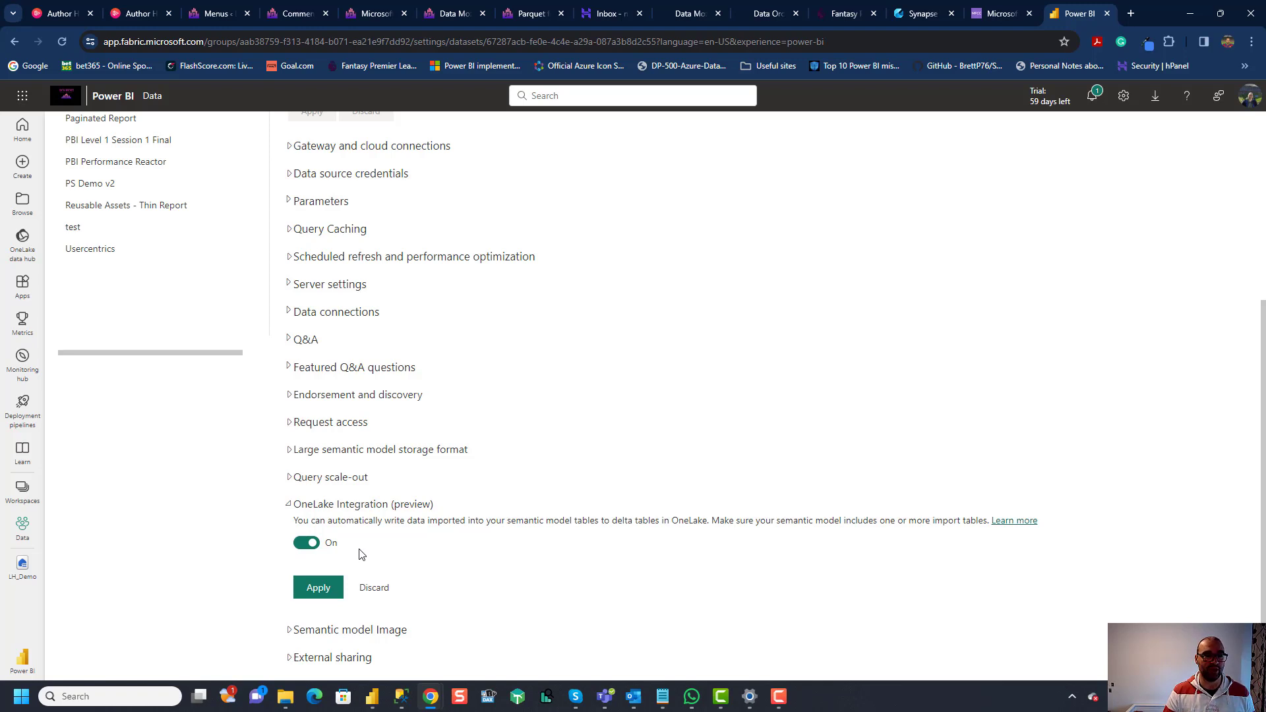
mouse_move(639, 569)
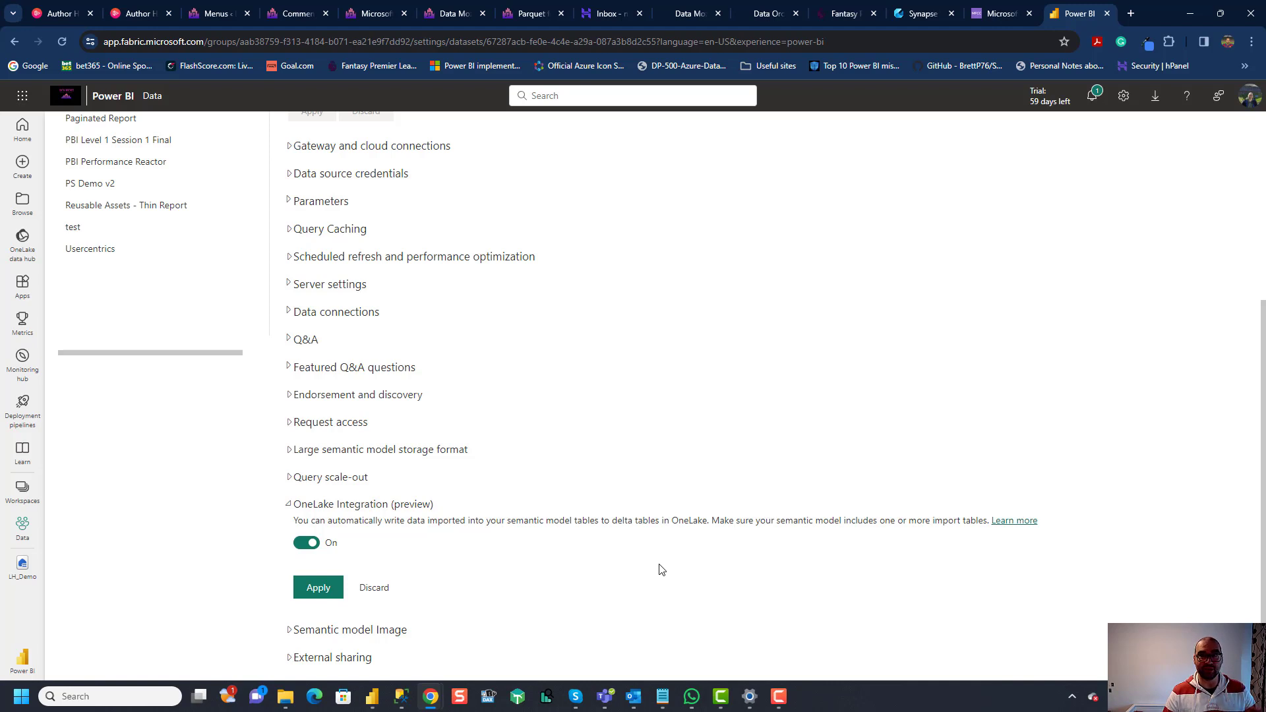
mouse_move(676, 574)
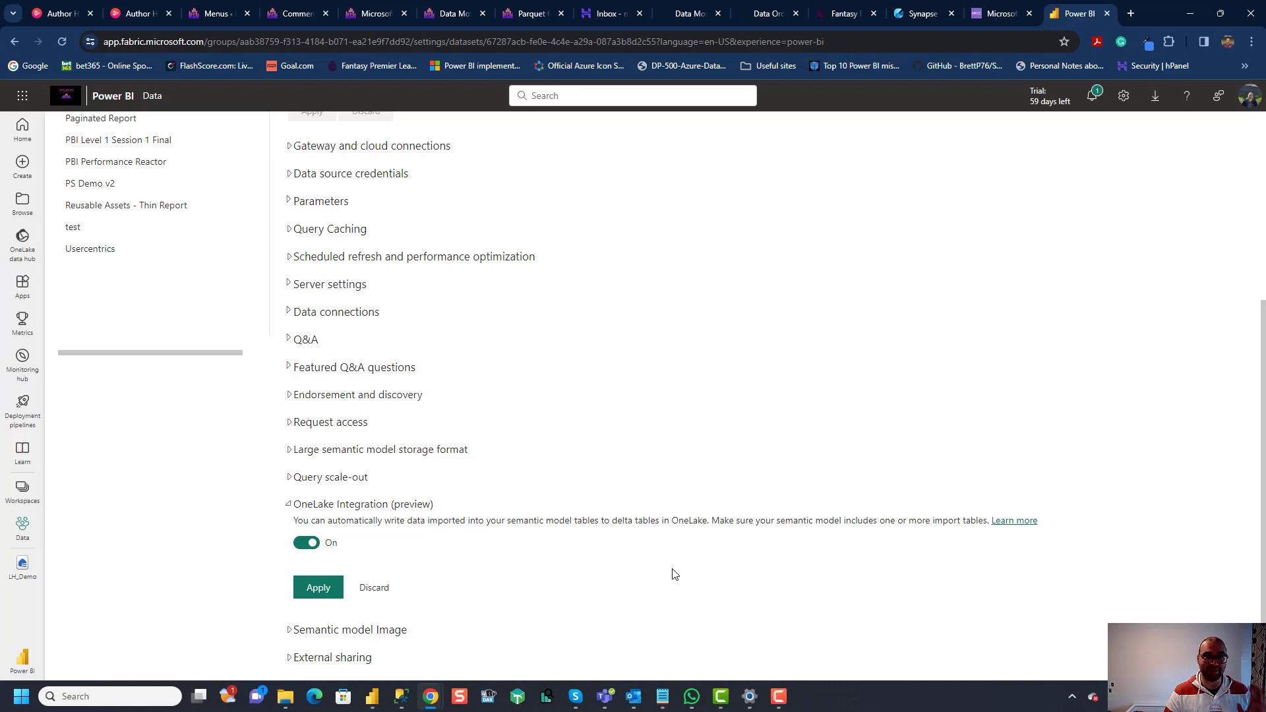
mouse_move(430, 603)
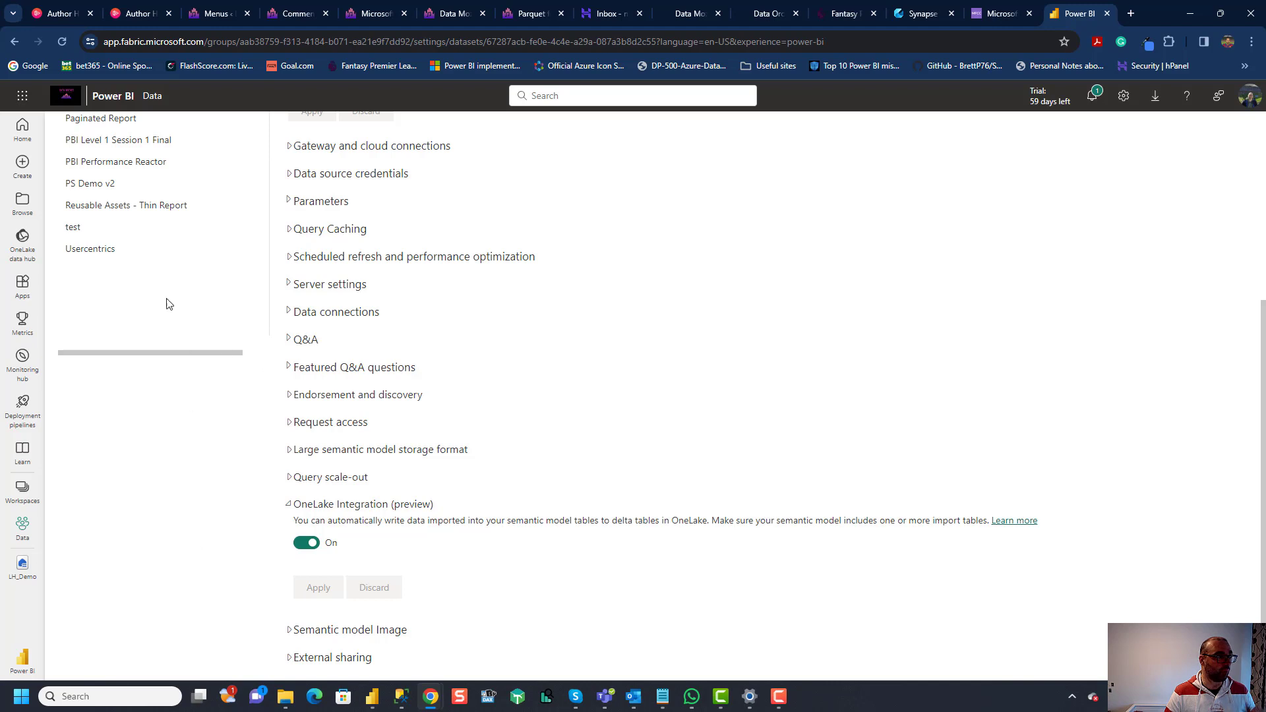
Step: In Admin portal tenant settings, expand the OneLake export and semantic model table storage settings
click(1123, 95)
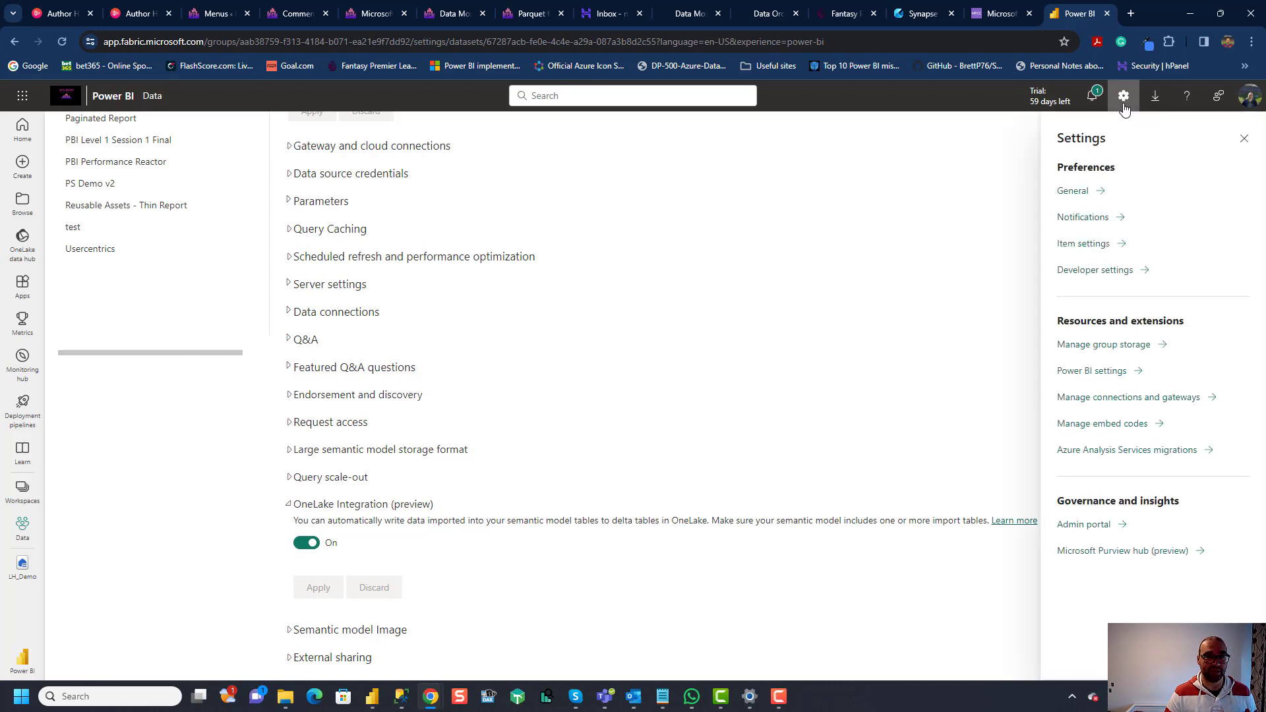
mouse_move(1103, 380)
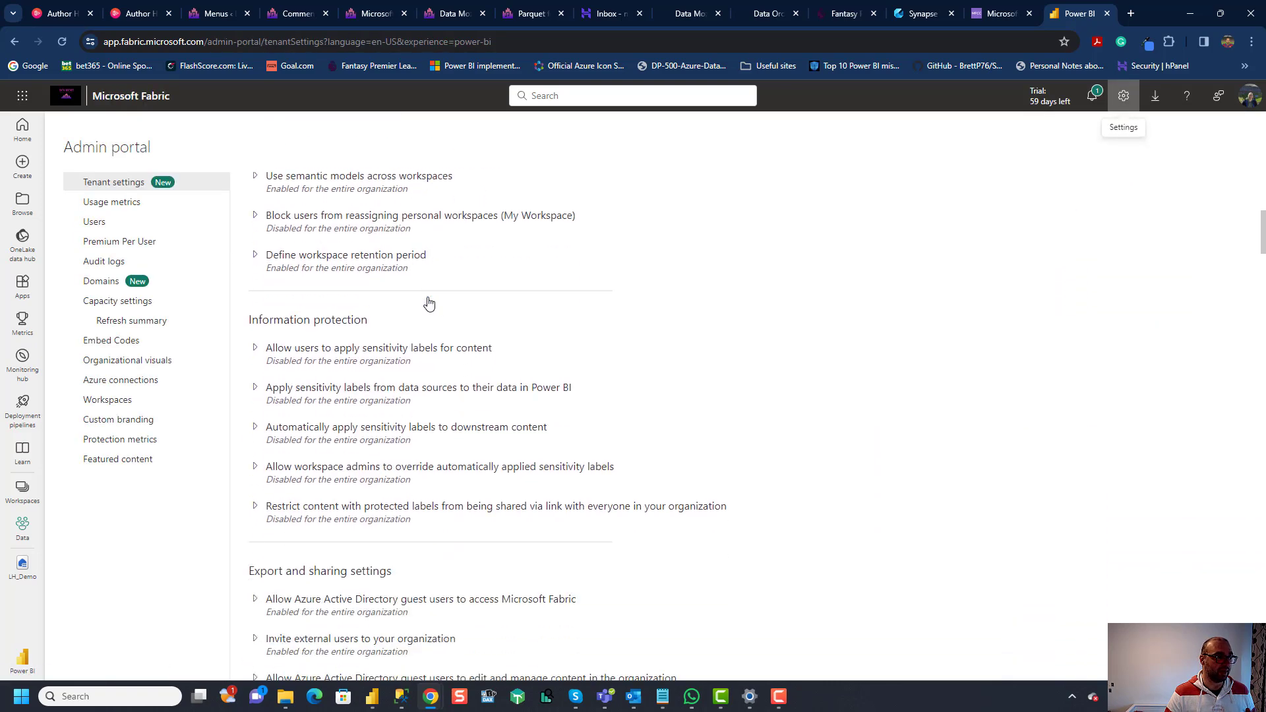
scroll(down, 3)
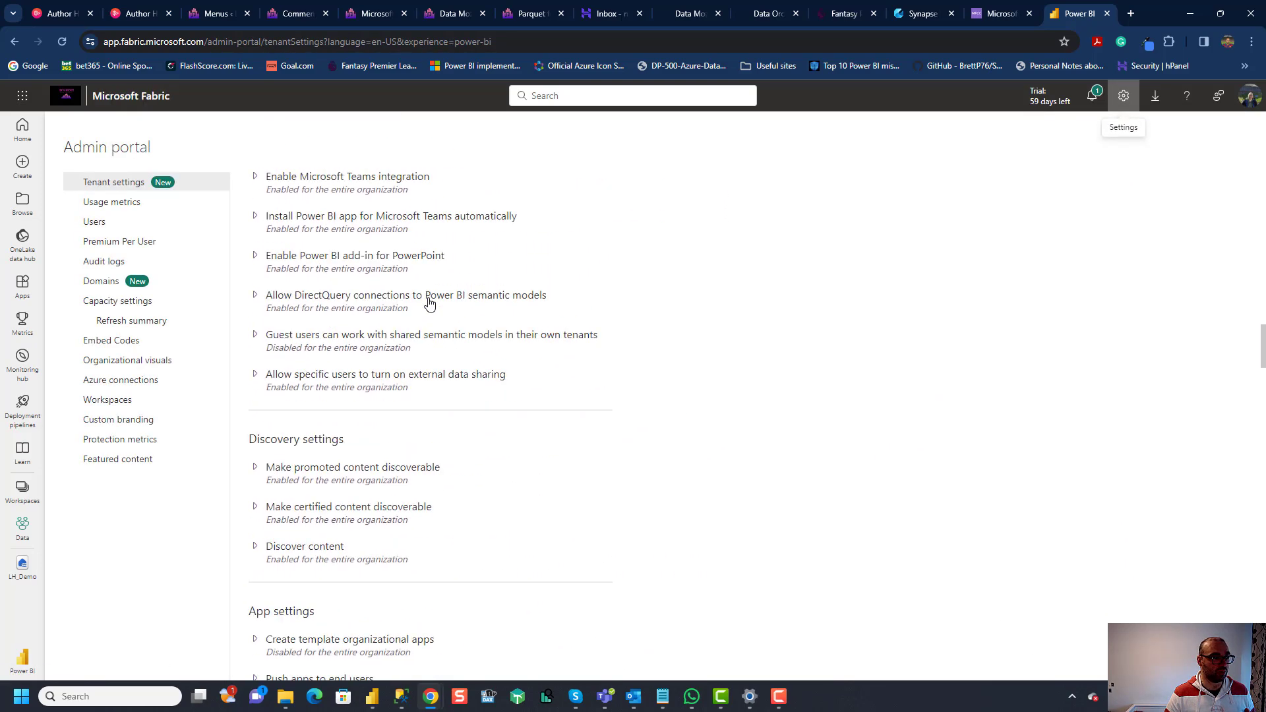
scroll(down, 3)
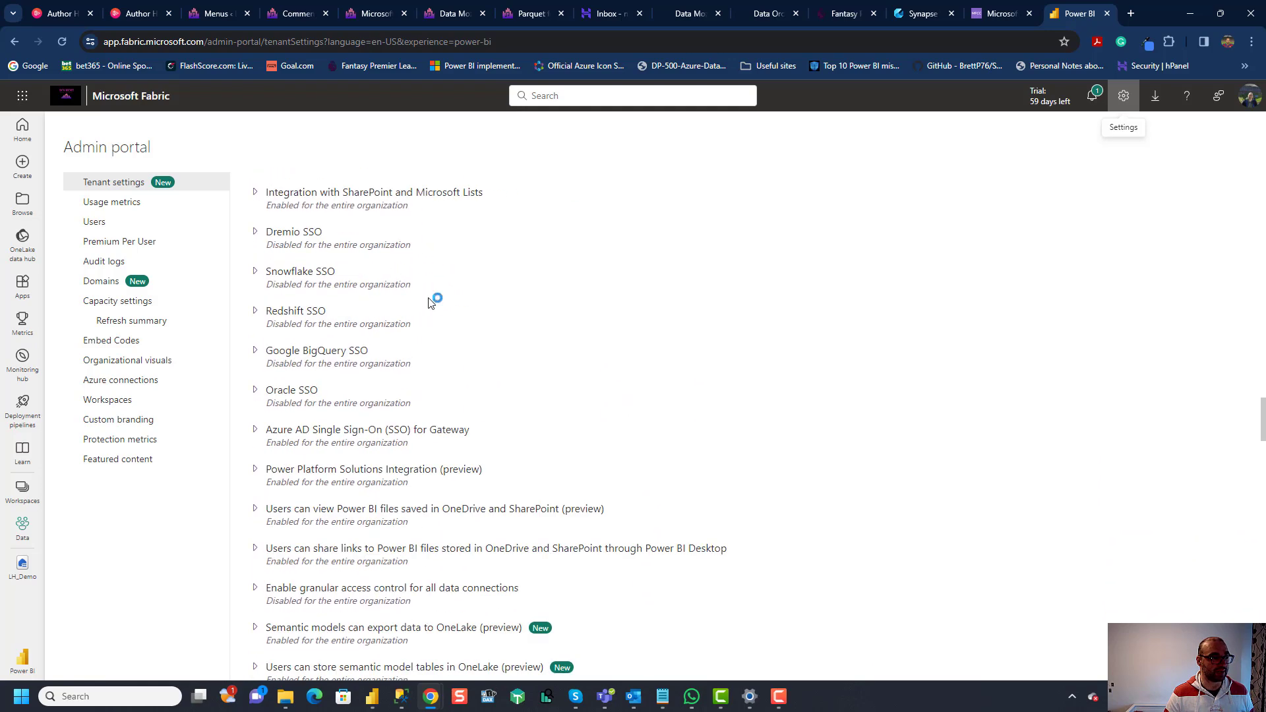
scroll(down, 3)
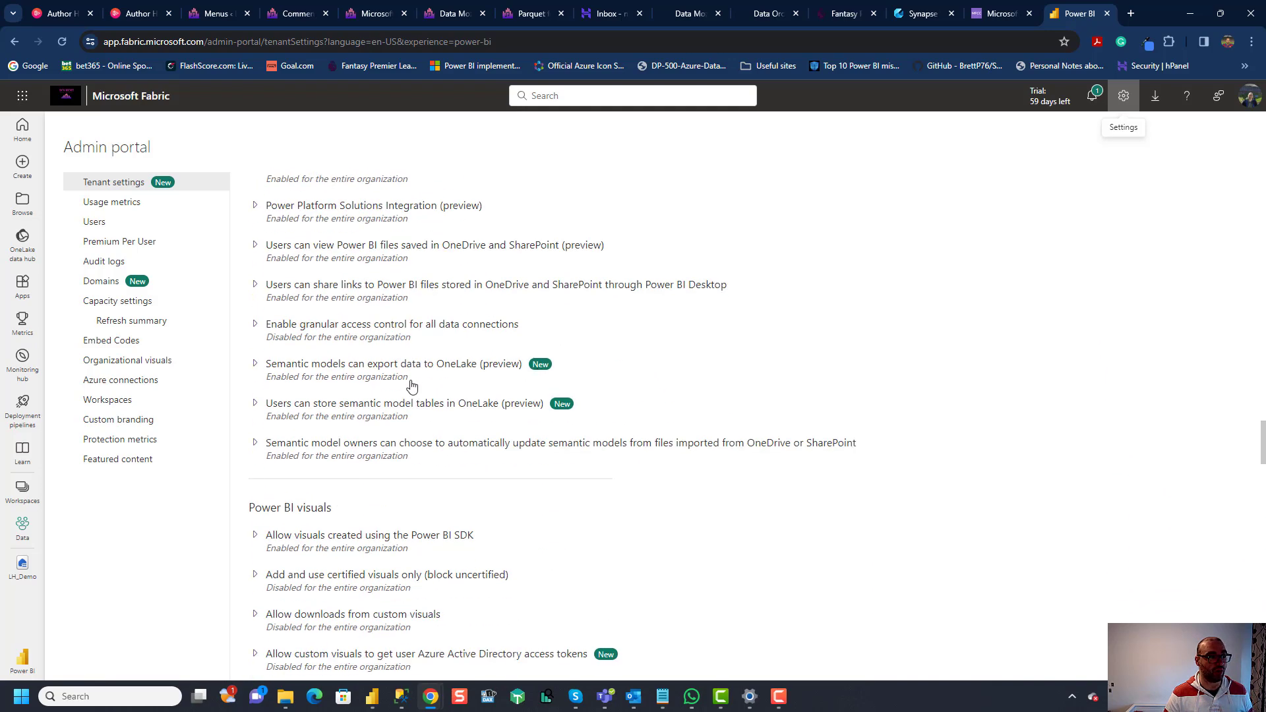
mouse_move(245, 380)
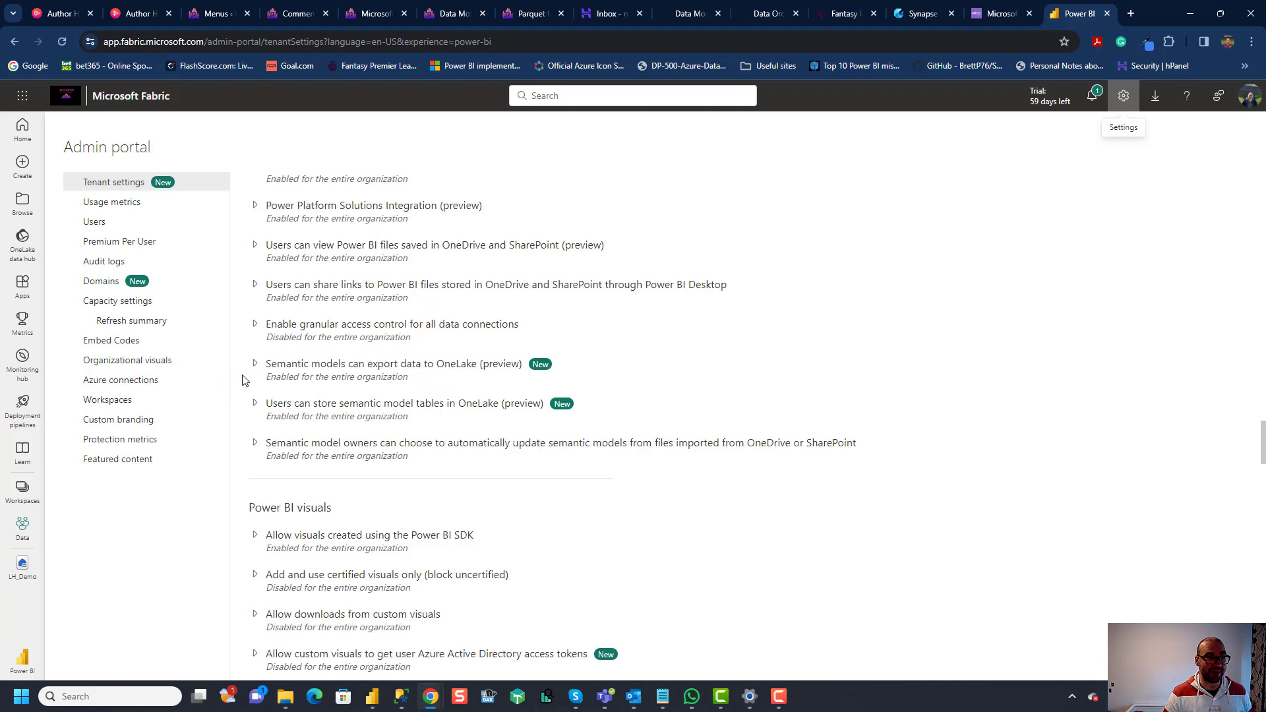
mouse_move(293, 419)
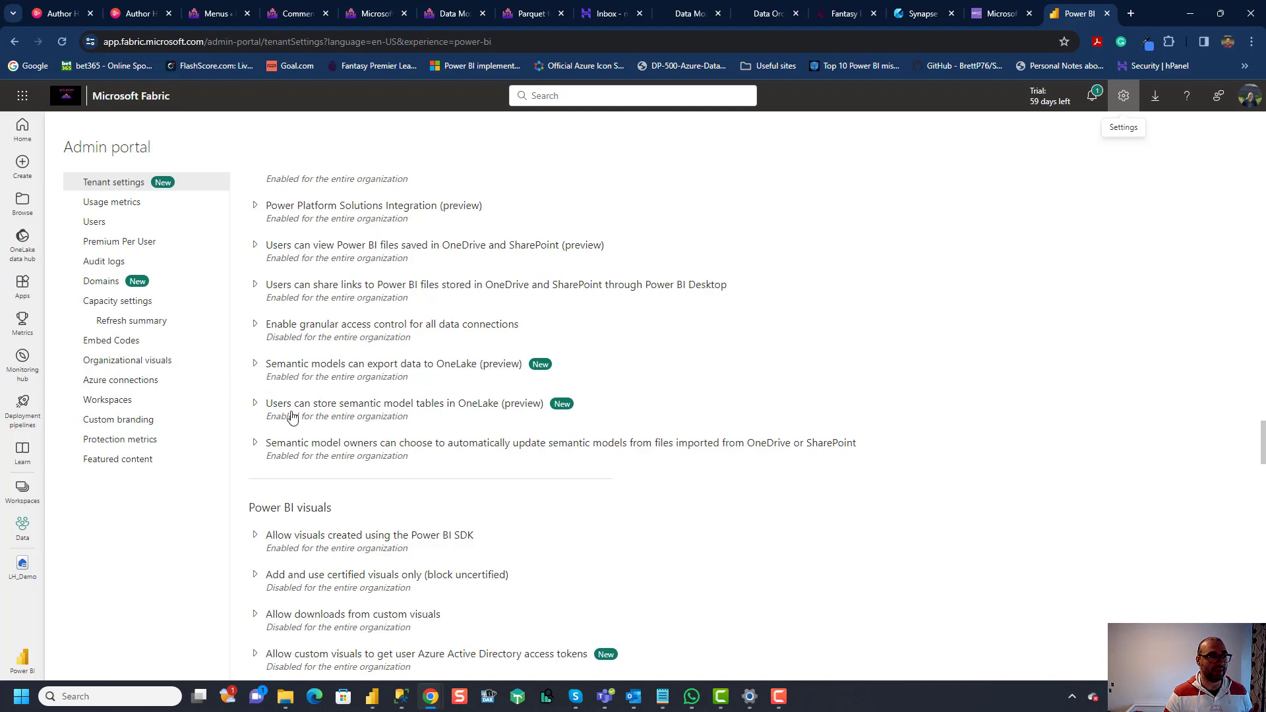
mouse_move(446, 416)
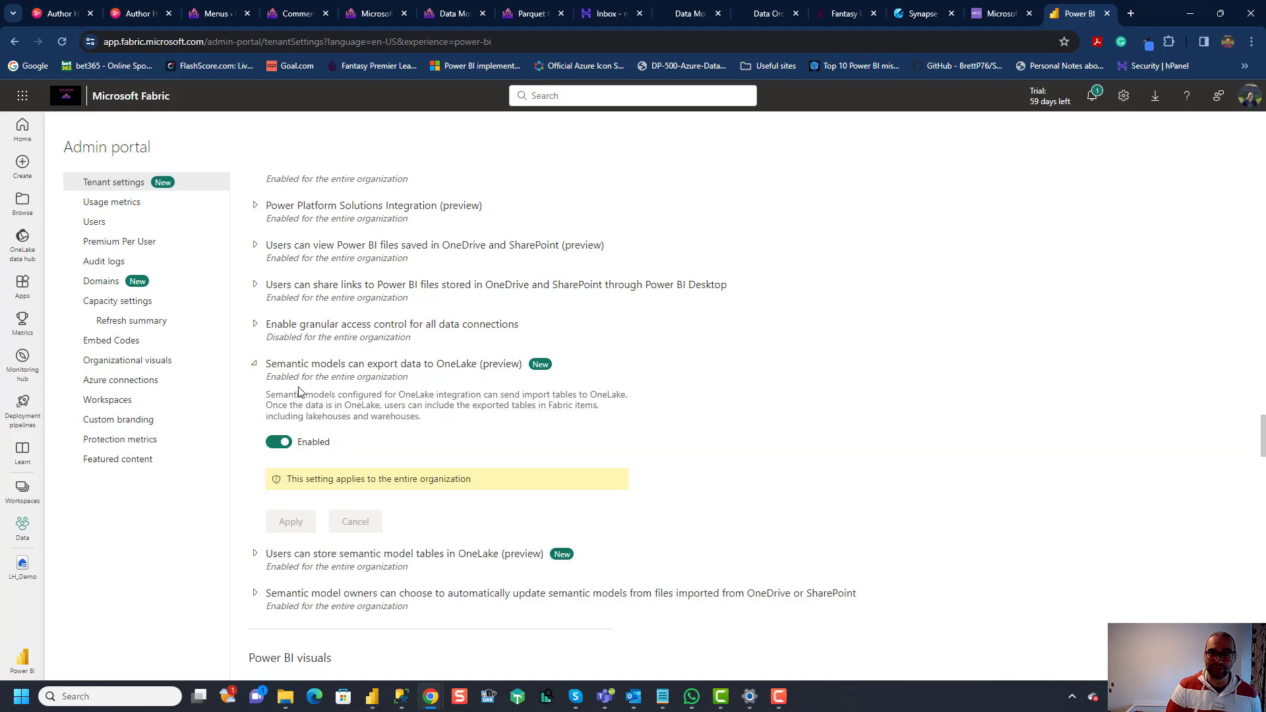
scroll(down, 3)
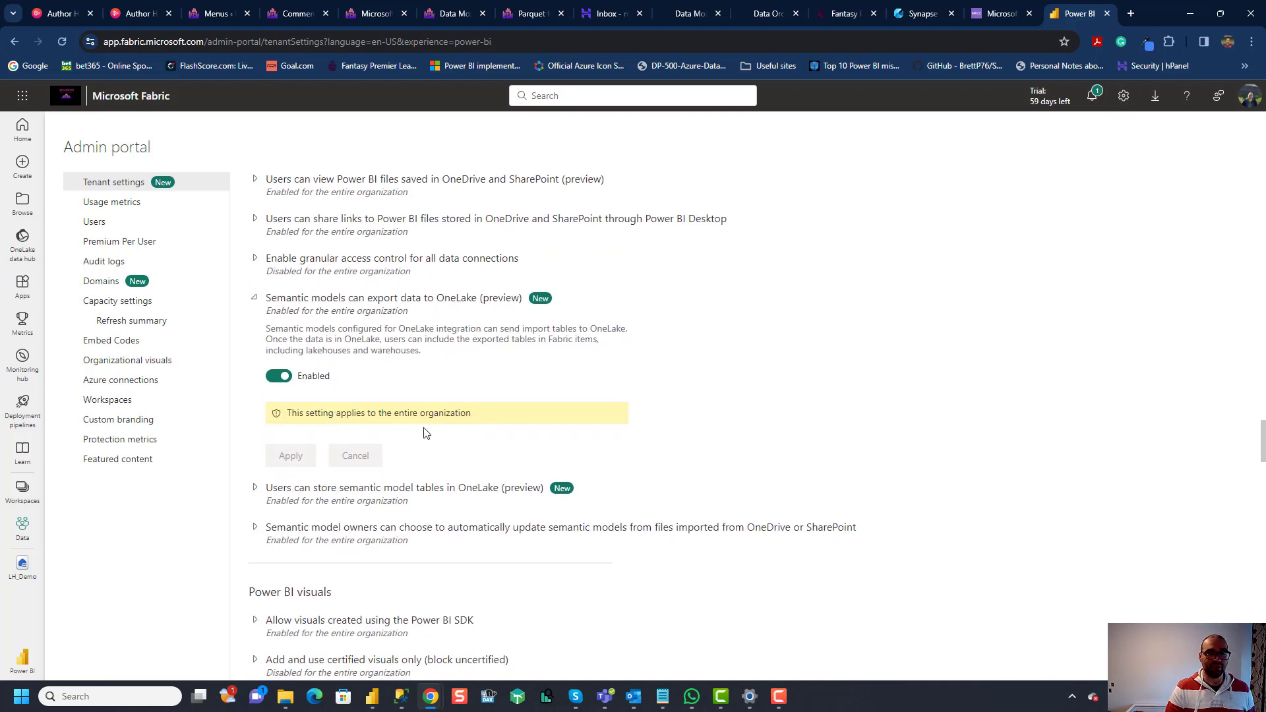
mouse_move(420, 438)
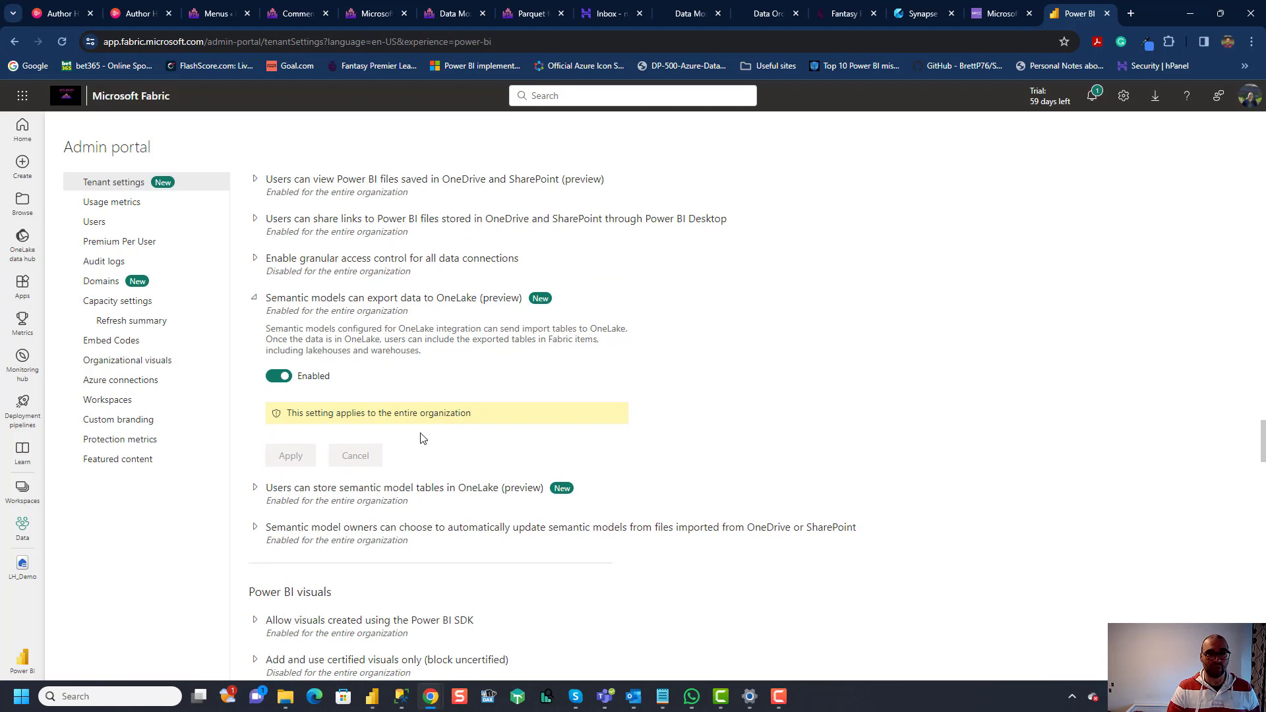
mouse_move(474, 443)
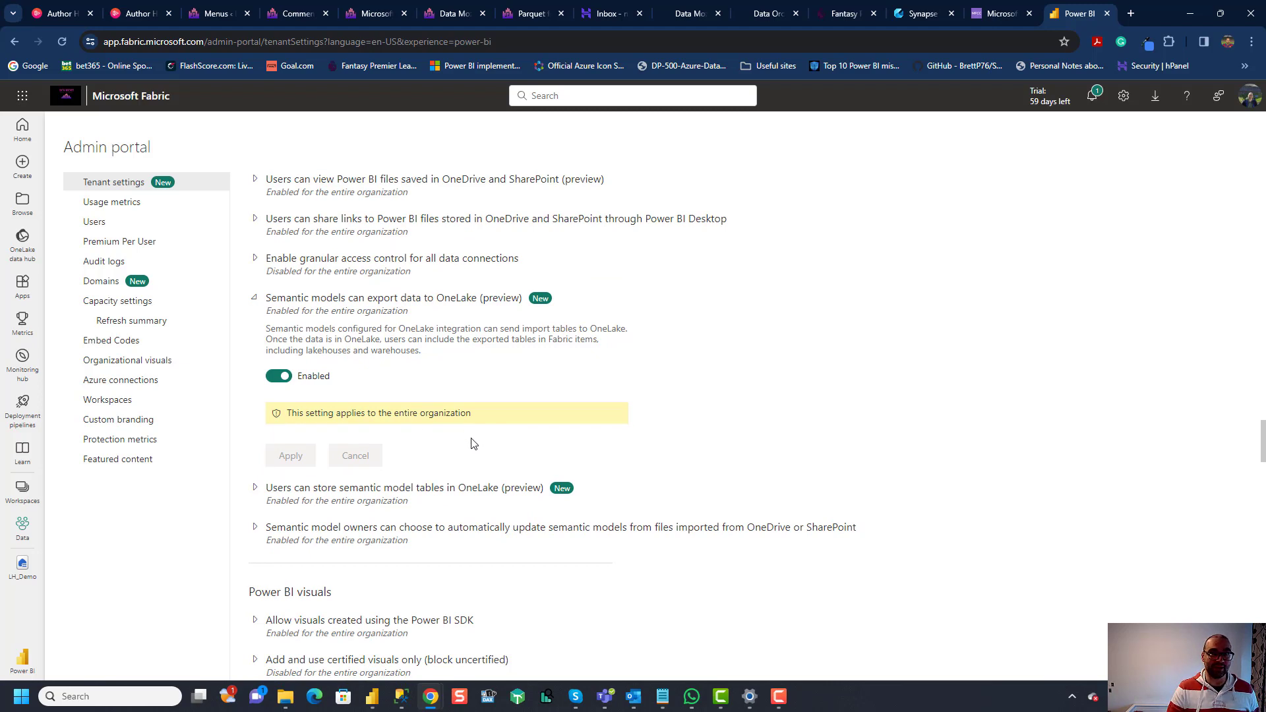
scroll(down, 3)
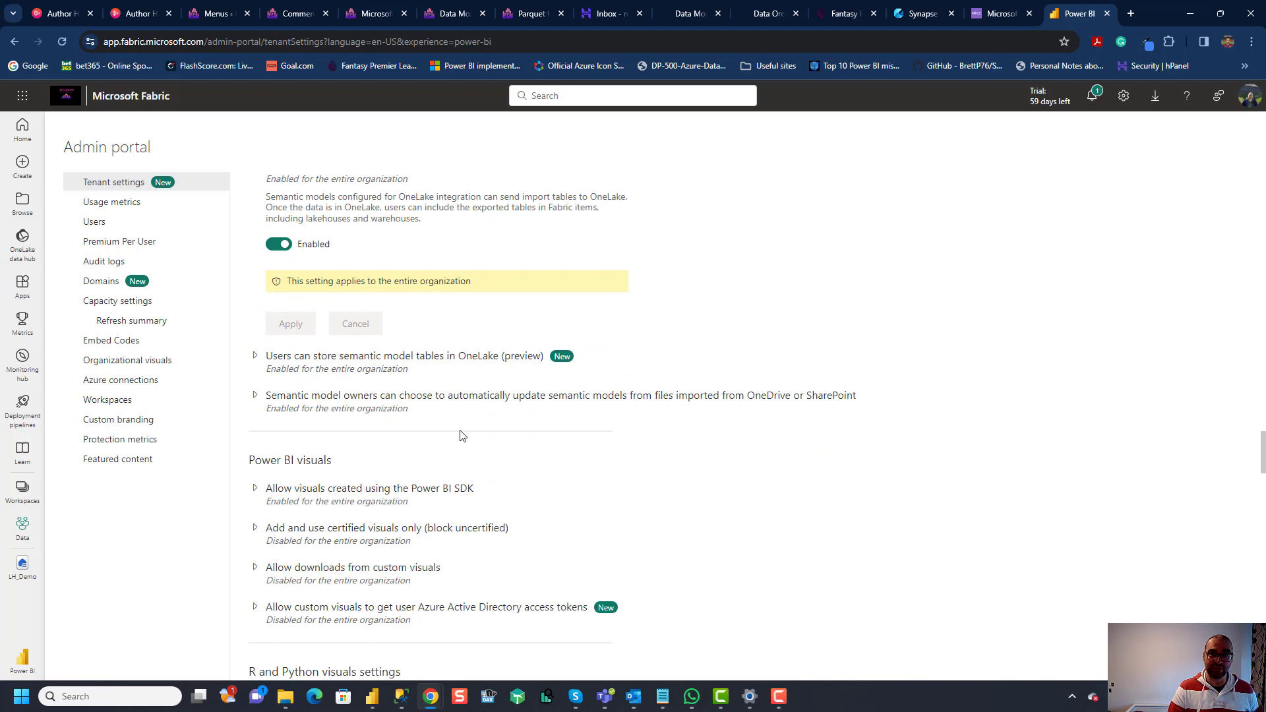
click(255, 356)
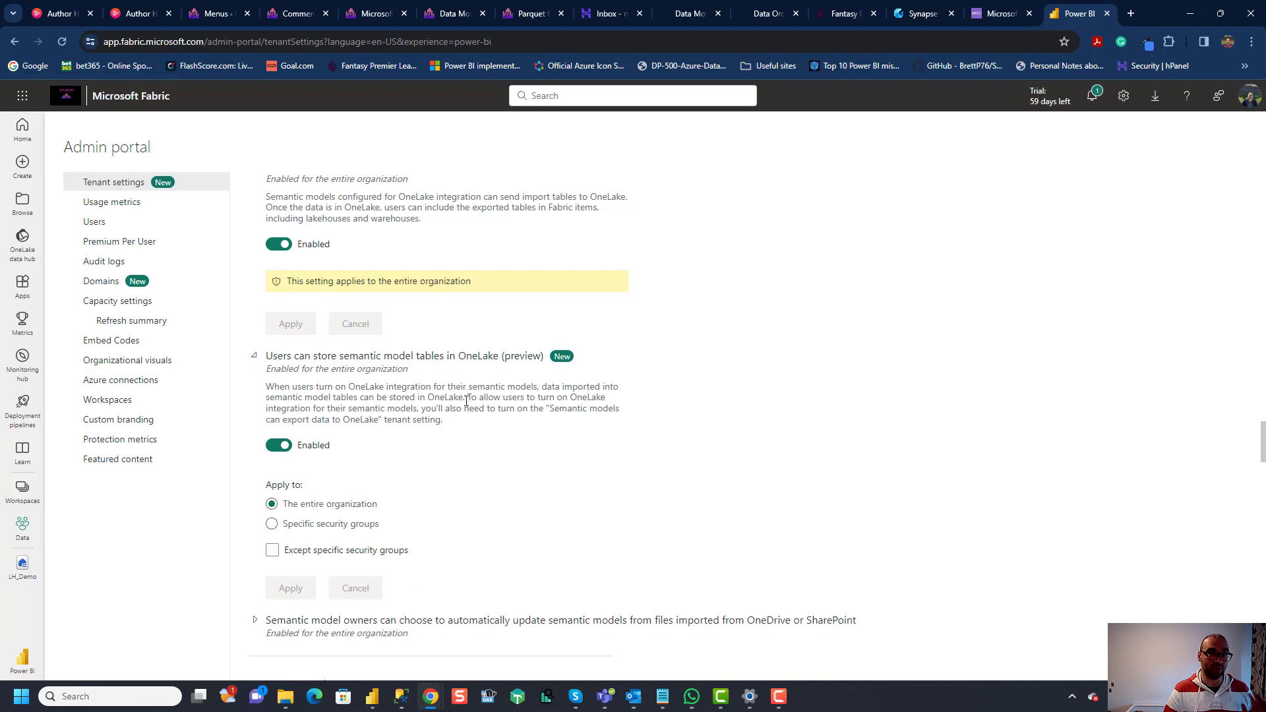
mouse_move(400, 332)
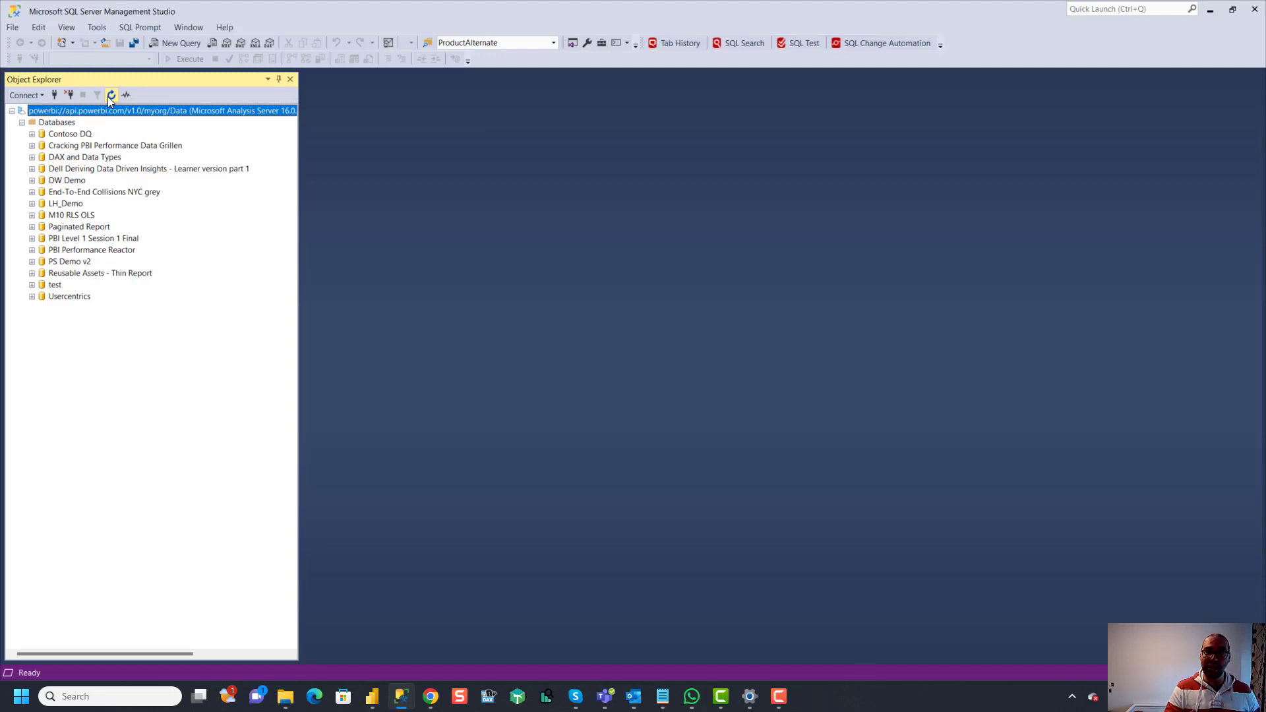
Step: Refresh the Power BI workspace connection and expand Databases to show Chef Big Book
click(22, 121)
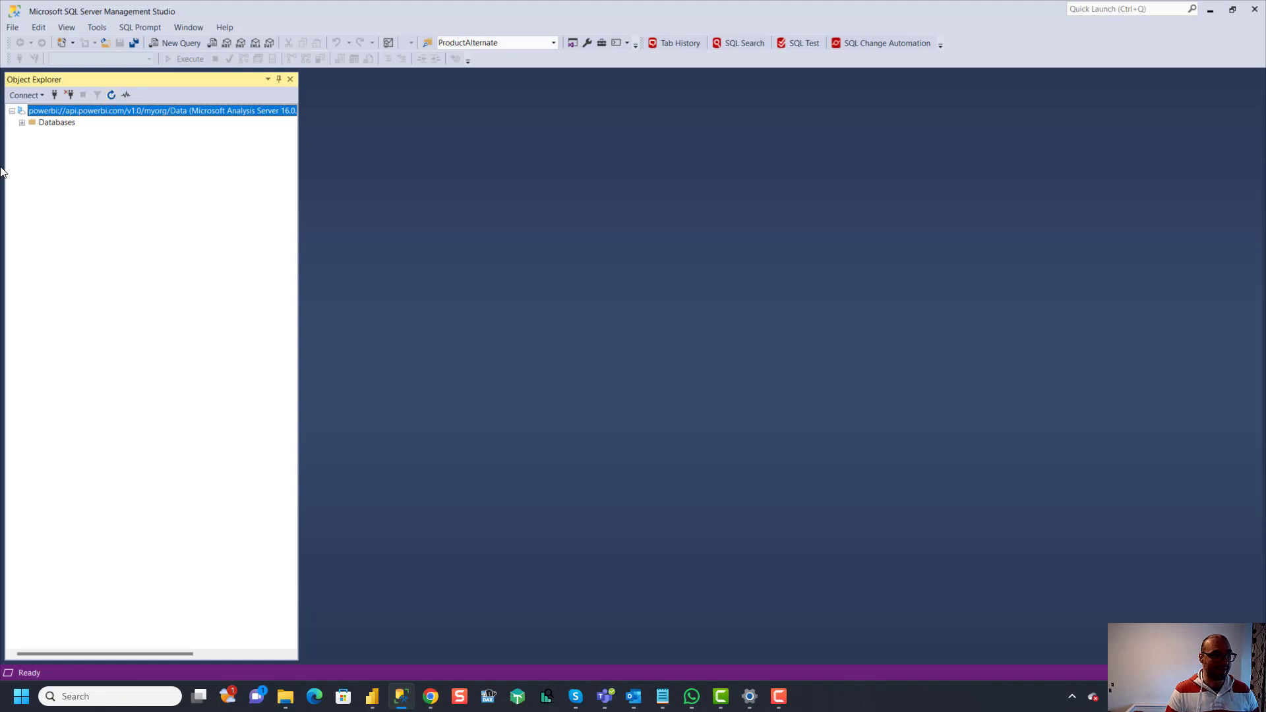
click(23, 121)
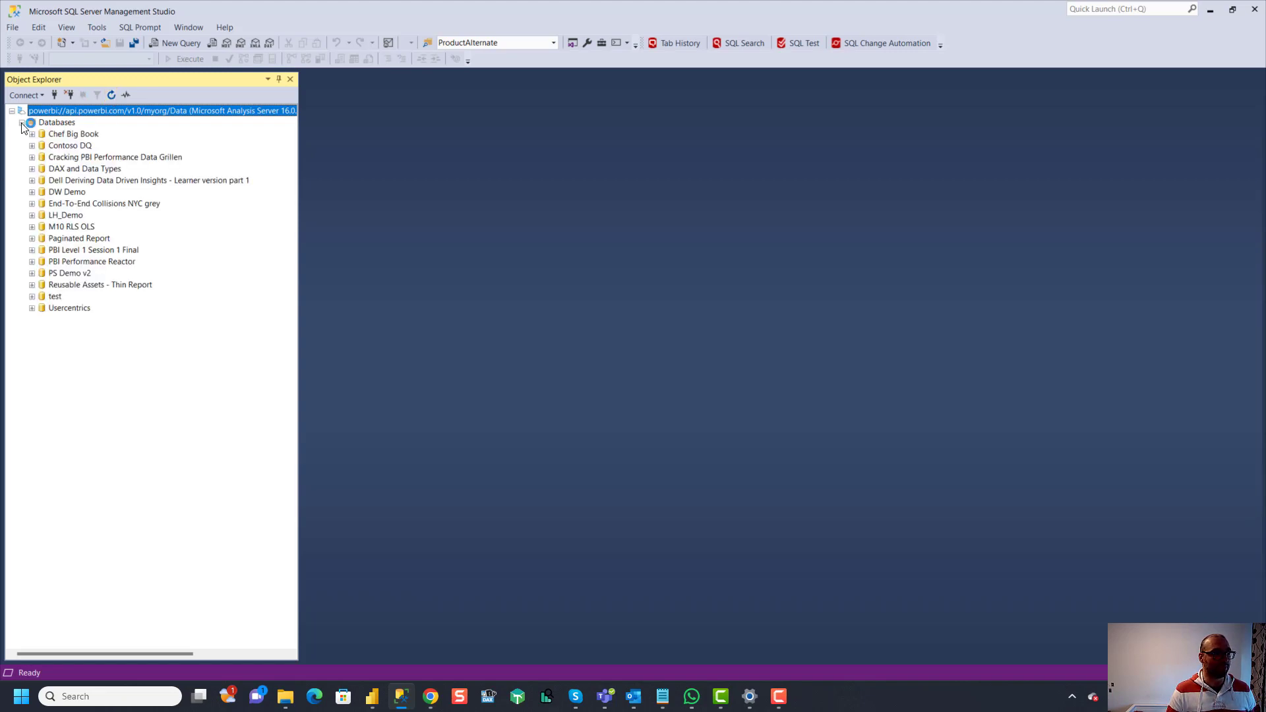
click(22, 121)
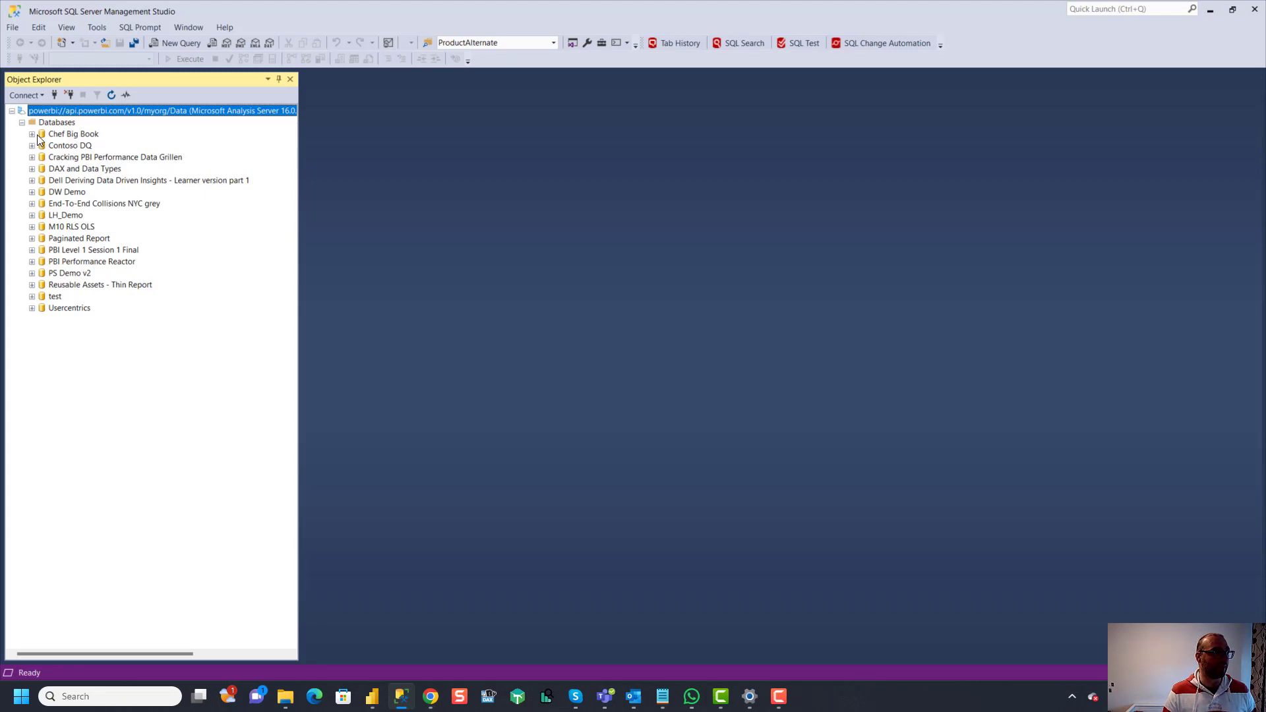
Step: Execute the full Delta XMLA export query with database set to Chef Big Book
right_click(73, 133)
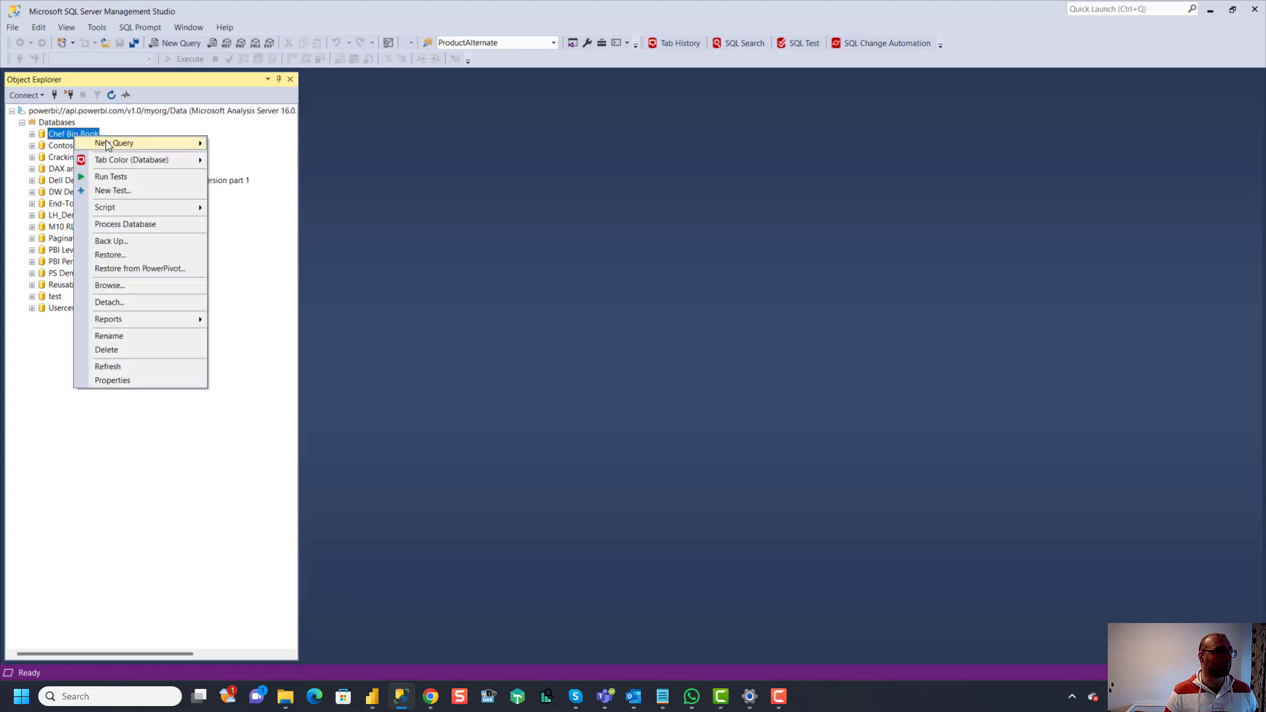
mouse_move(114, 142)
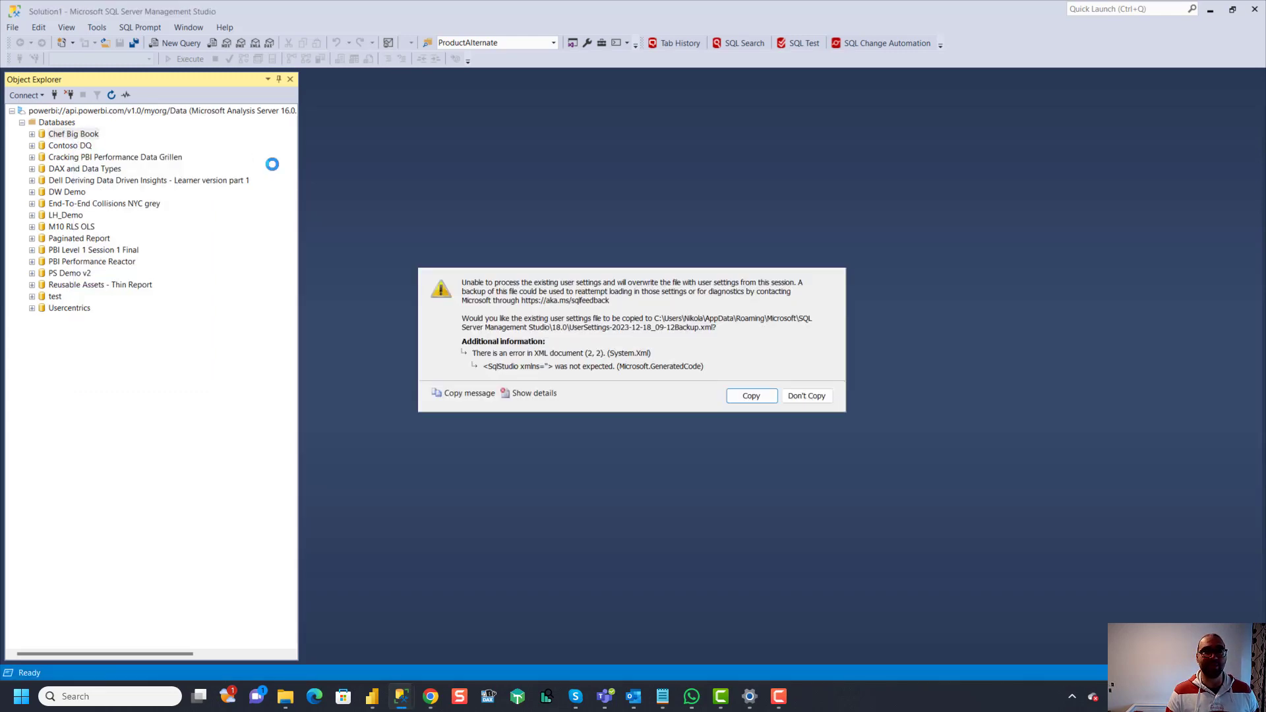
click(805, 396)
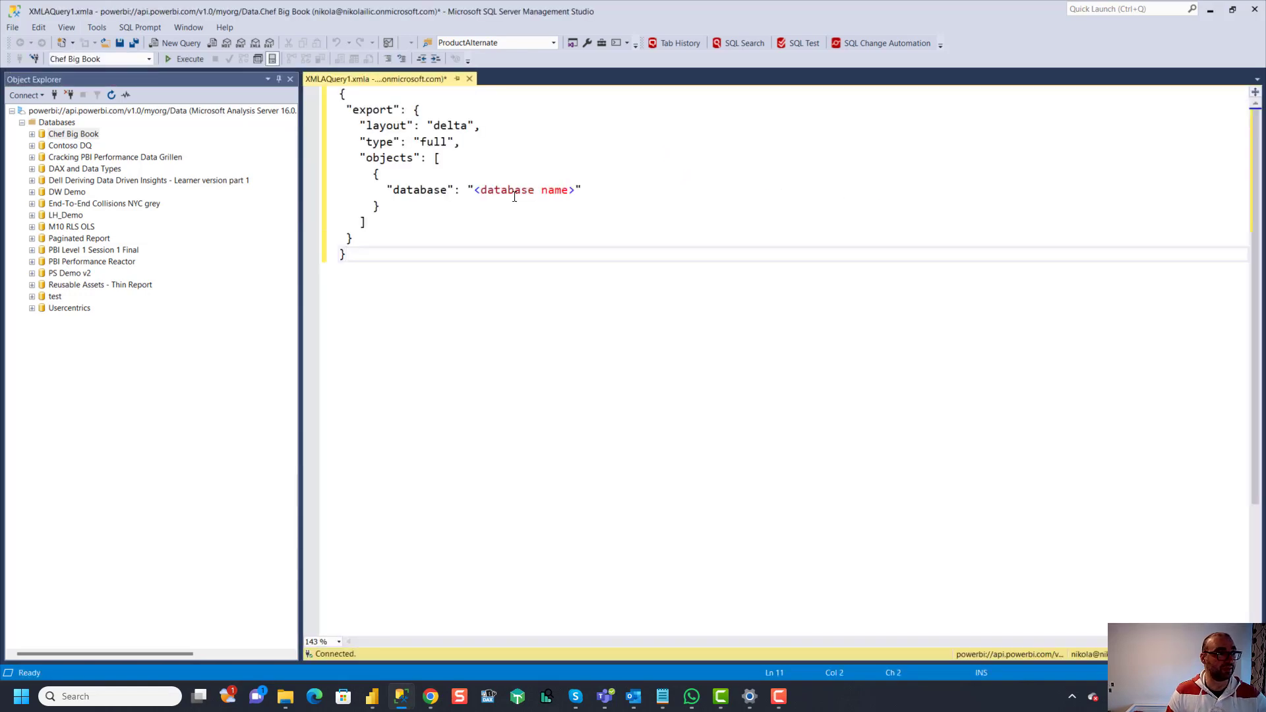
double_click(507, 190)
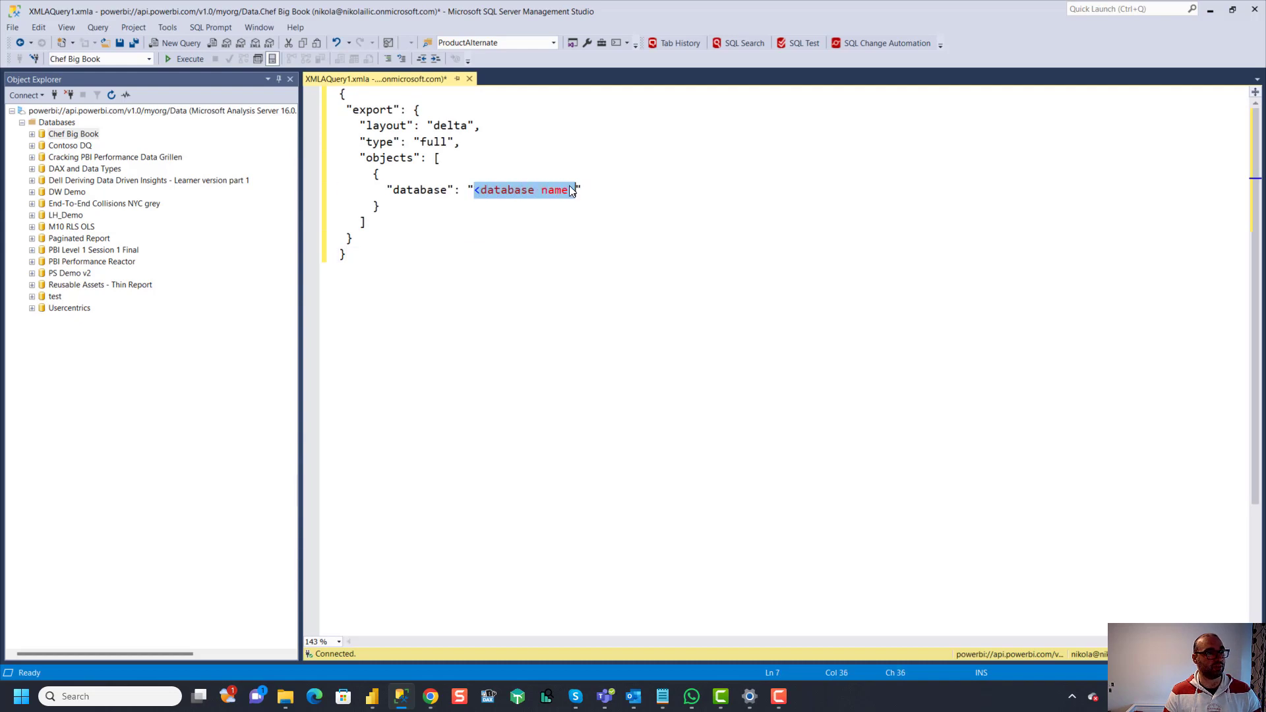
text(Chef)
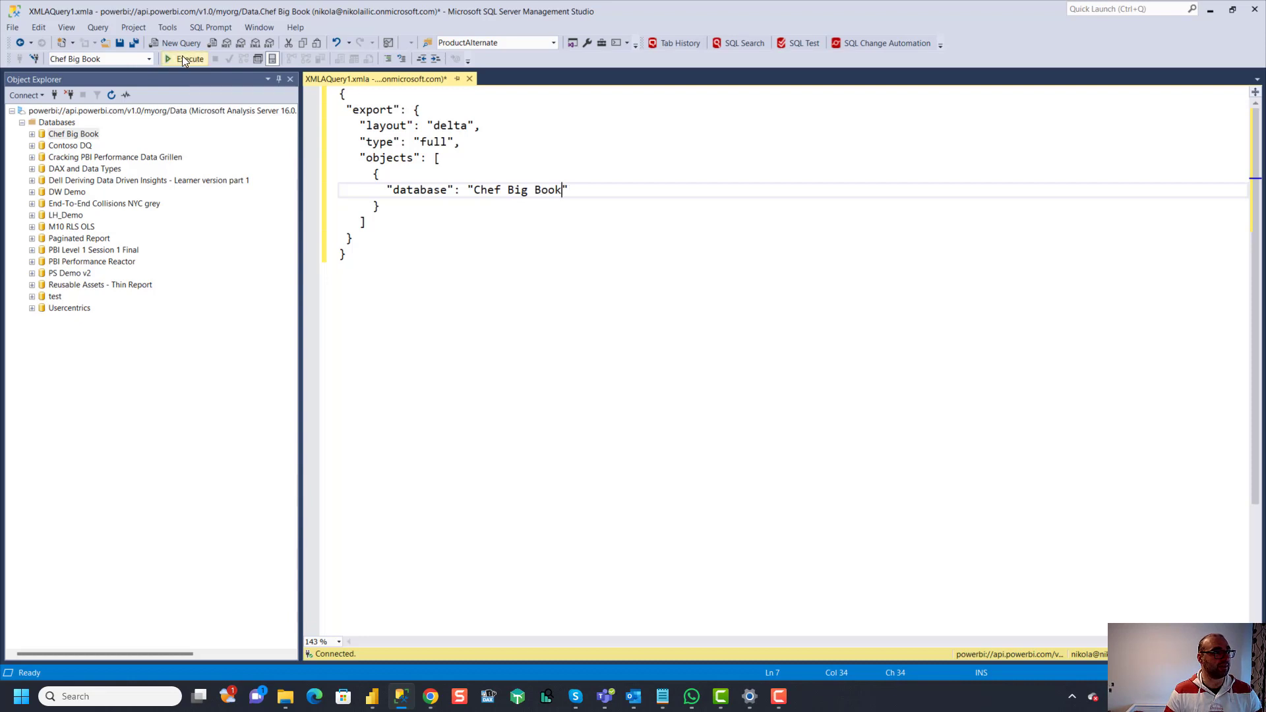
click(185, 58)
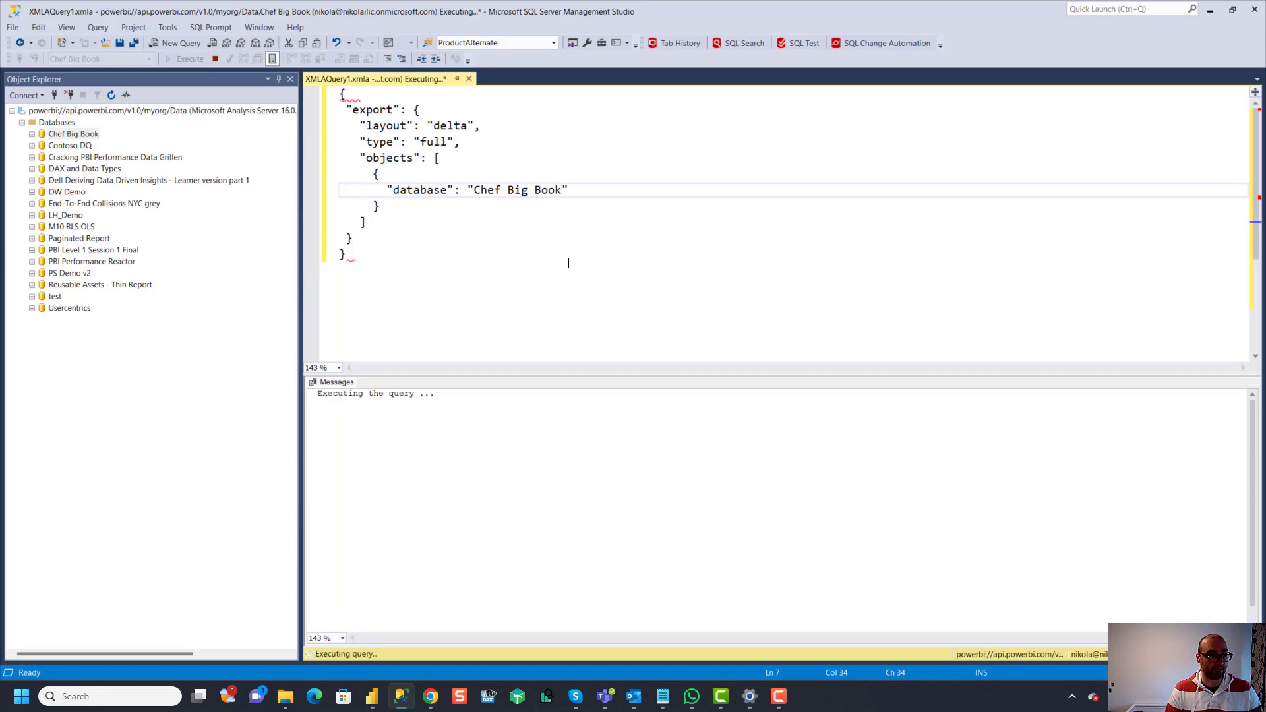
mouse_move(594, 290)
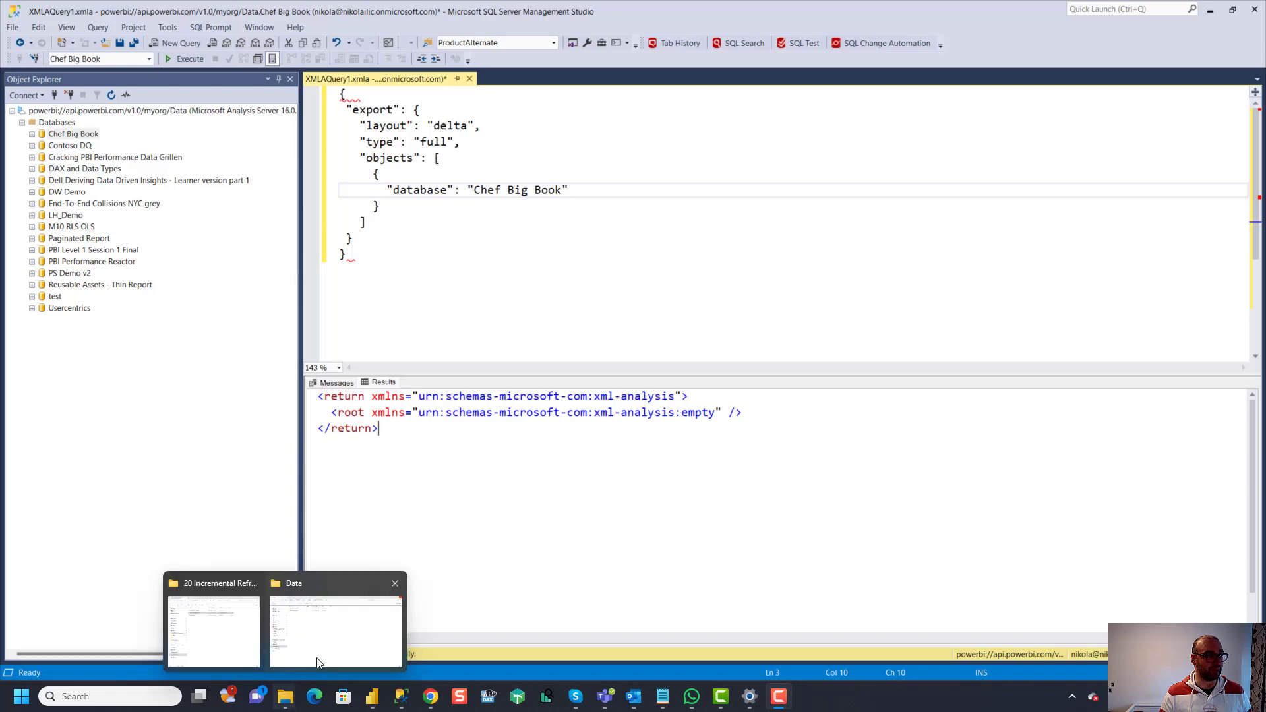
Step: Refresh OneLake Data and browse Chef Big Book.SemanticModel > Tables > Bets
click(334, 631)
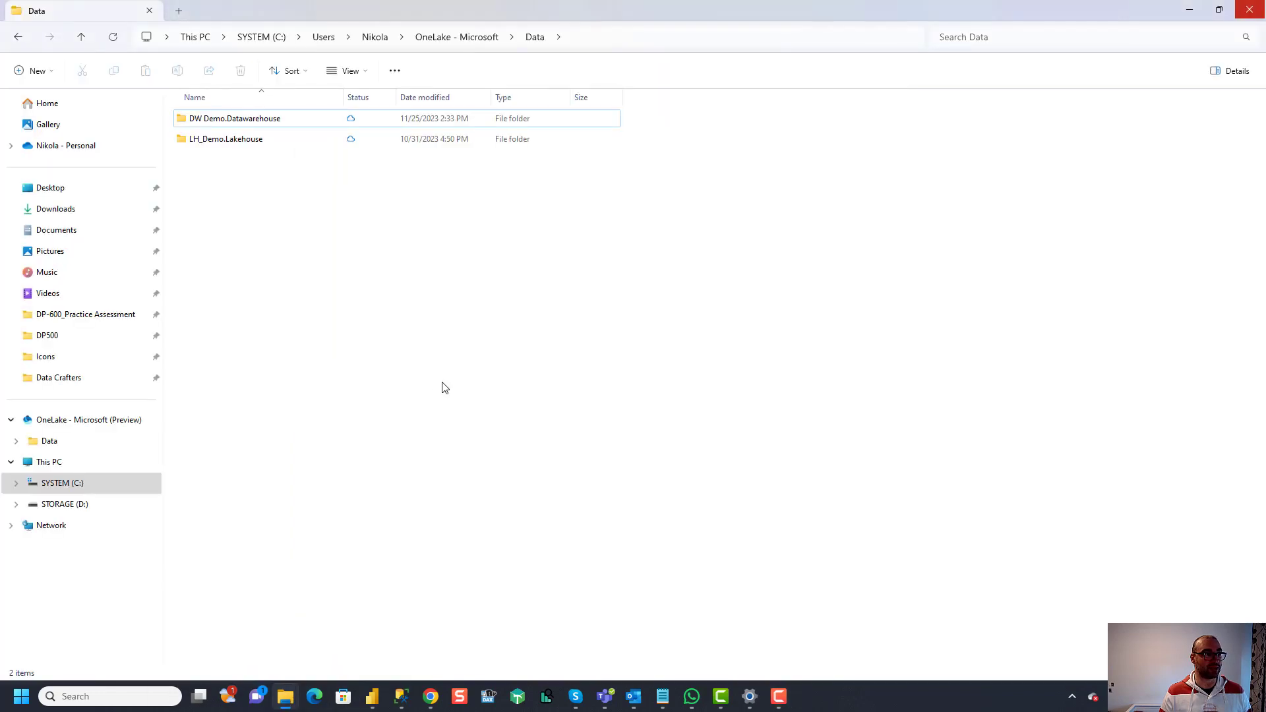
mouse_move(473, 305)
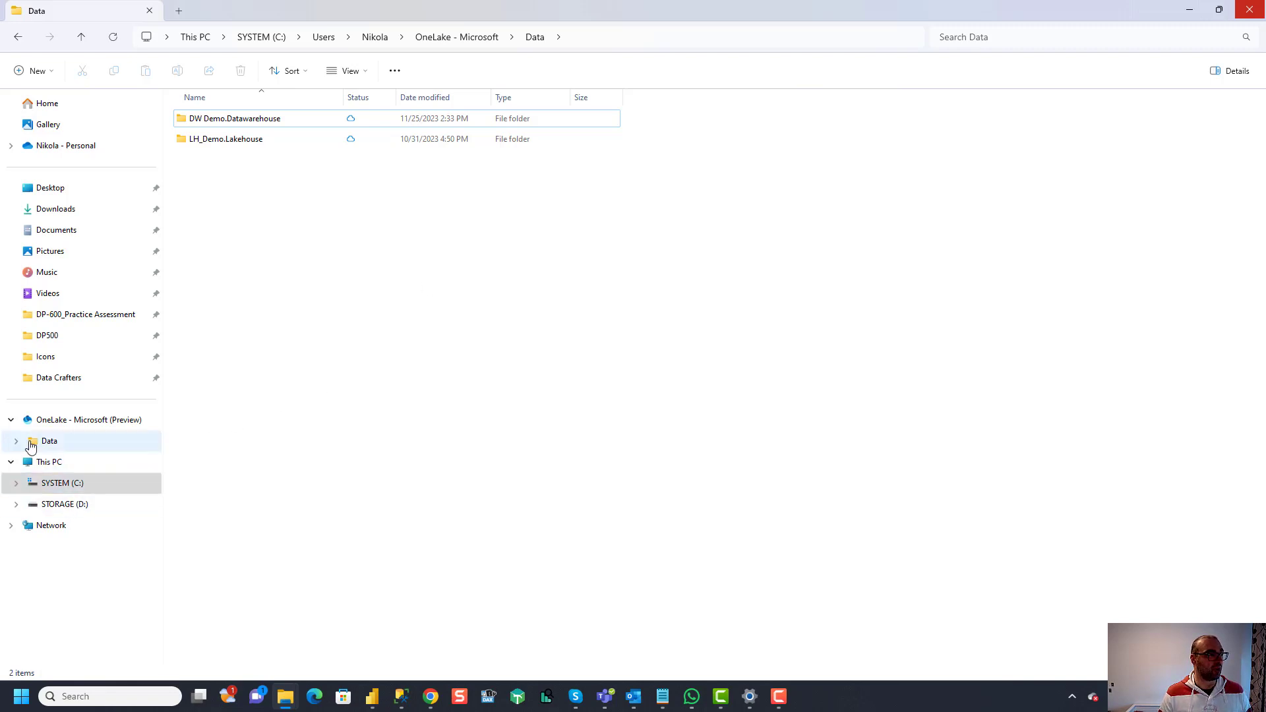
right_click(49, 441)
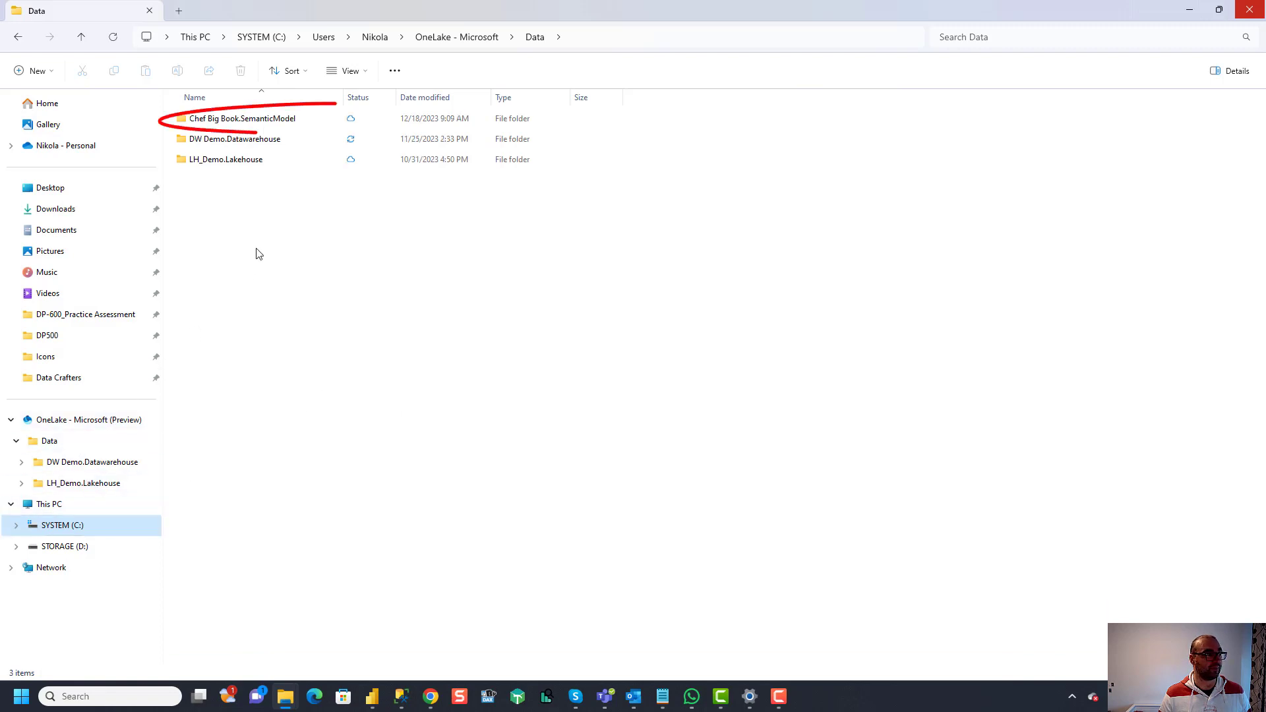
click(242, 117)
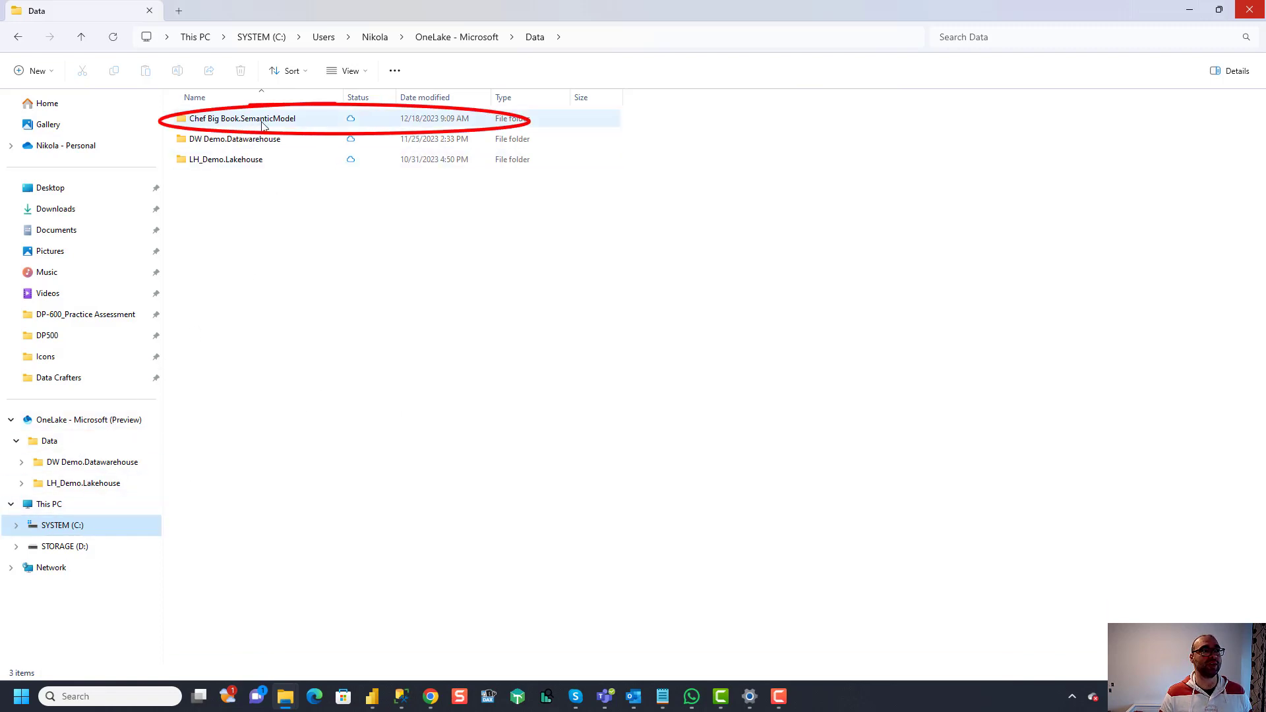
mouse_move(266, 121)
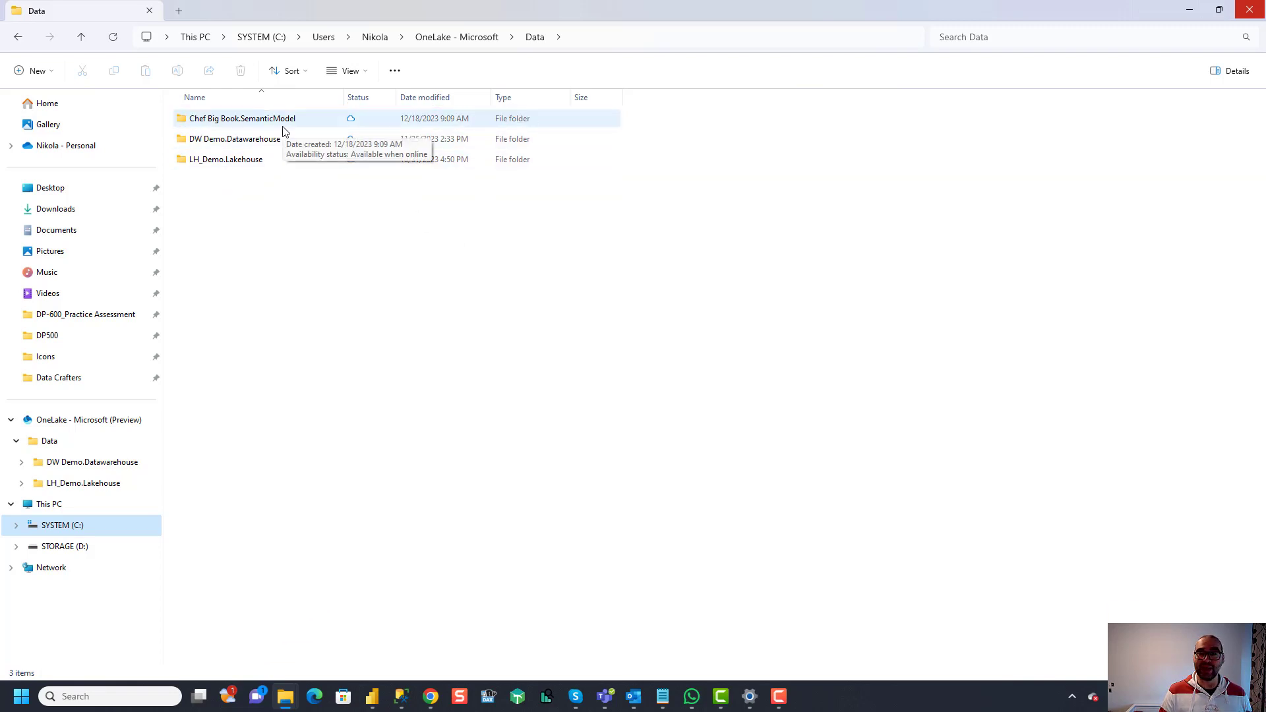
mouse_move(406, 323)
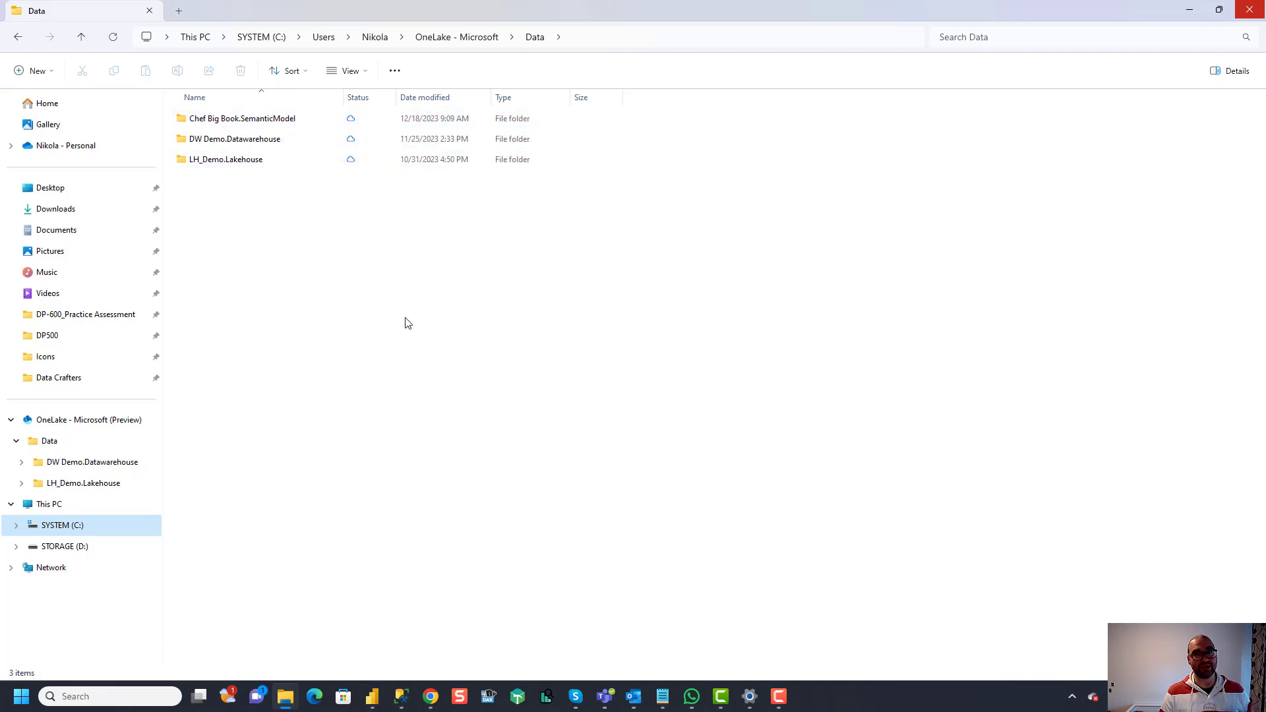
mouse_move(415, 318)
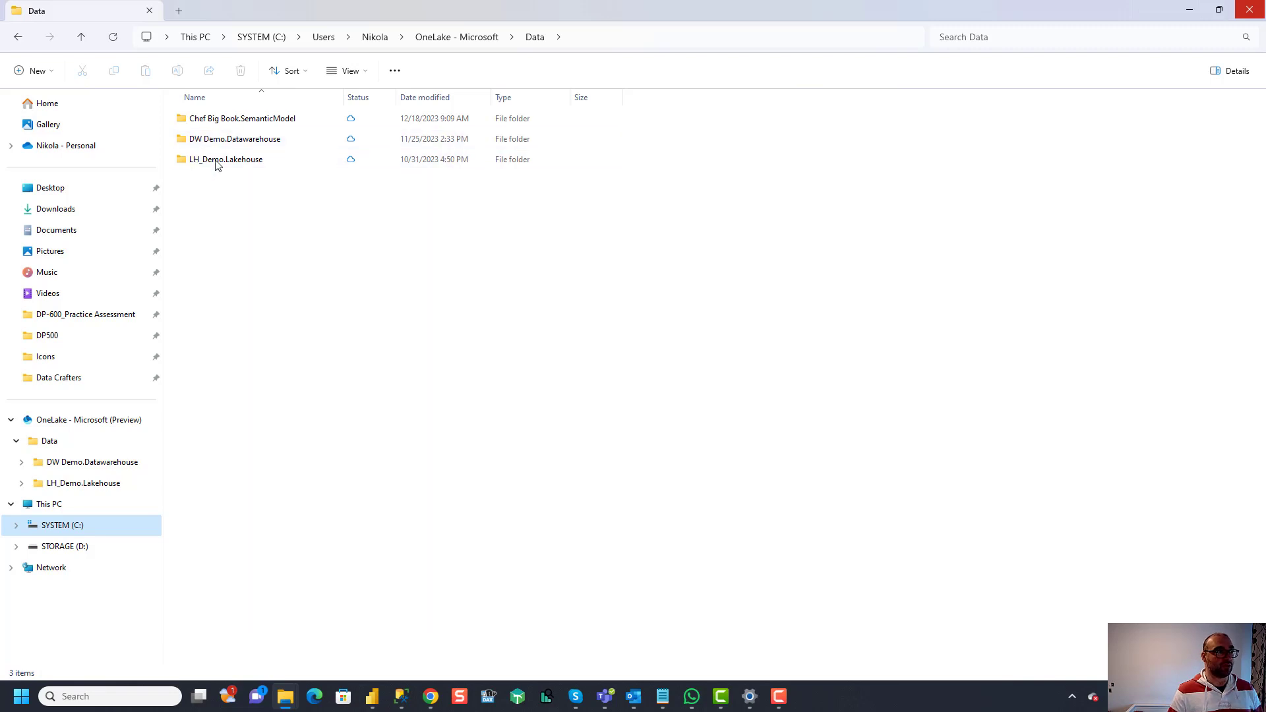
double_click(241, 118)
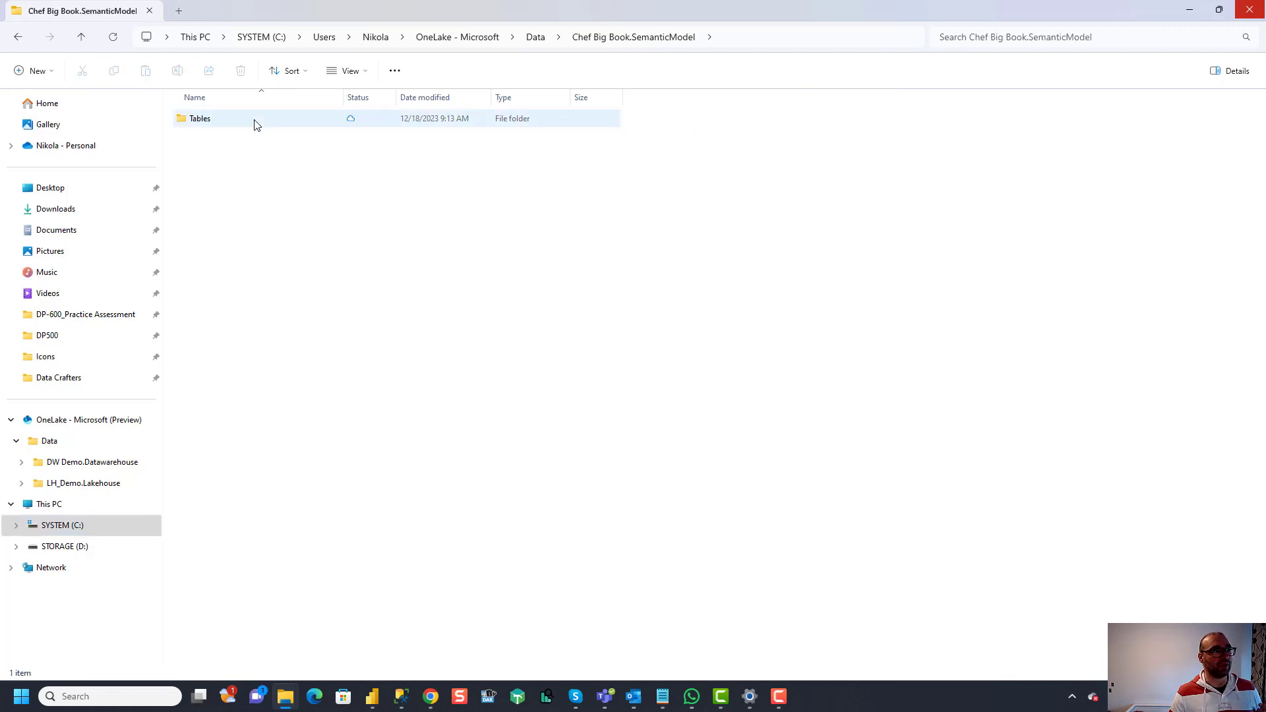
double_click(199, 117)
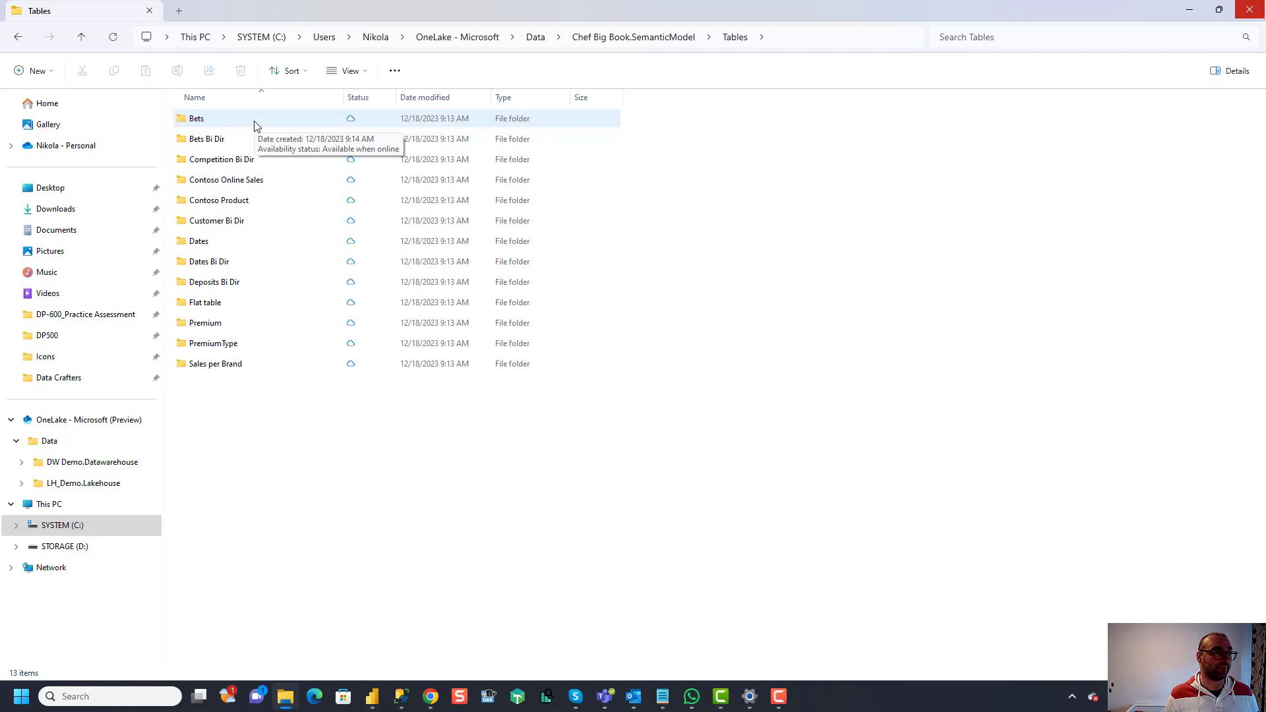
mouse_move(265, 125)
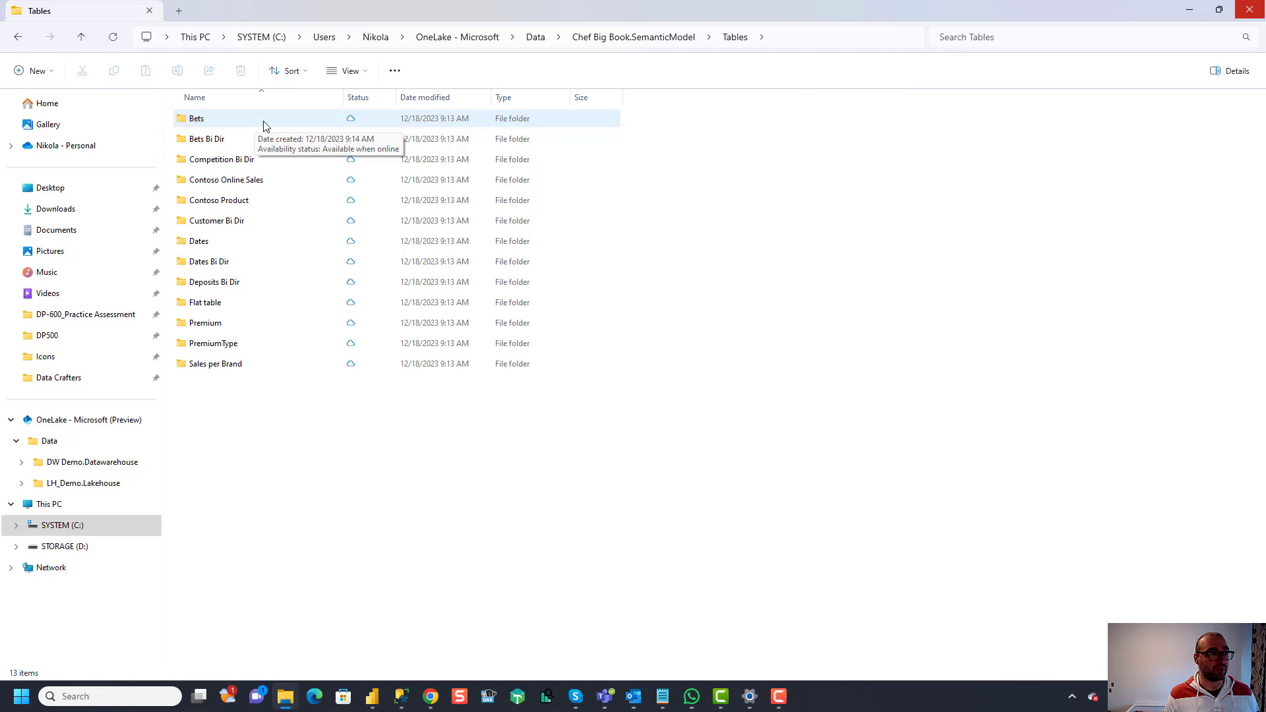
click(197, 117)
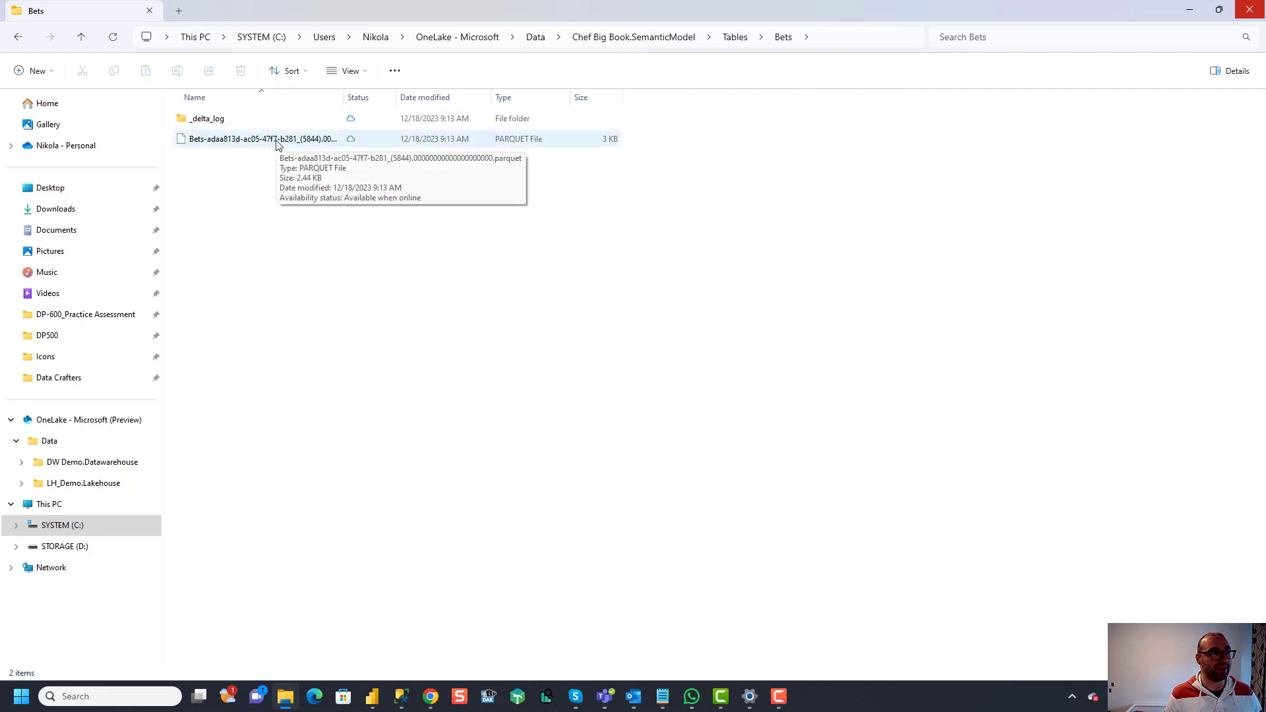
mouse_move(339, 175)
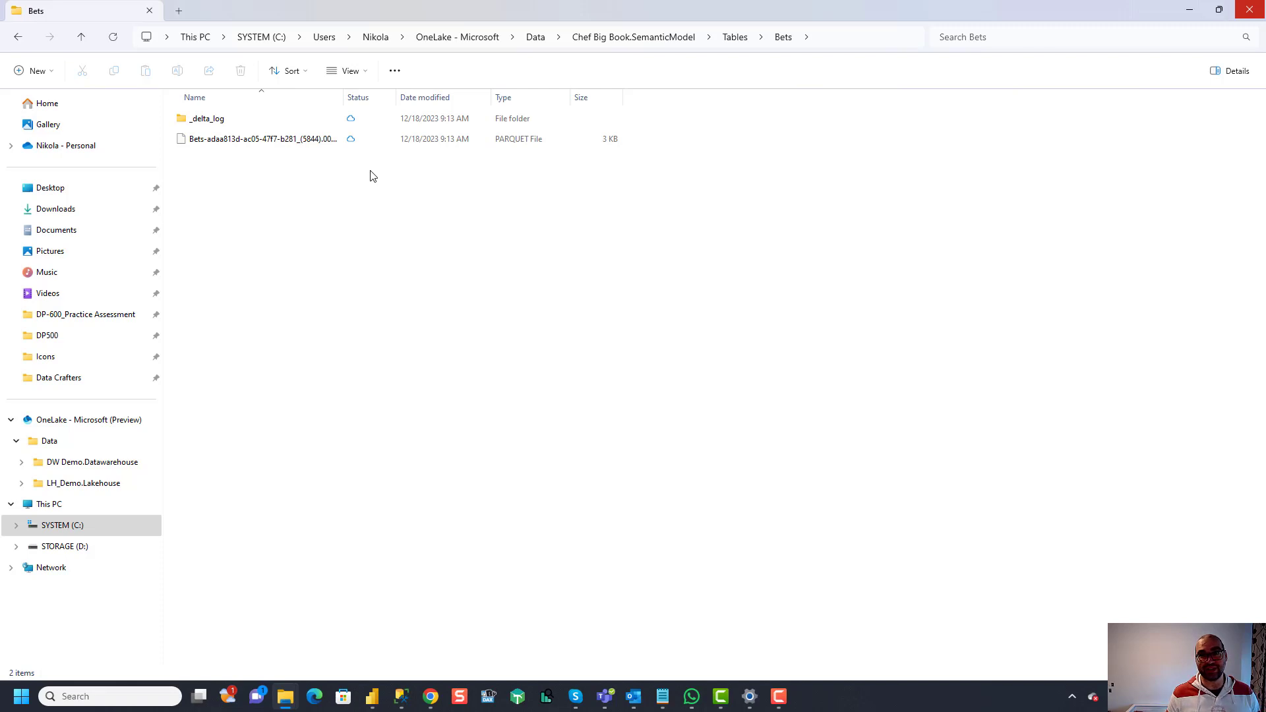
mouse_move(566, 214)
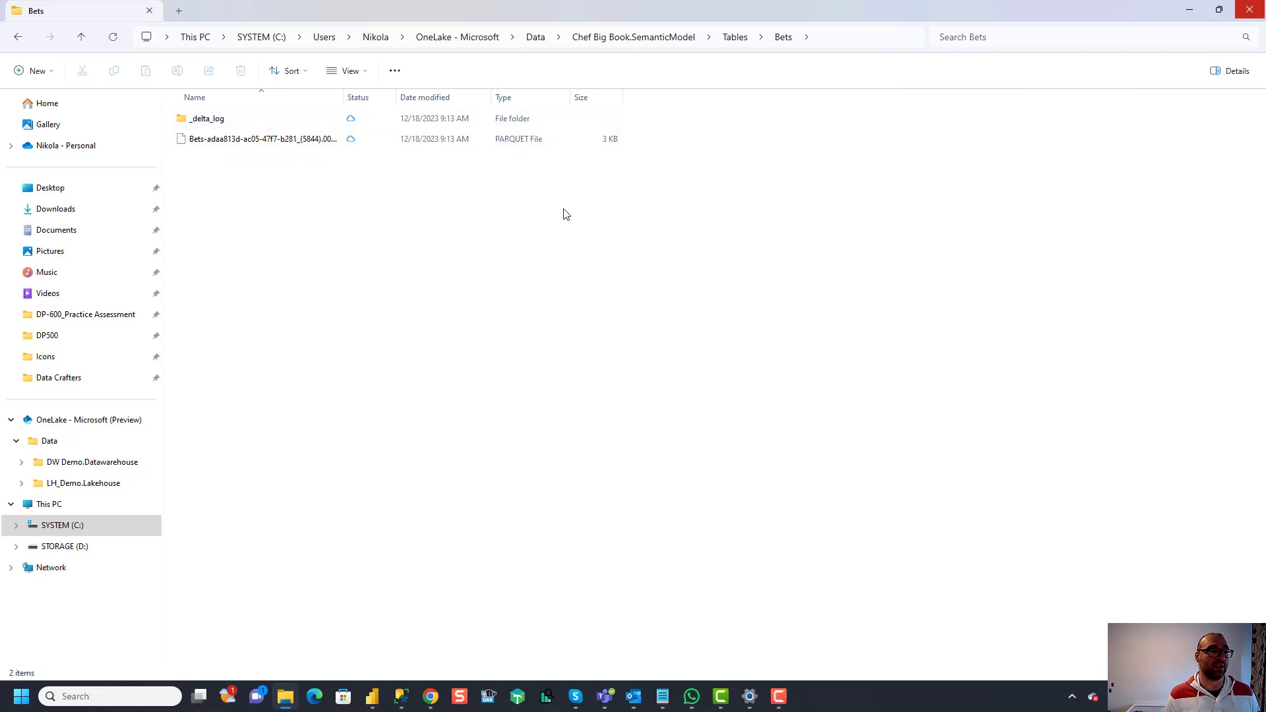
Step: Switch Fabric to the Data Engineering experience and open the LH_Demo lakehouse
click(536, 37)
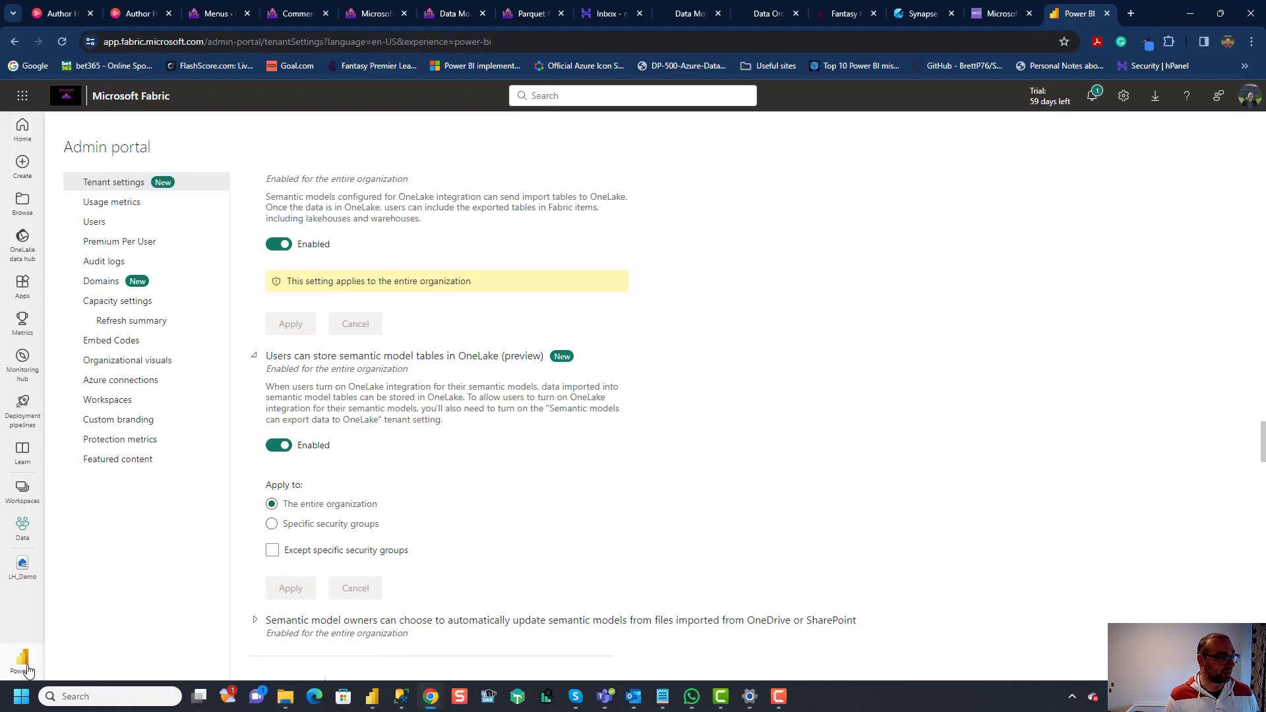
click(22, 658)
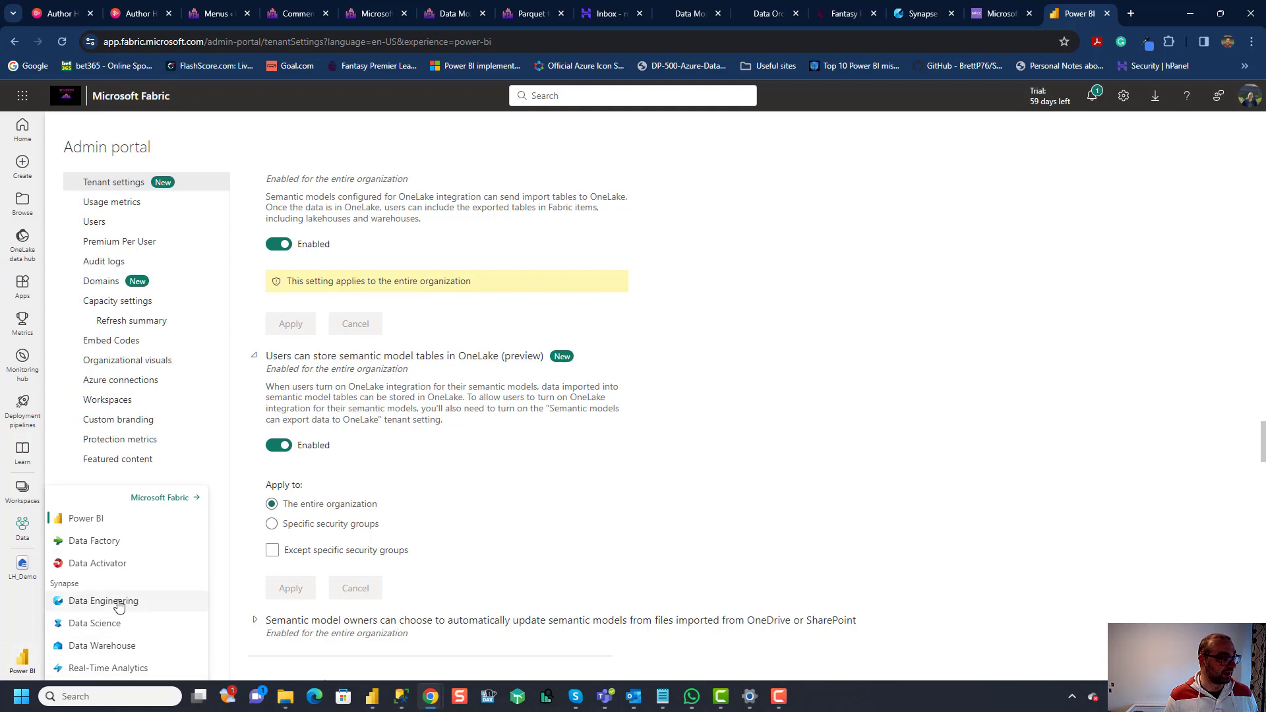
click(103, 602)
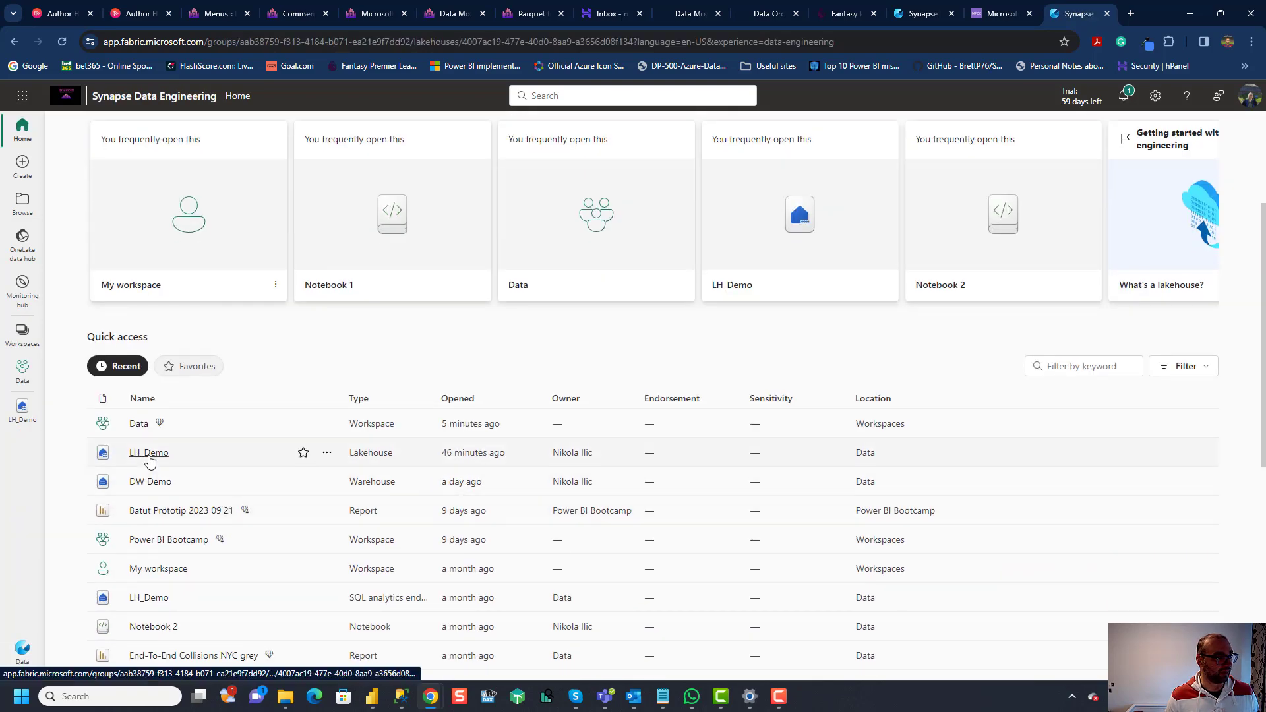
click(148, 453)
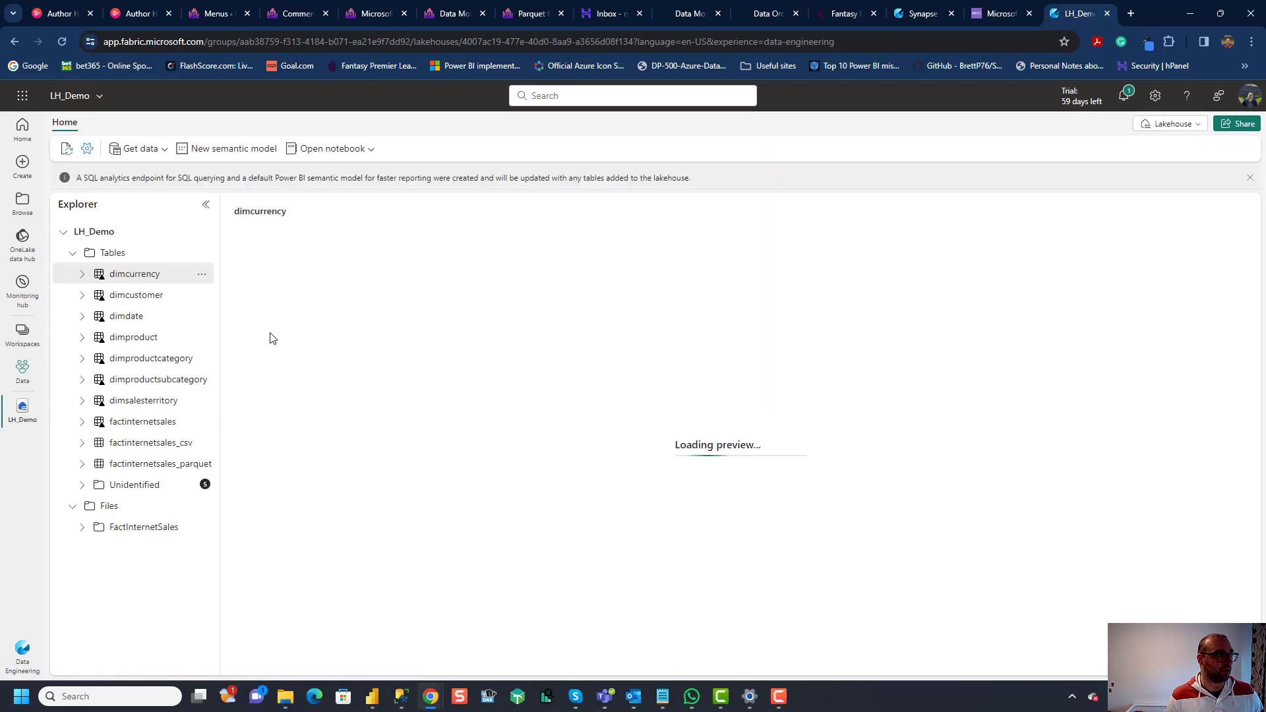
mouse_move(176, 362)
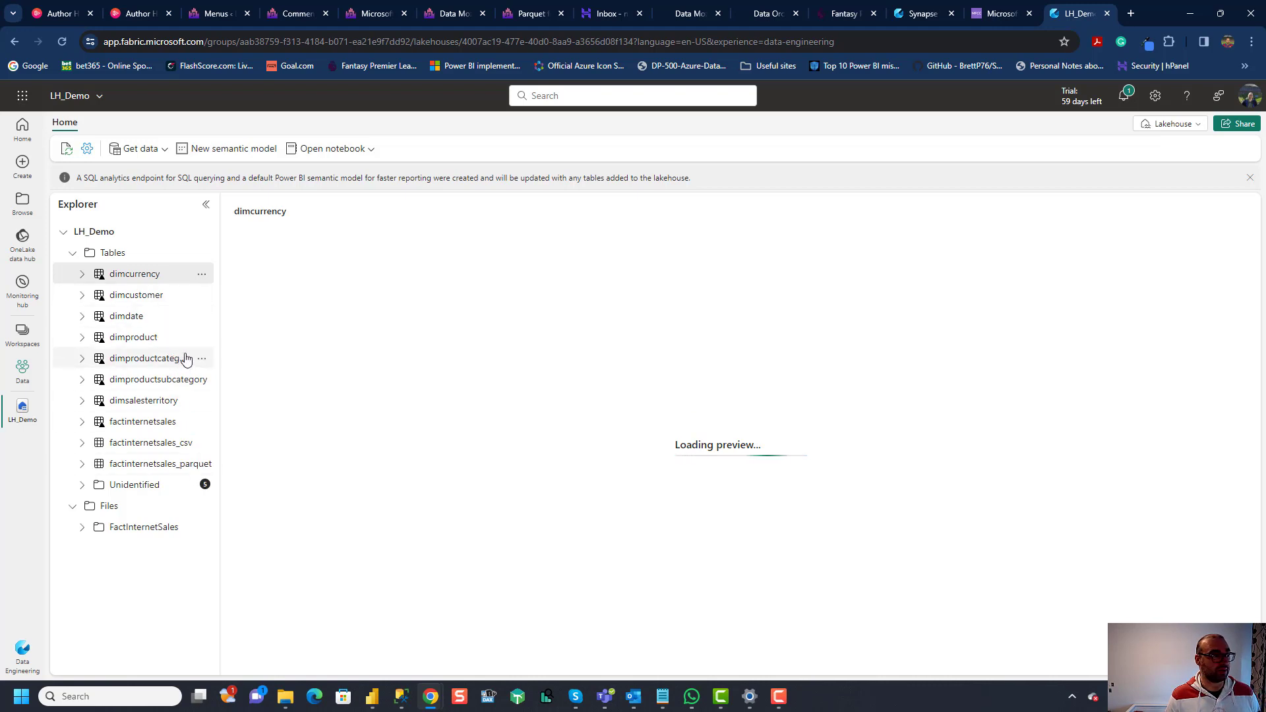
mouse_move(191, 289)
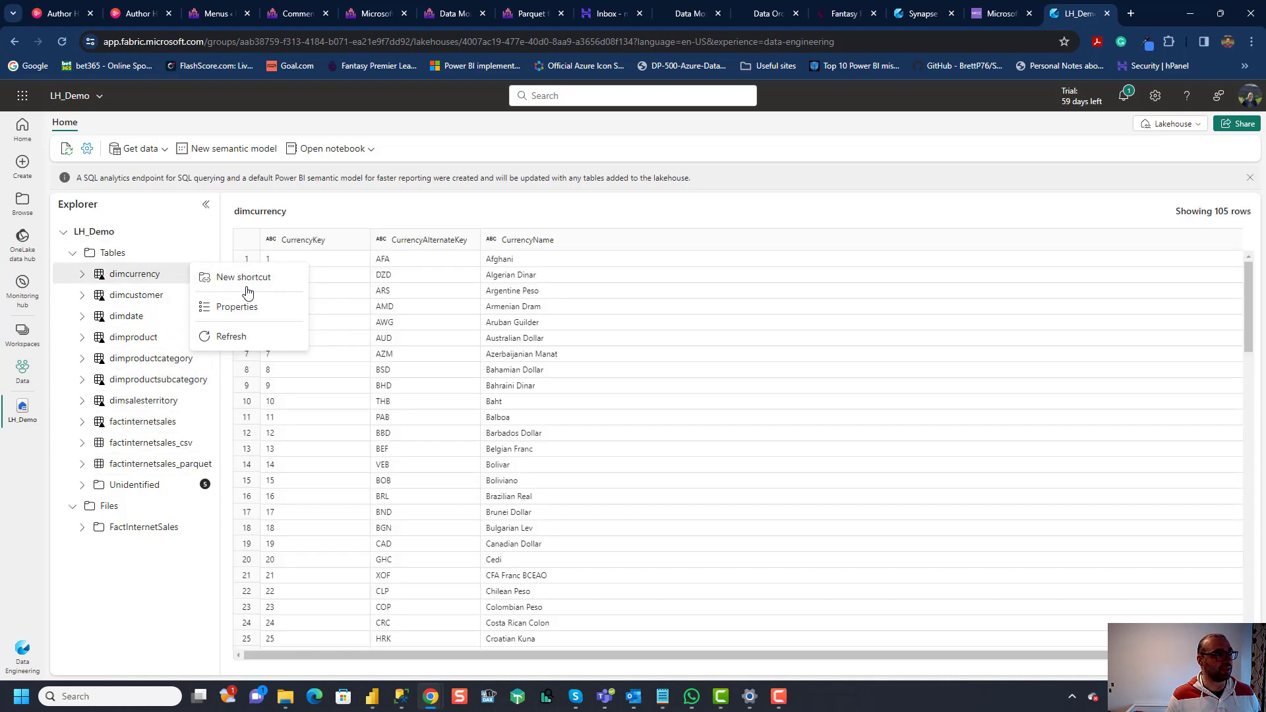
Step: Start a new OneLake shortcut and expand the Chef Big Book table folders
click(242, 277)
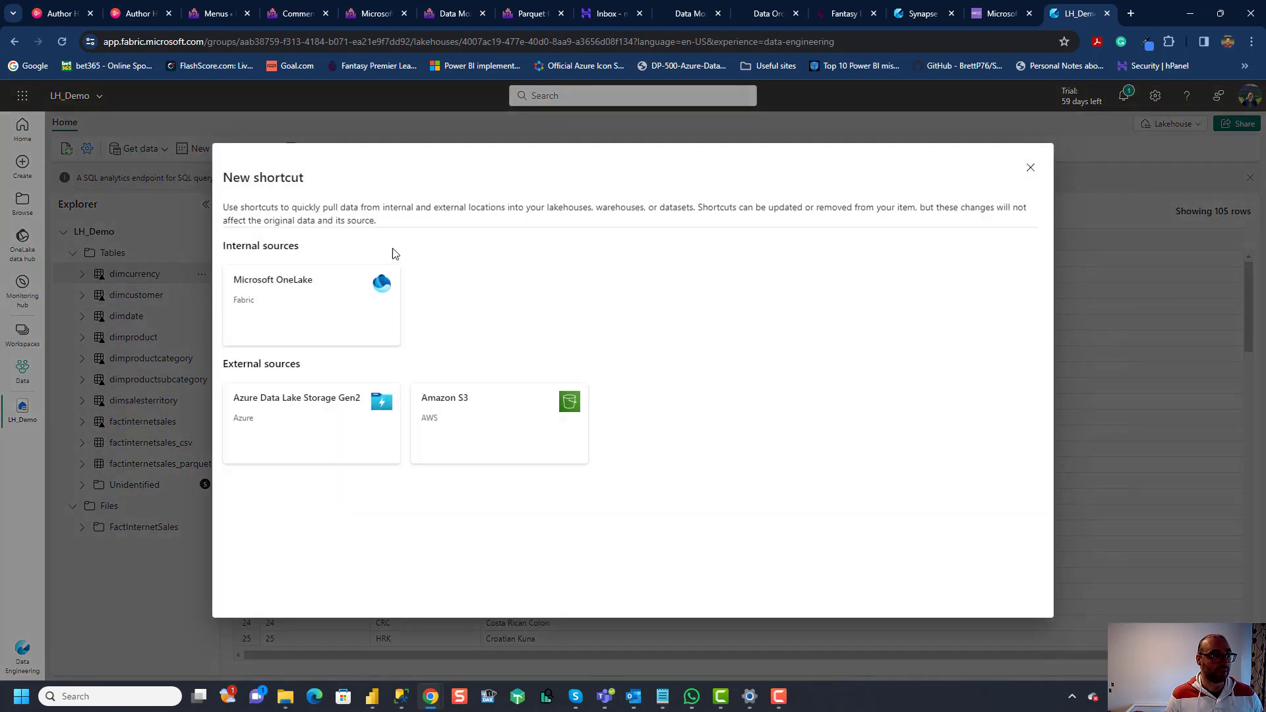
mouse_move(306, 297)
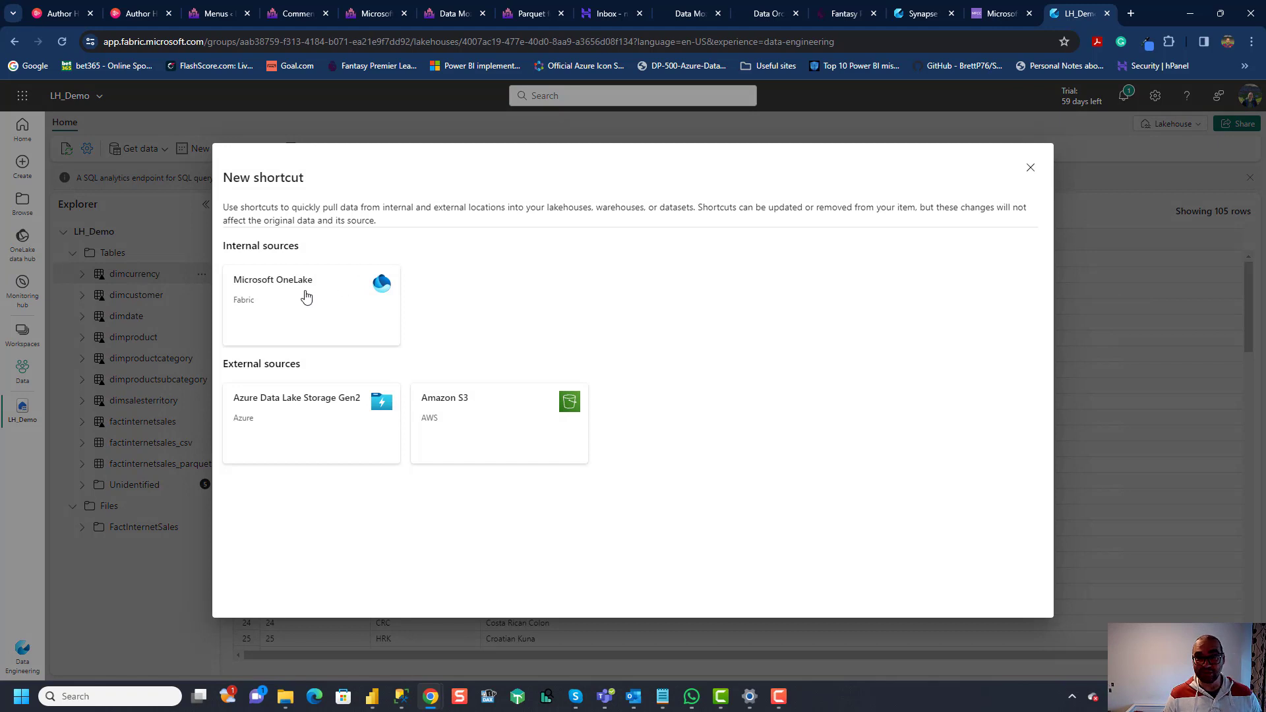
click(312, 291)
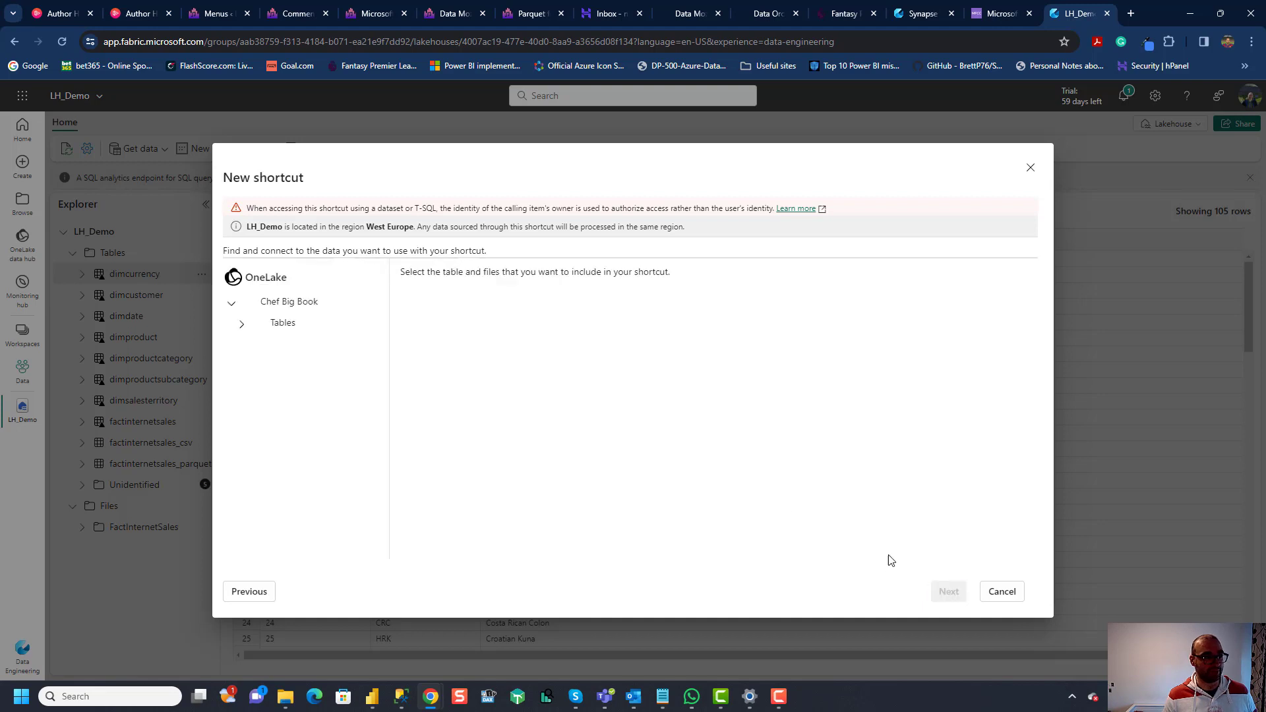
click(282, 322)
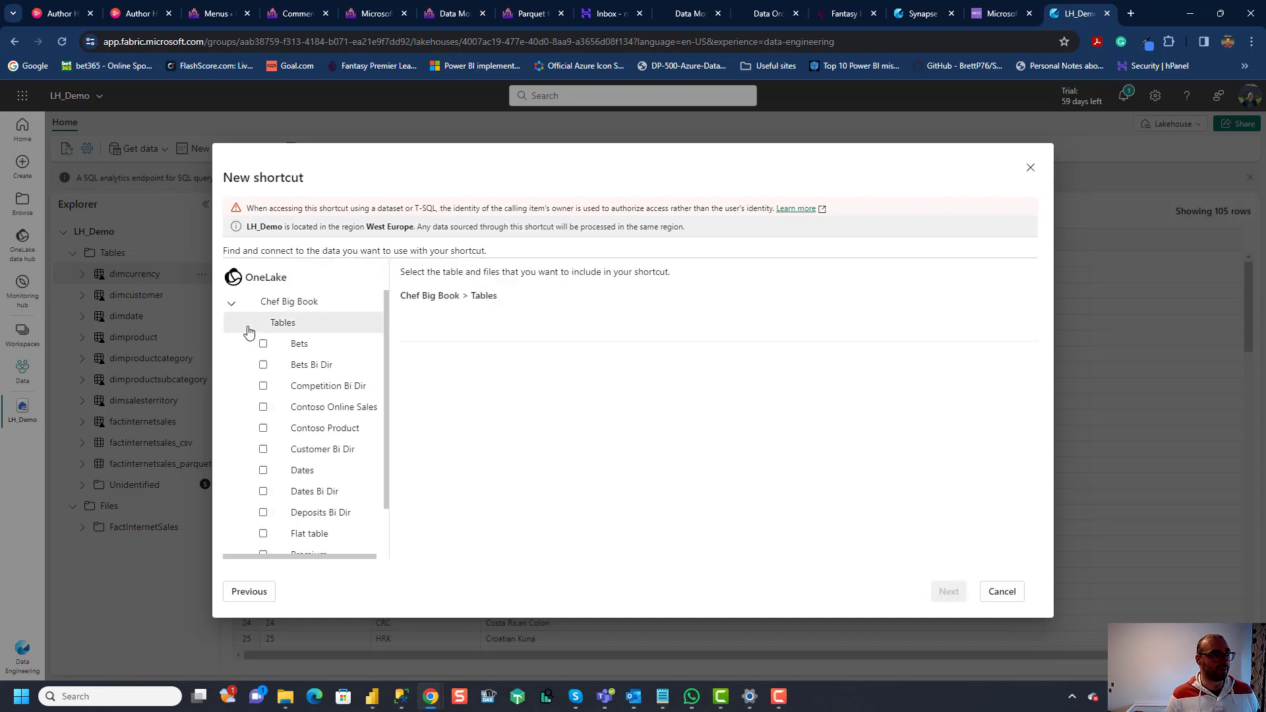
click(282, 322)
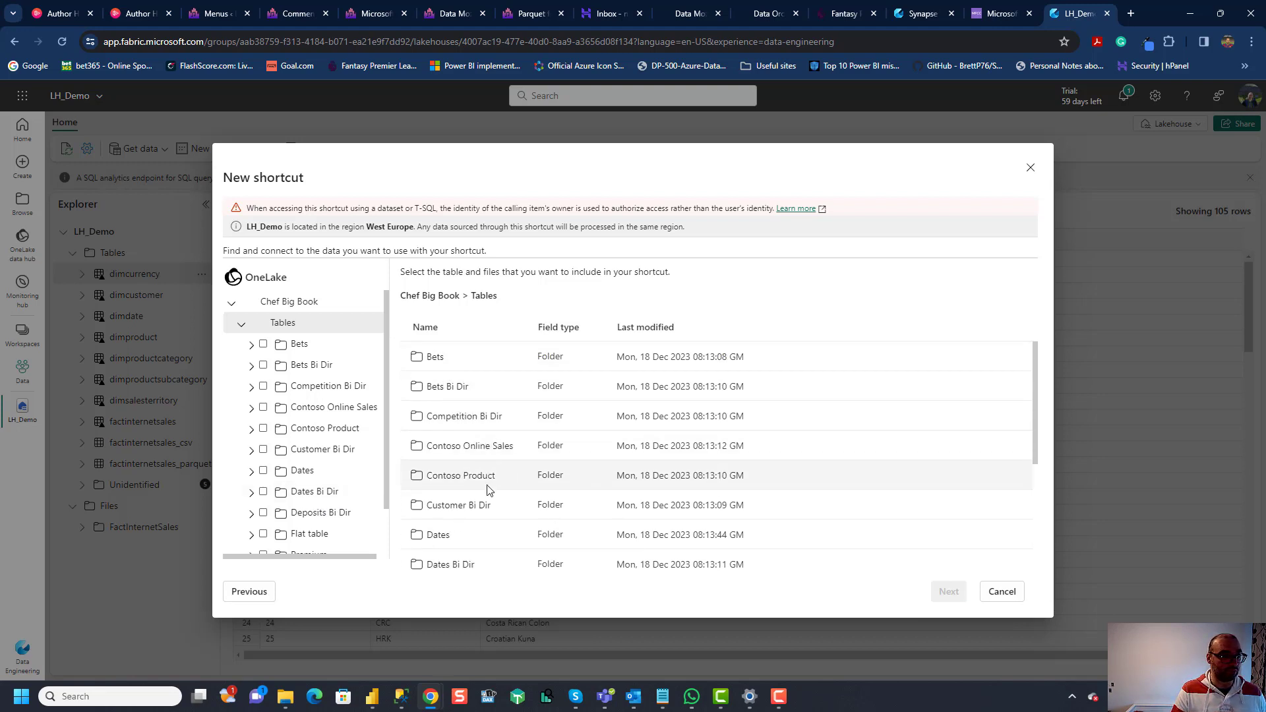
scroll(down, 3)
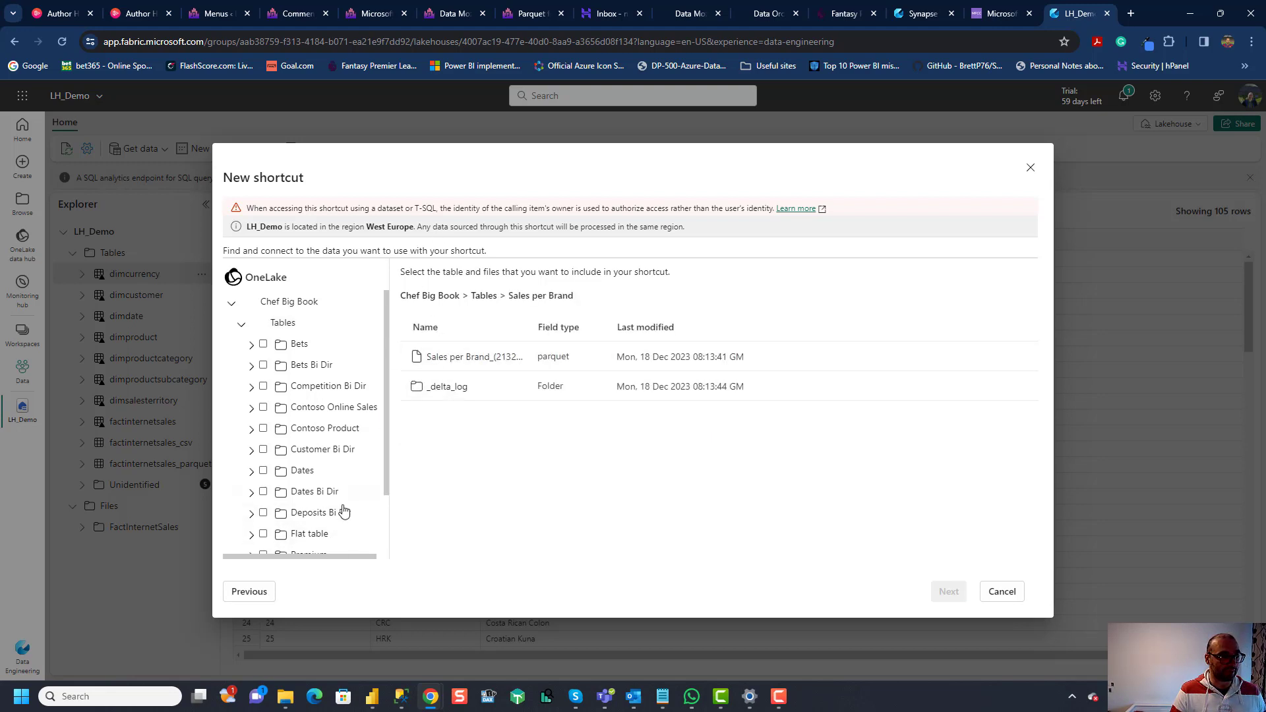
Step: Tick Sales per Brand, PremiumType and Contoso Product and create the three shortcuts
click(262, 523)
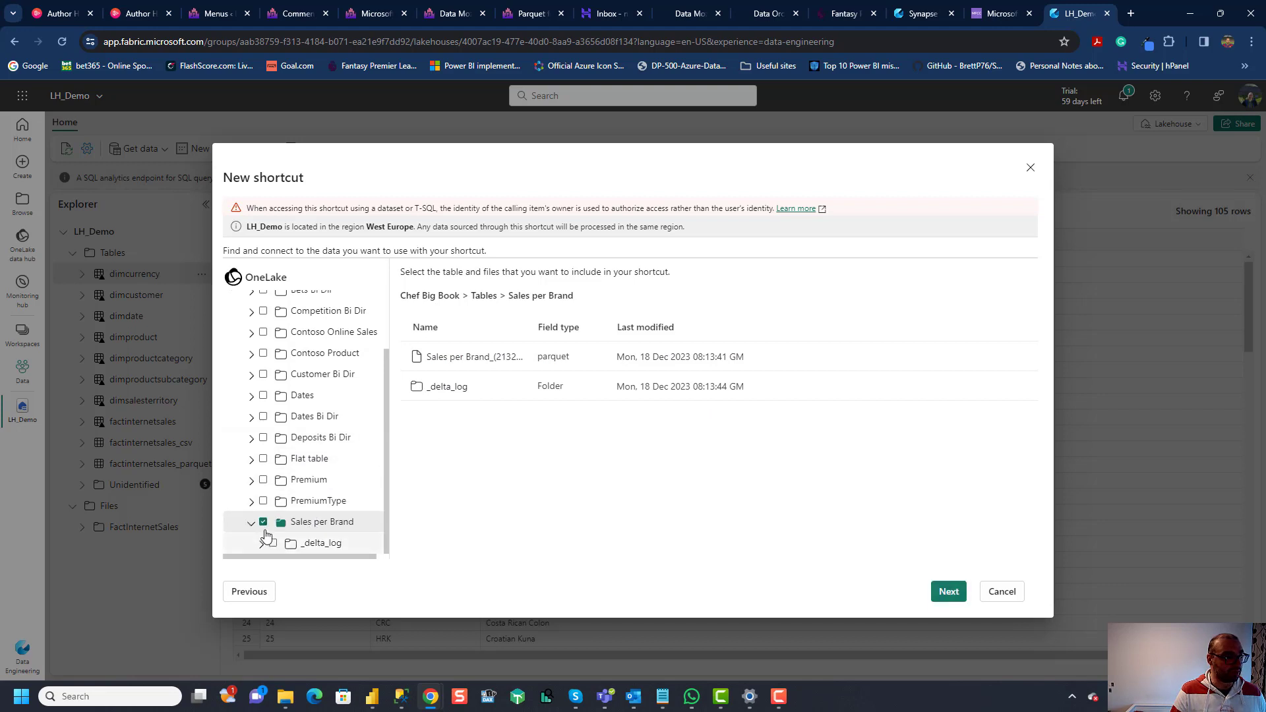
click(263, 502)
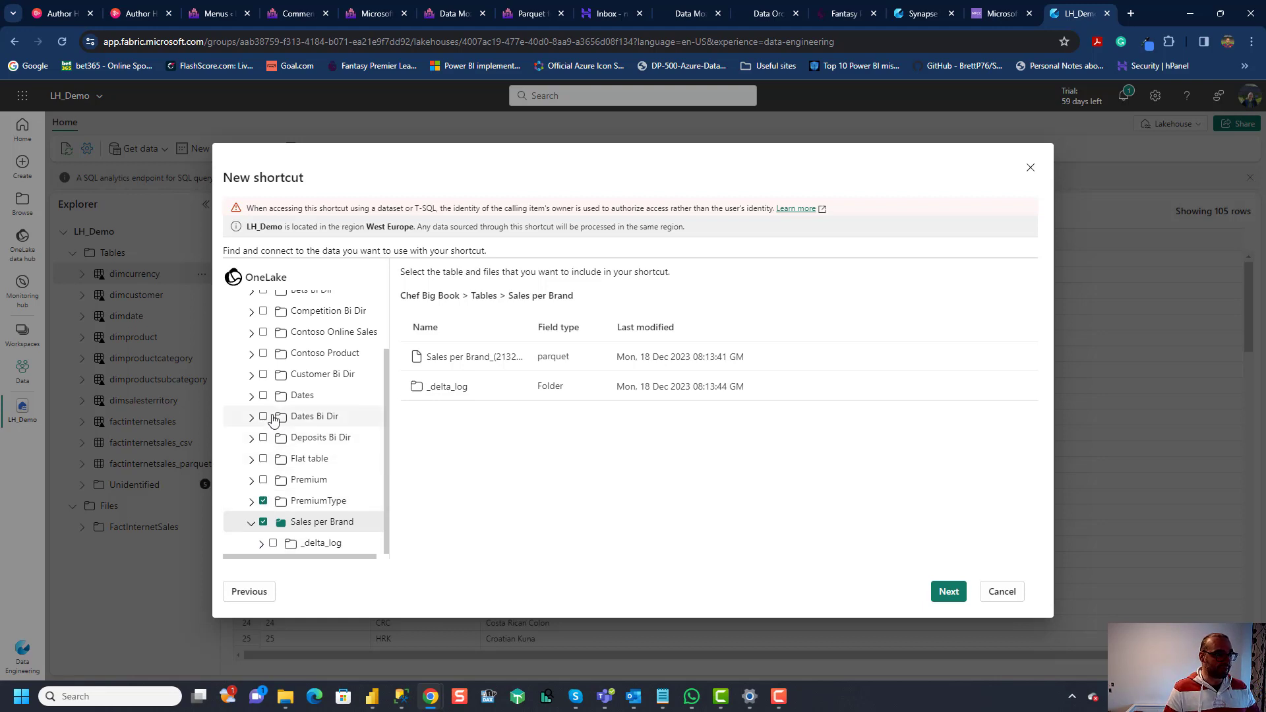
click(263, 353)
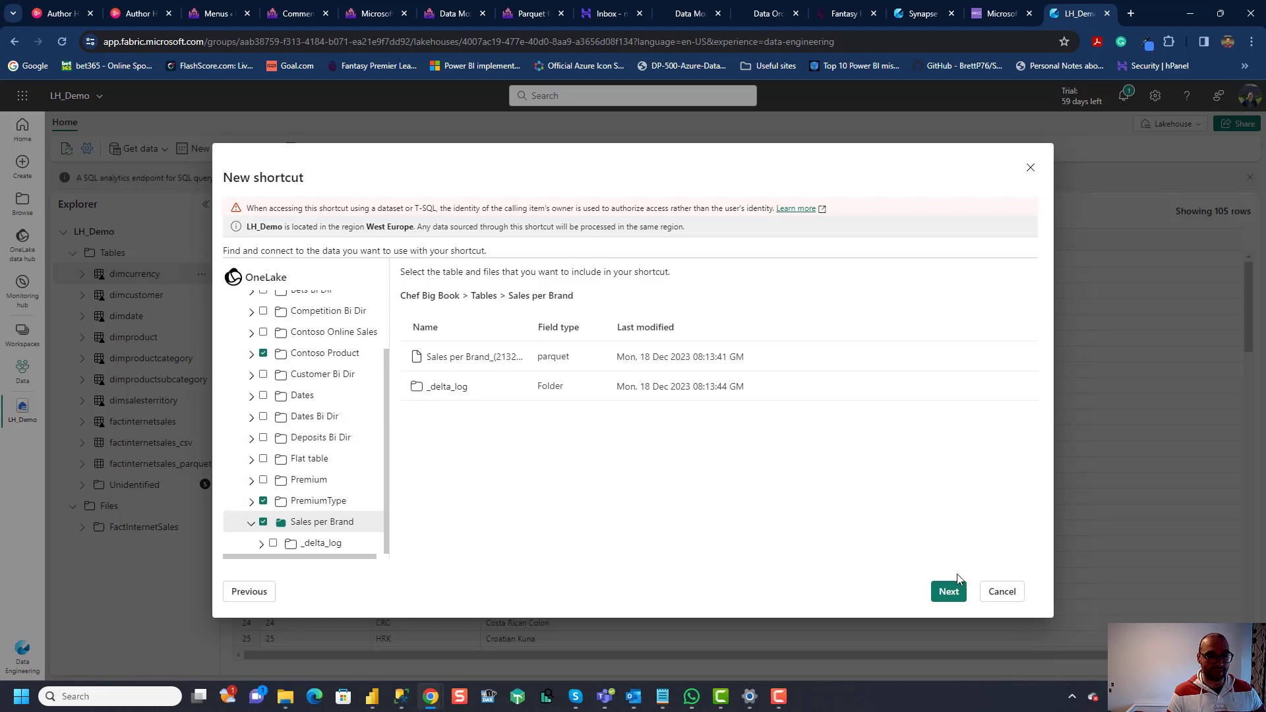
click(948, 591)
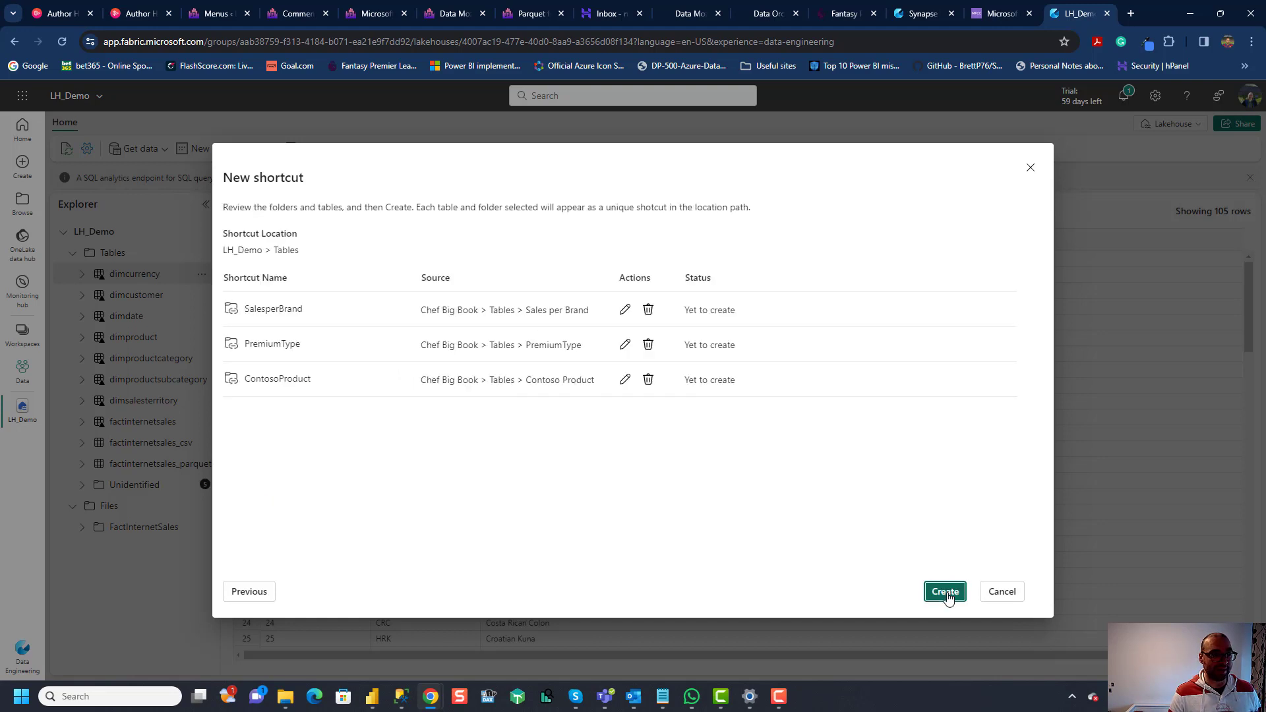
click(945, 591)
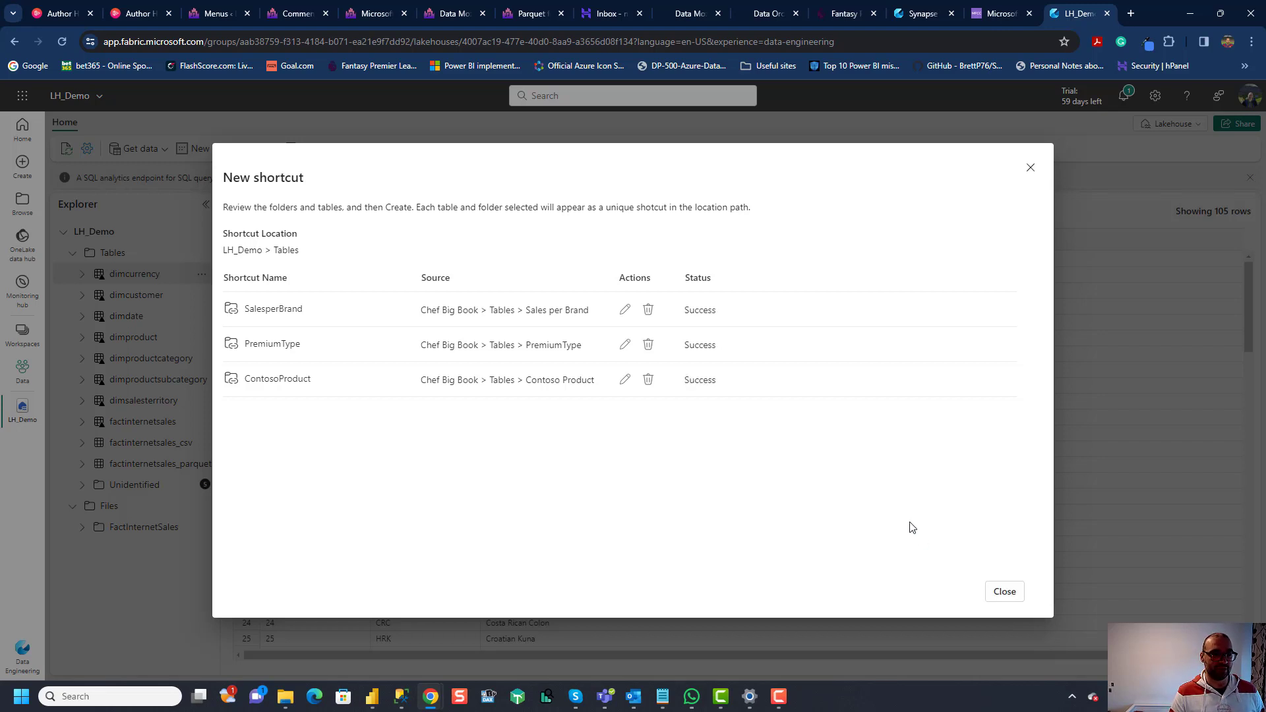
mouse_move(958, 583)
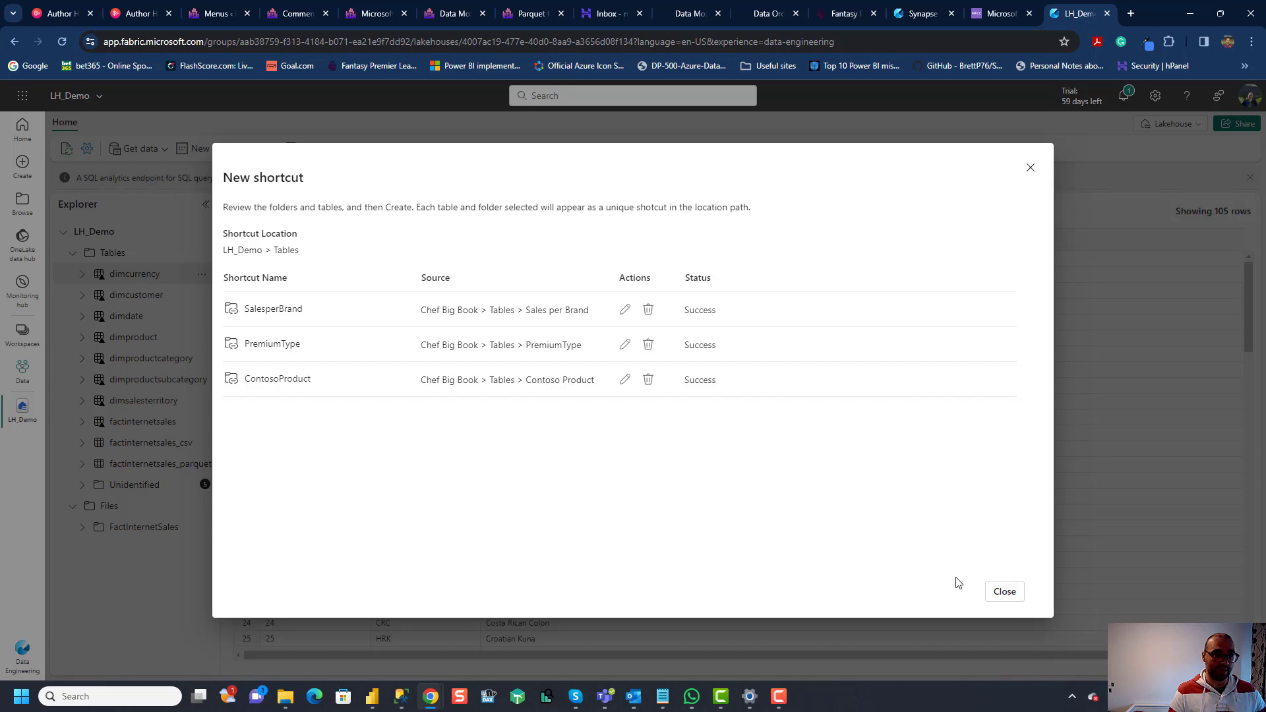
Step: Close the shortcut wizard and preview PremiumType_1's Earned and Written rows
click(1003, 591)
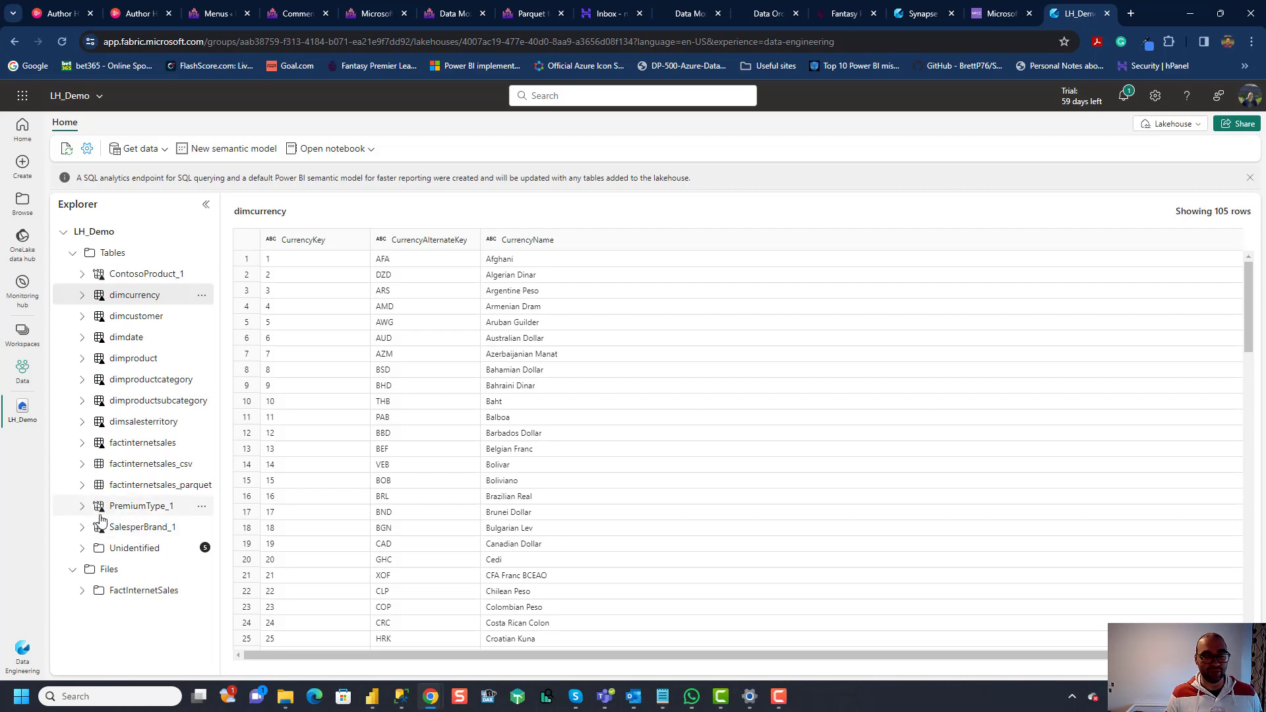
mouse_move(80, 517)
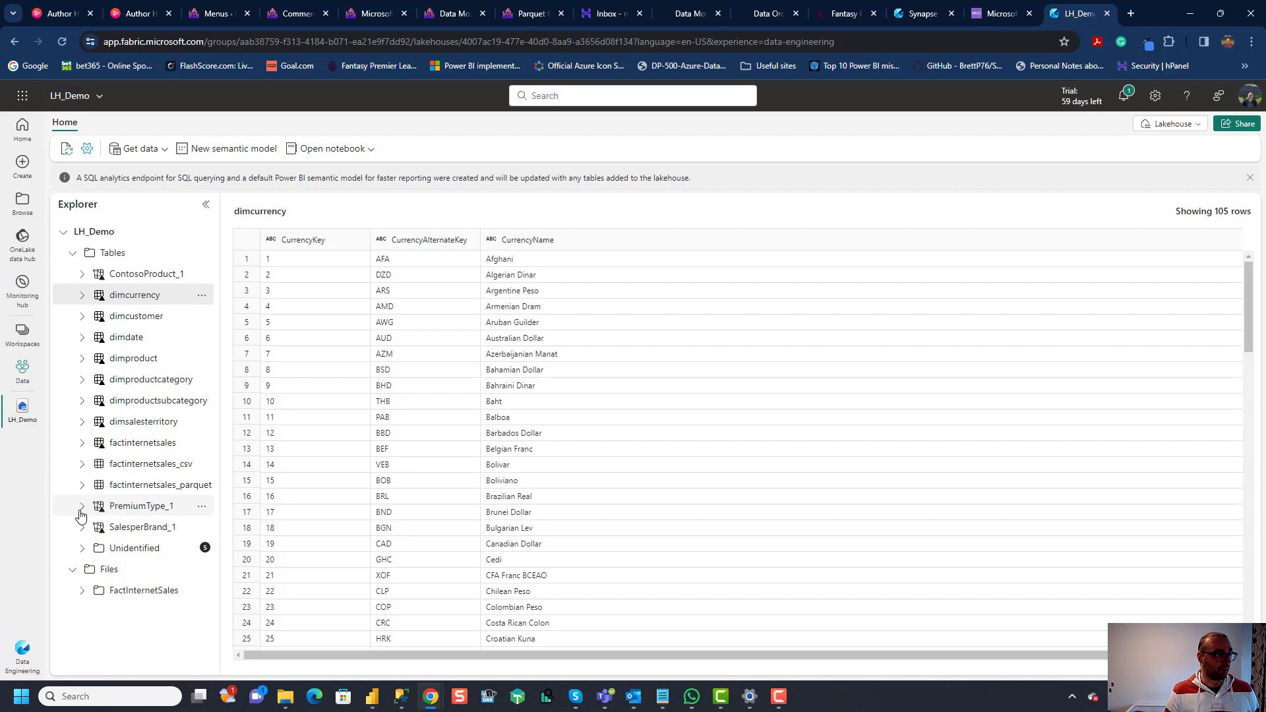
click(141, 506)
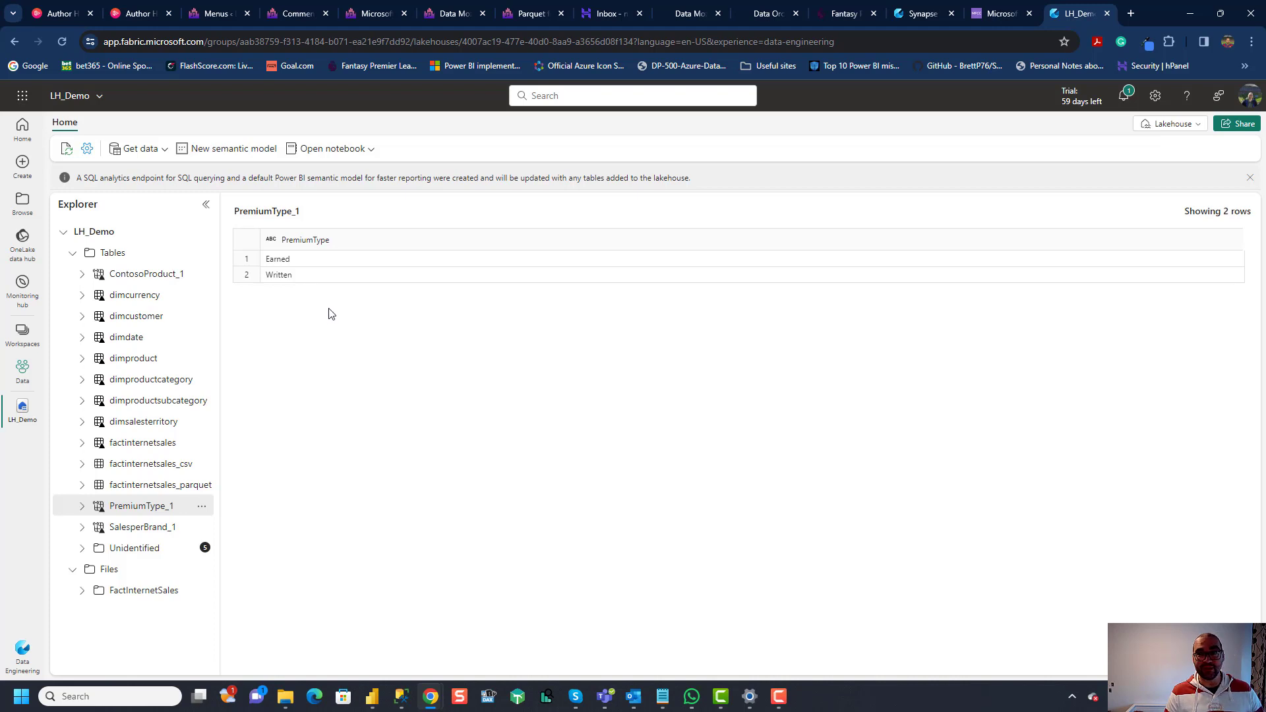
mouse_move(328, 316)
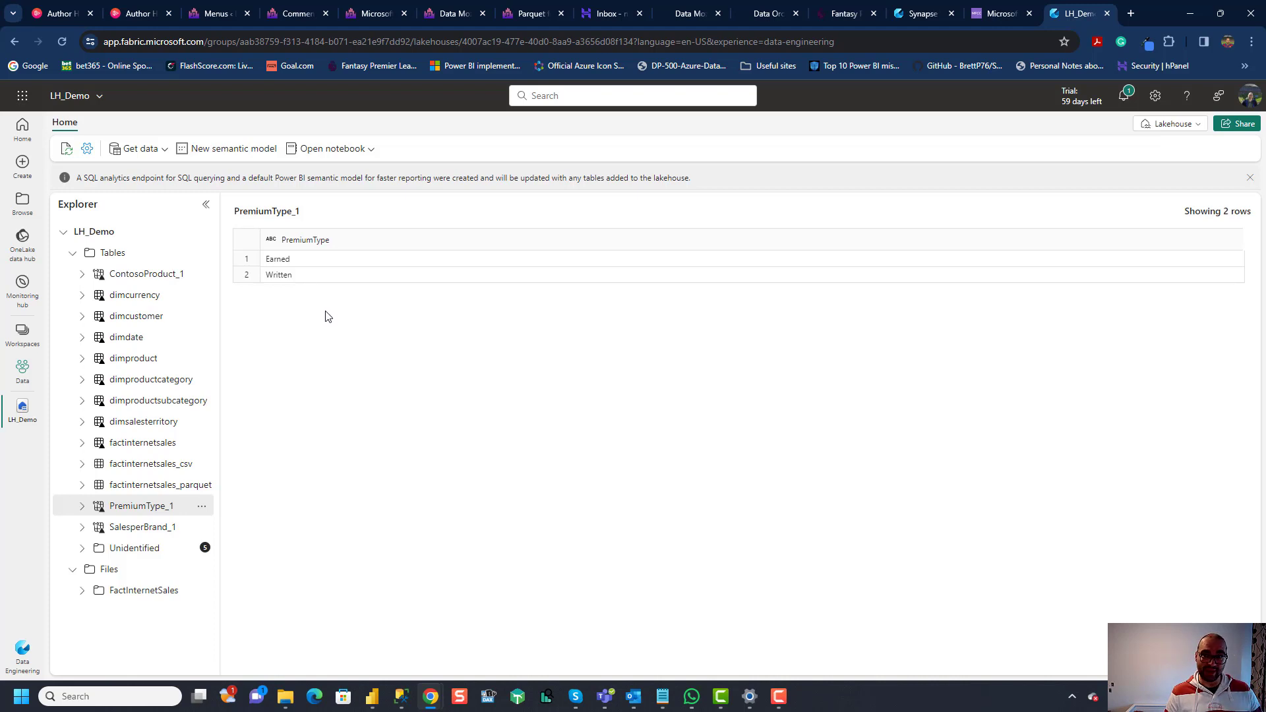
mouse_move(394, 302)
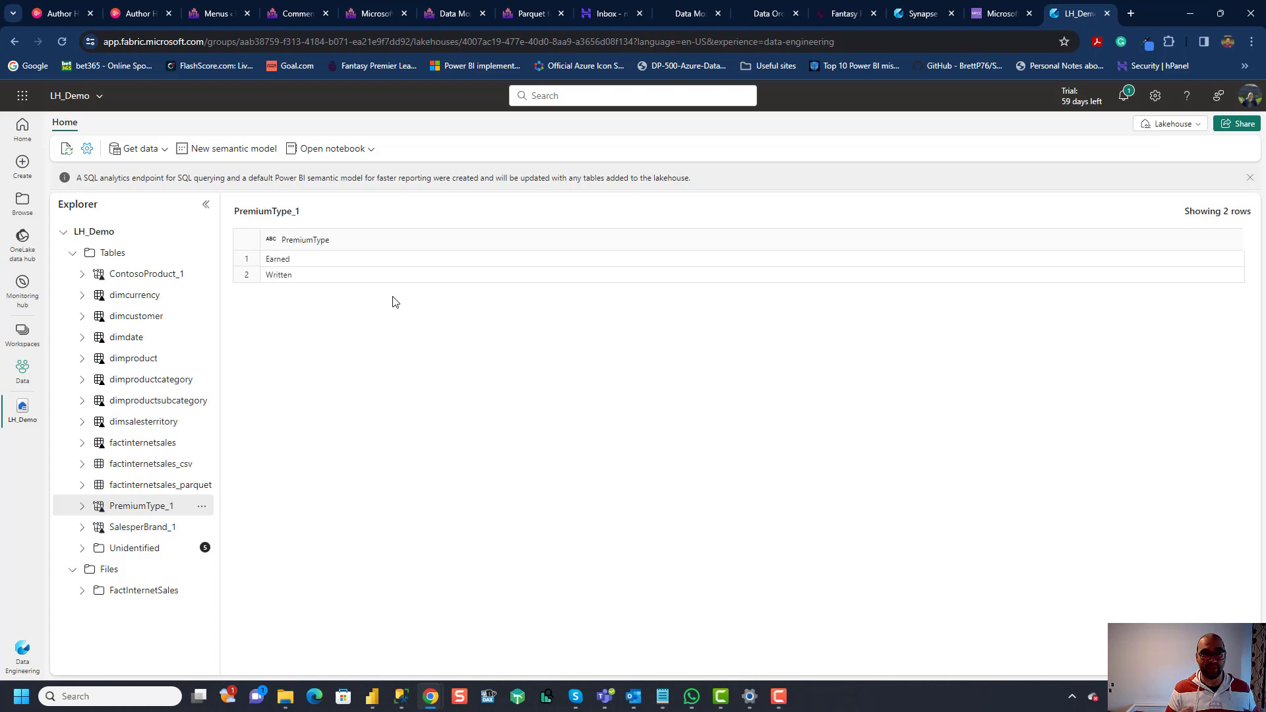
mouse_move(373, 700)
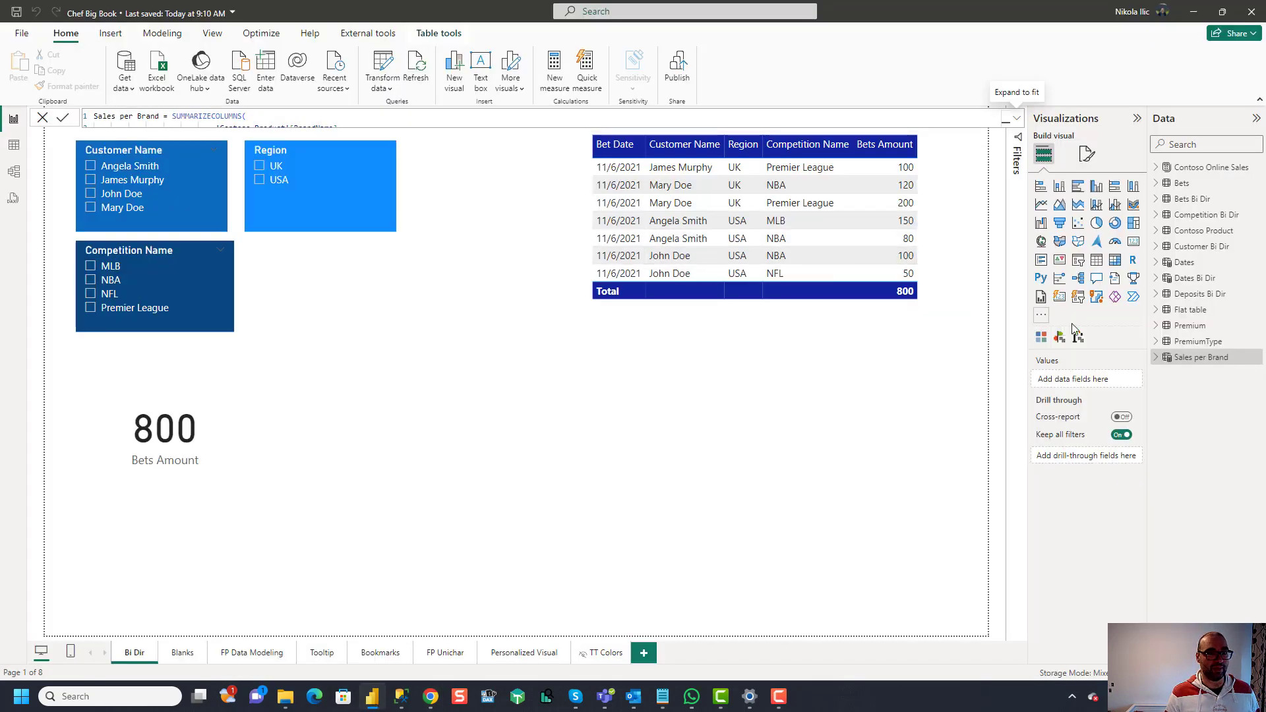
Step: In Power Query, edit the source table of the PremiumType query
click(1158, 341)
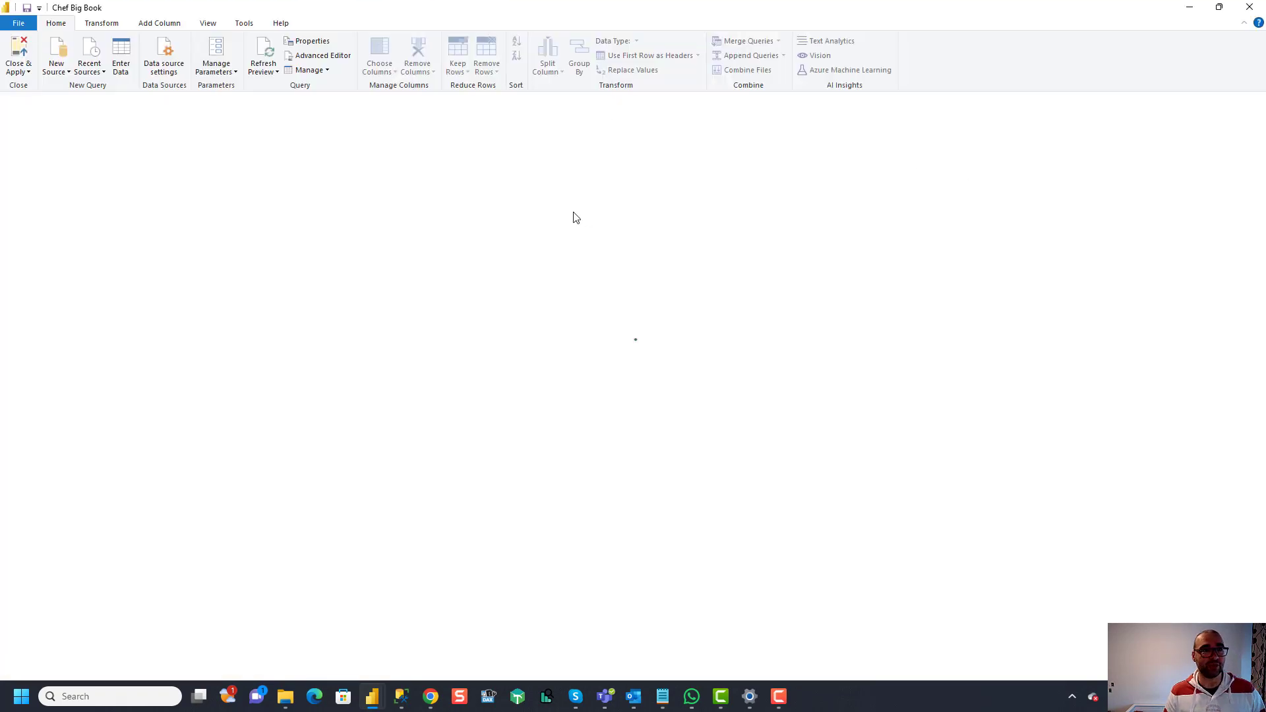
click(31, 127)
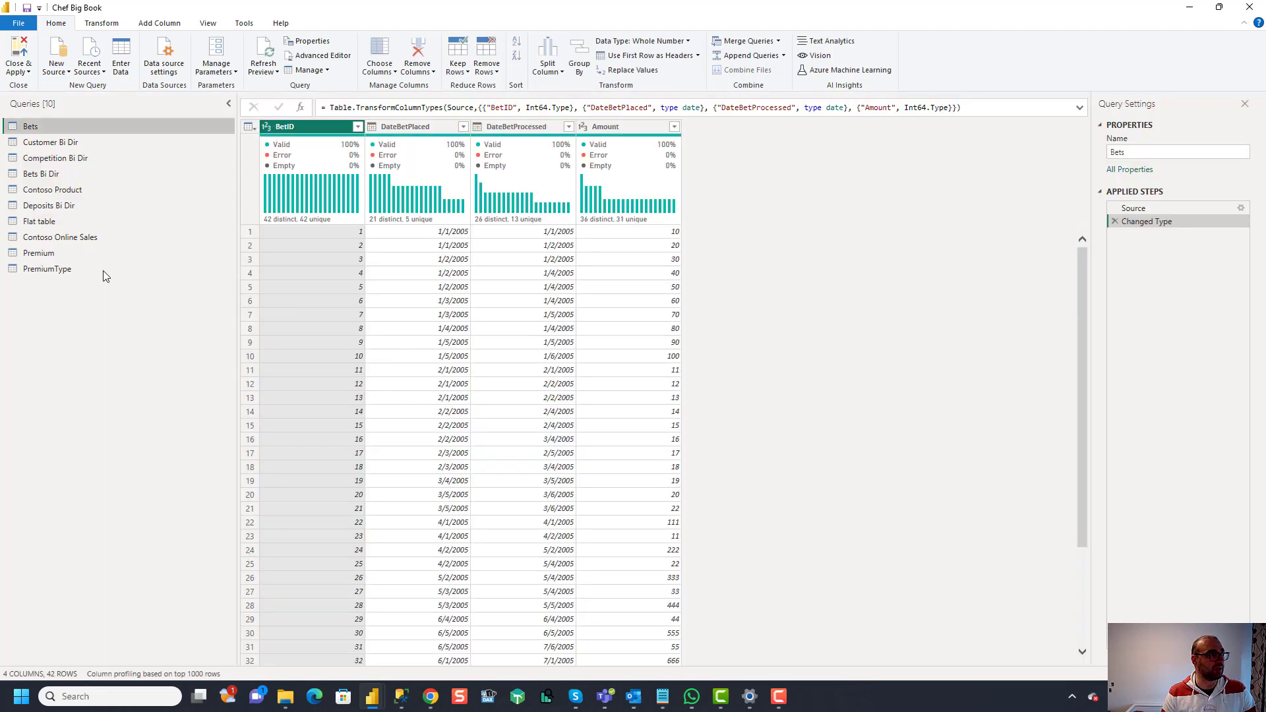
click(47, 268)
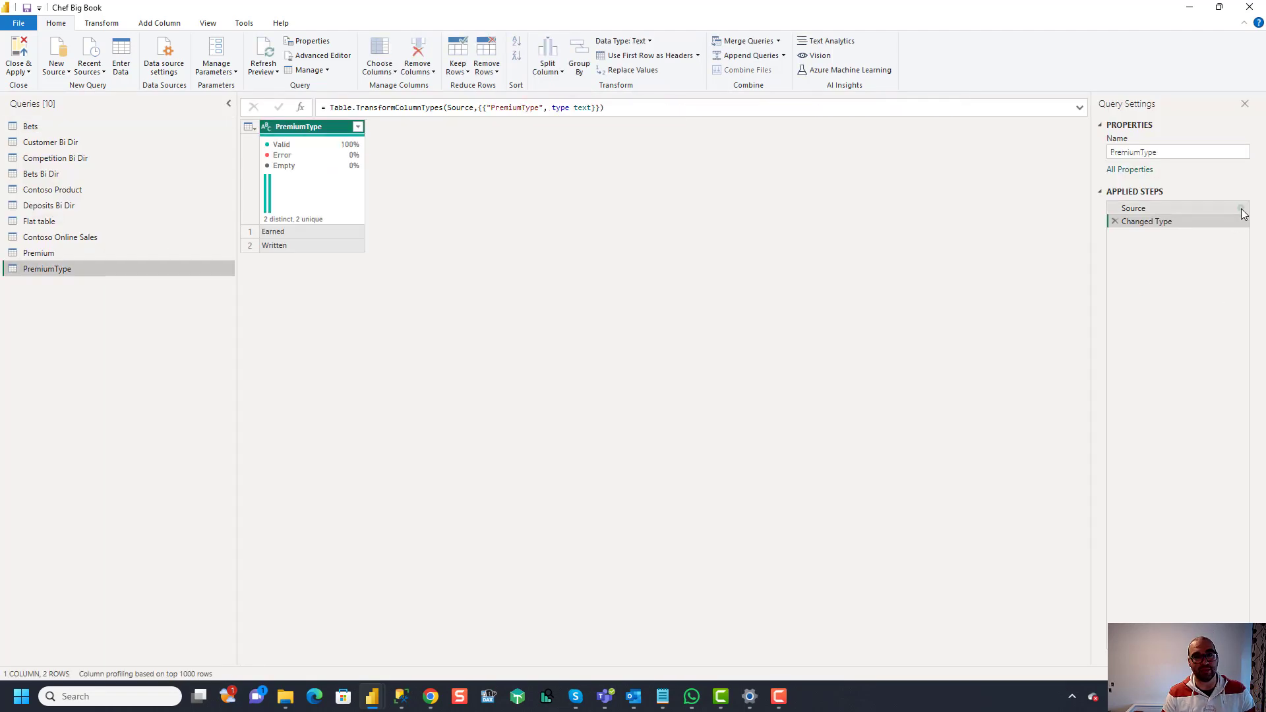
click(1133, 209)
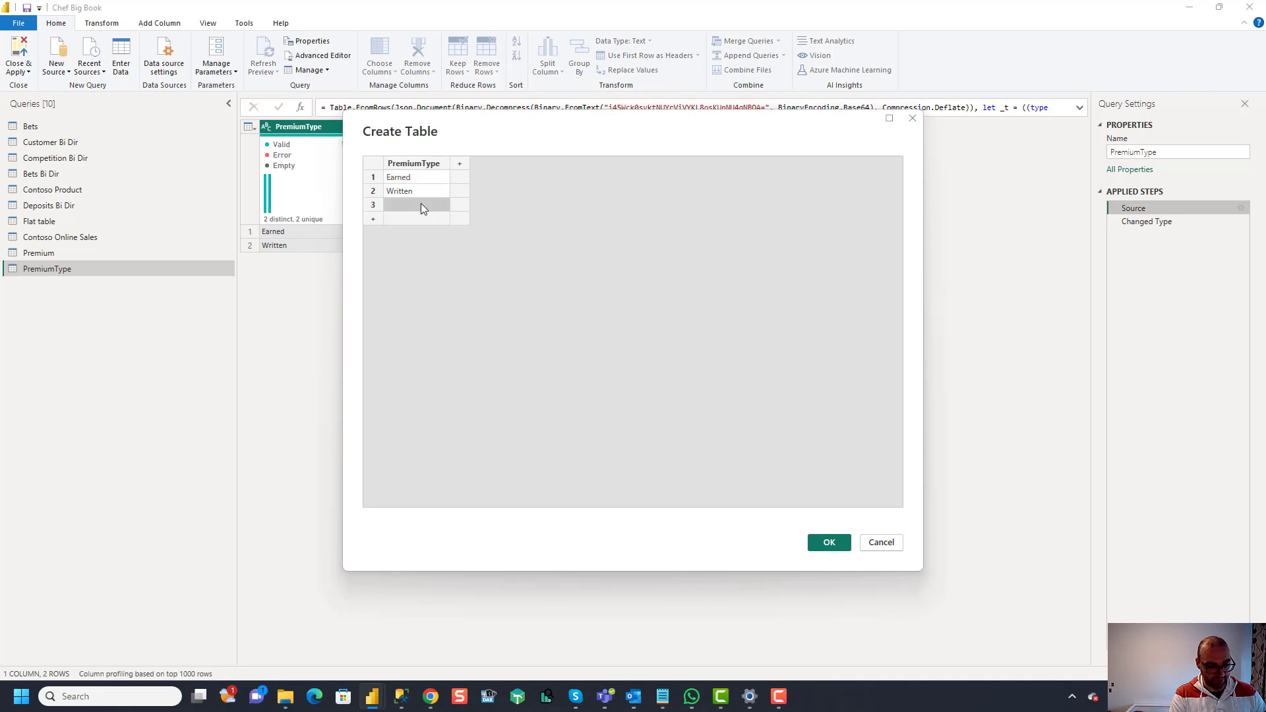
Step: Add a 'Shortcut' row to PremiumType and close and apply the changes
text(Shortd)
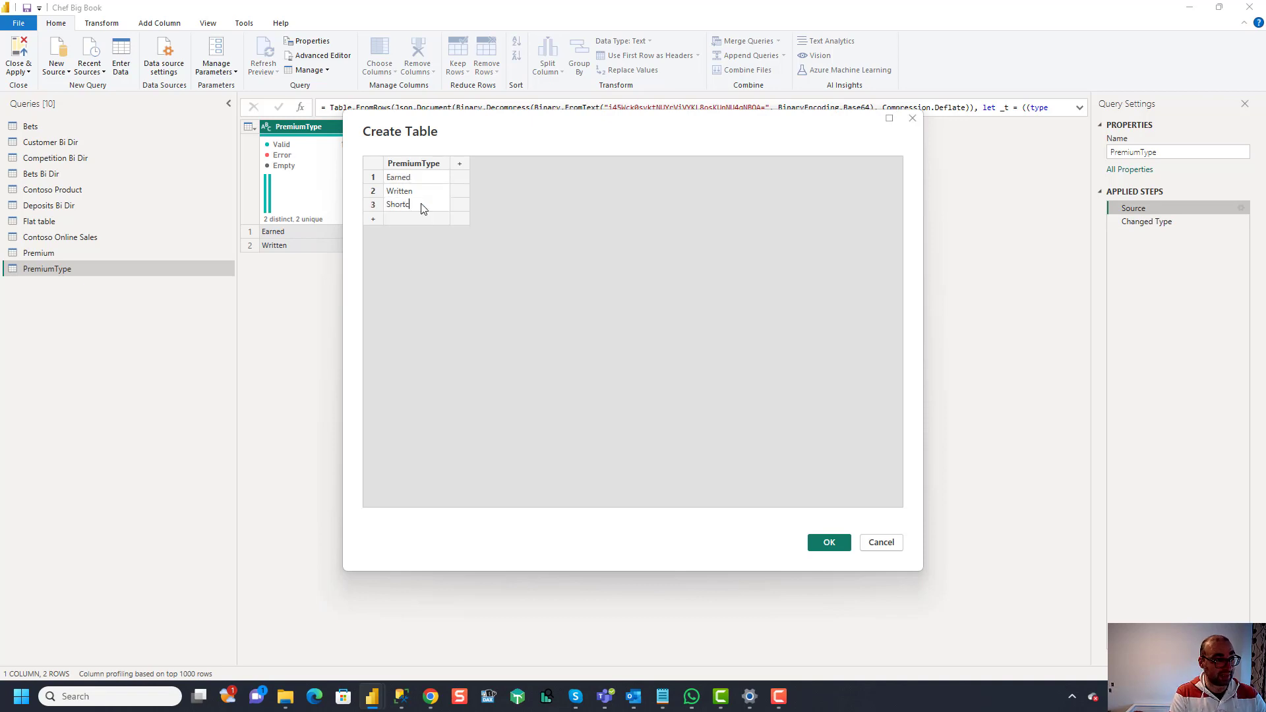
text(ut)
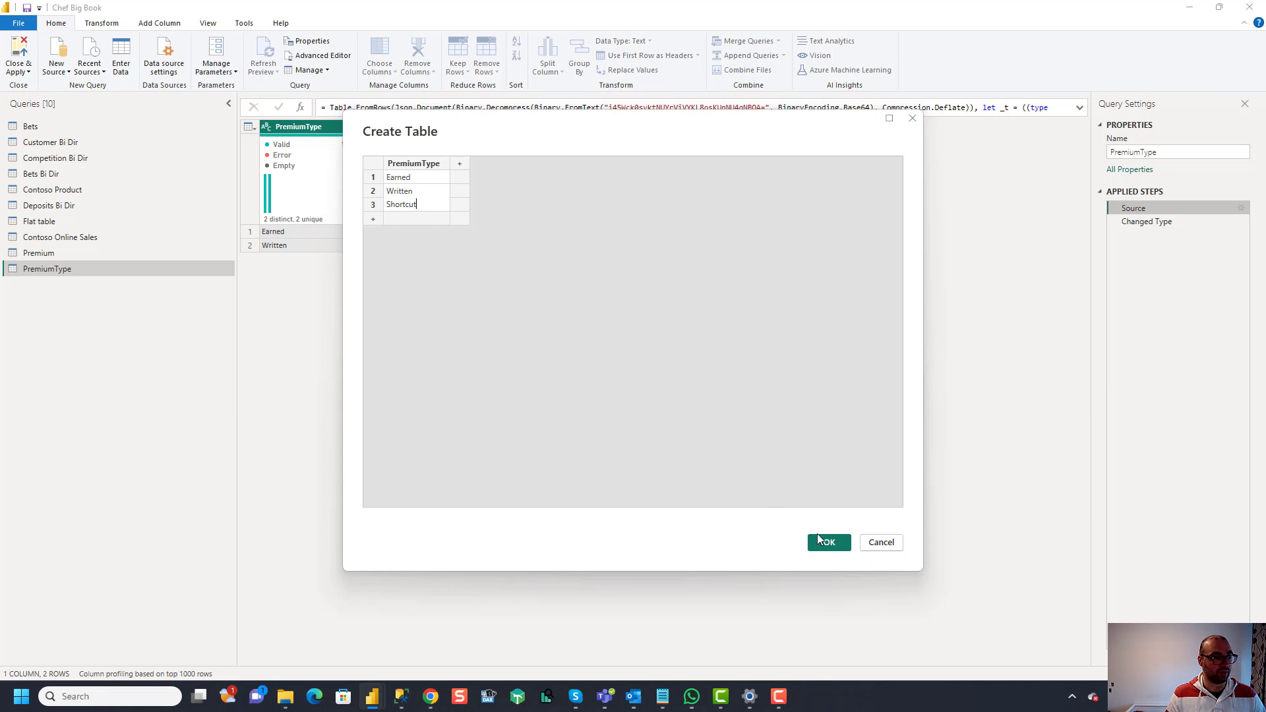
click(829, 542)
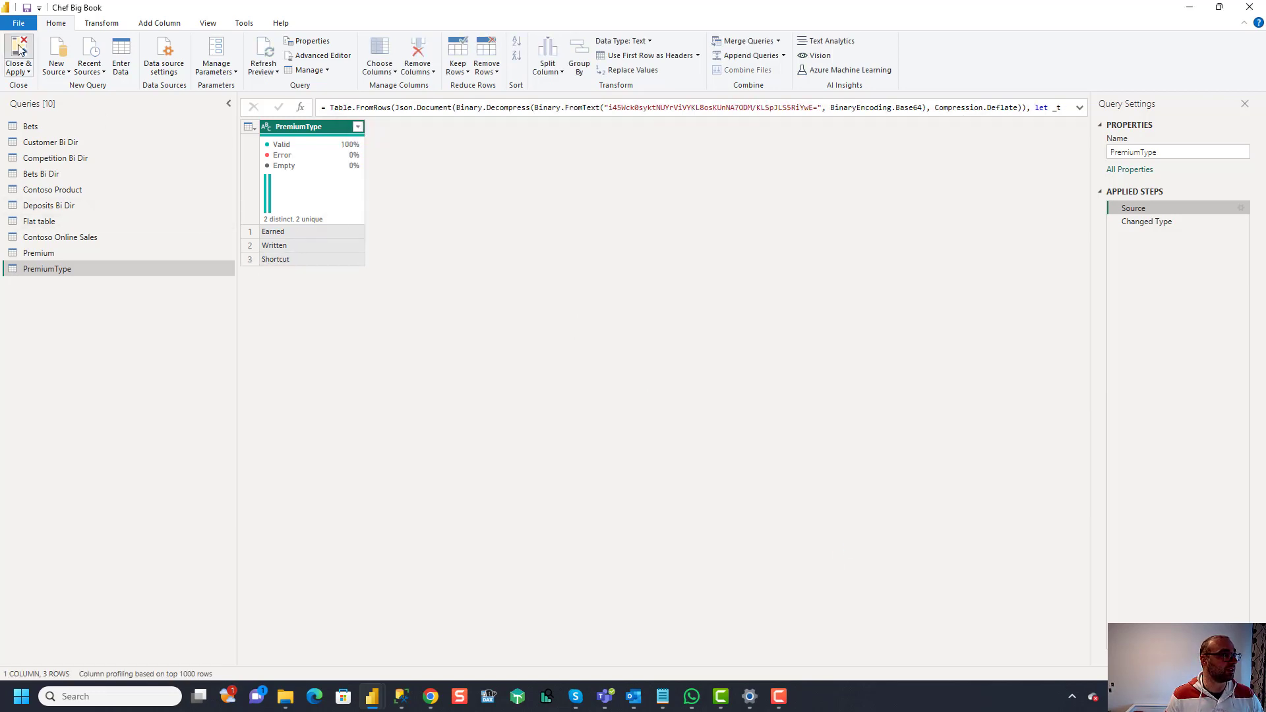
click(17, 57)
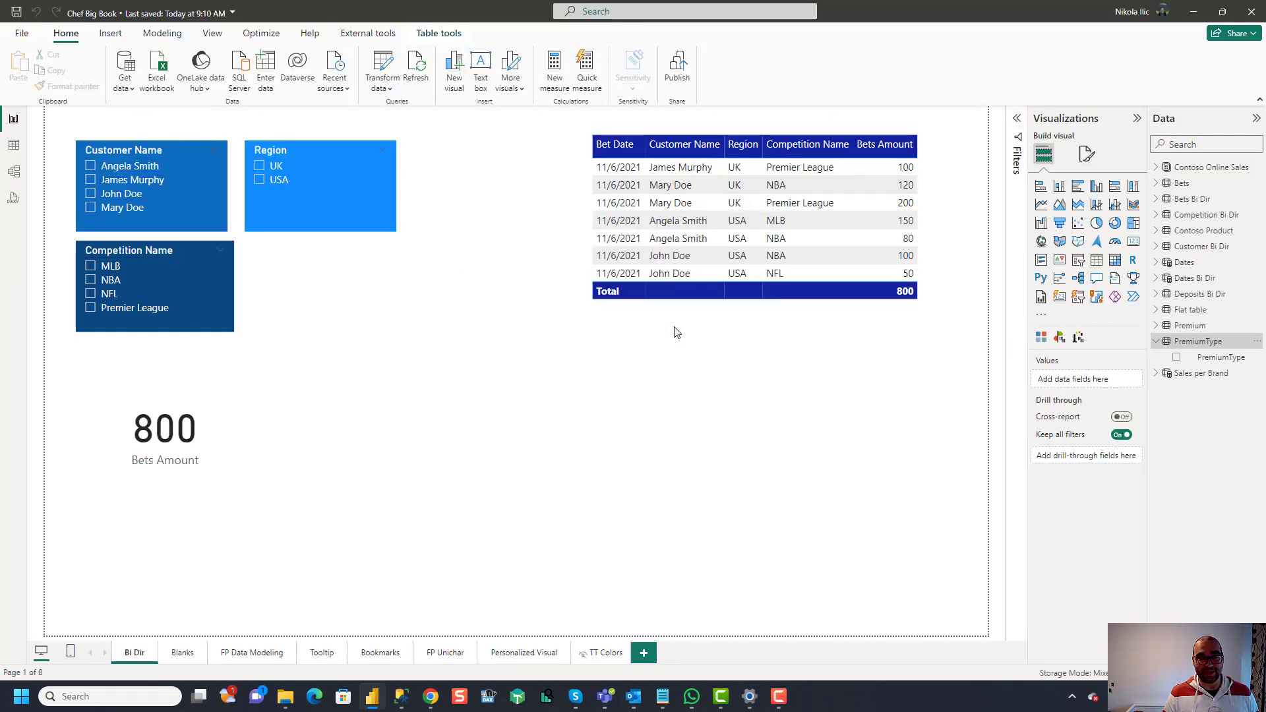
mouse_move(1198, 341)
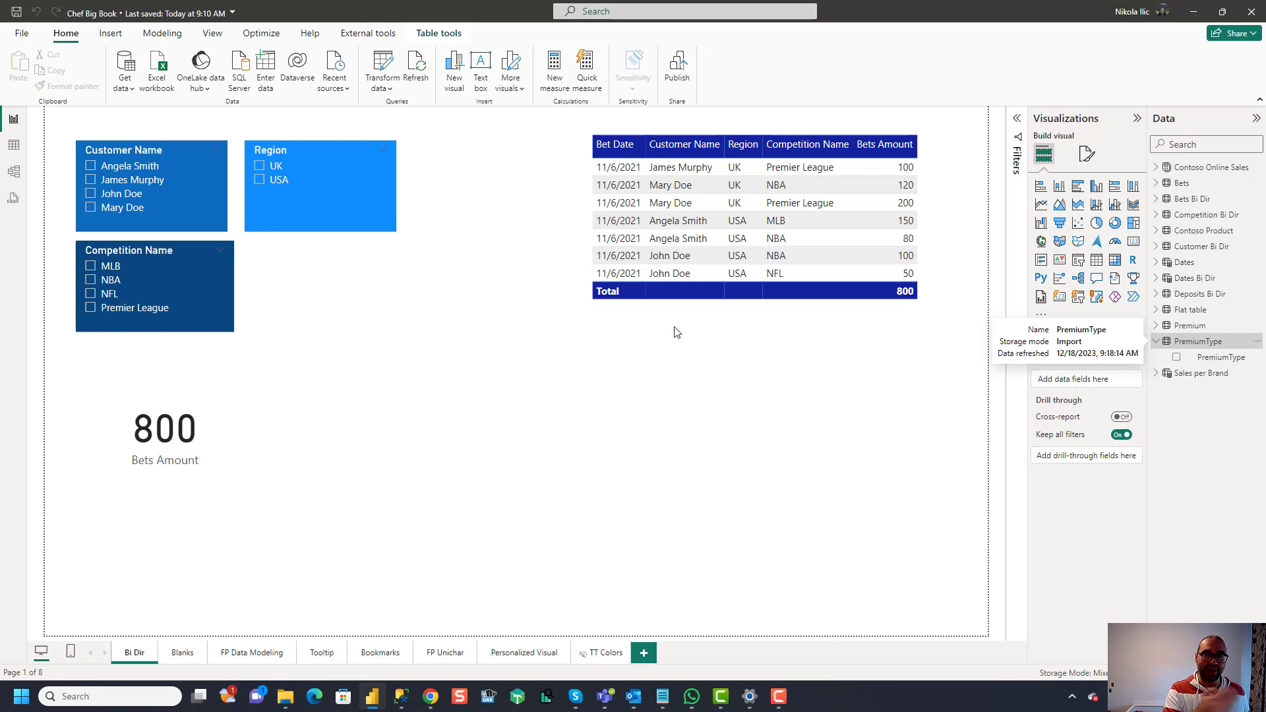
mouse_move(677, 330)
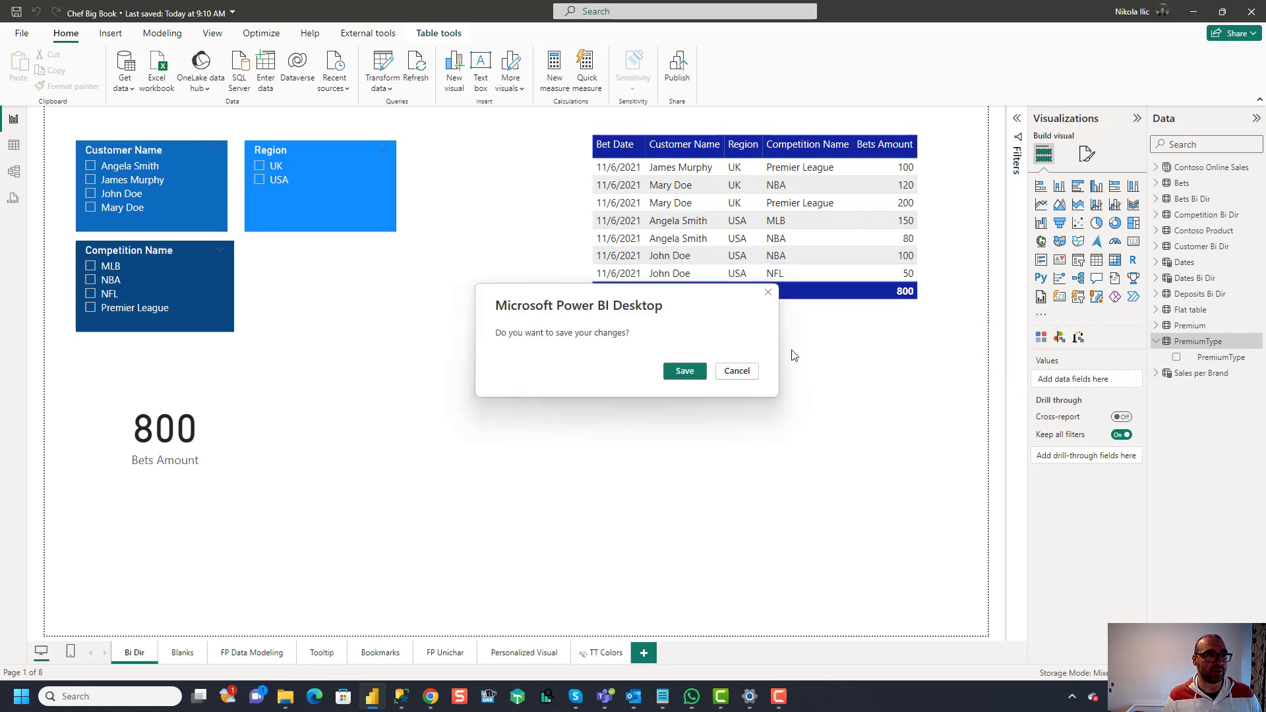
Step: Save Chef Big Book and republish it to the Data workspace, replacing the existing dataset
click(685, 370)
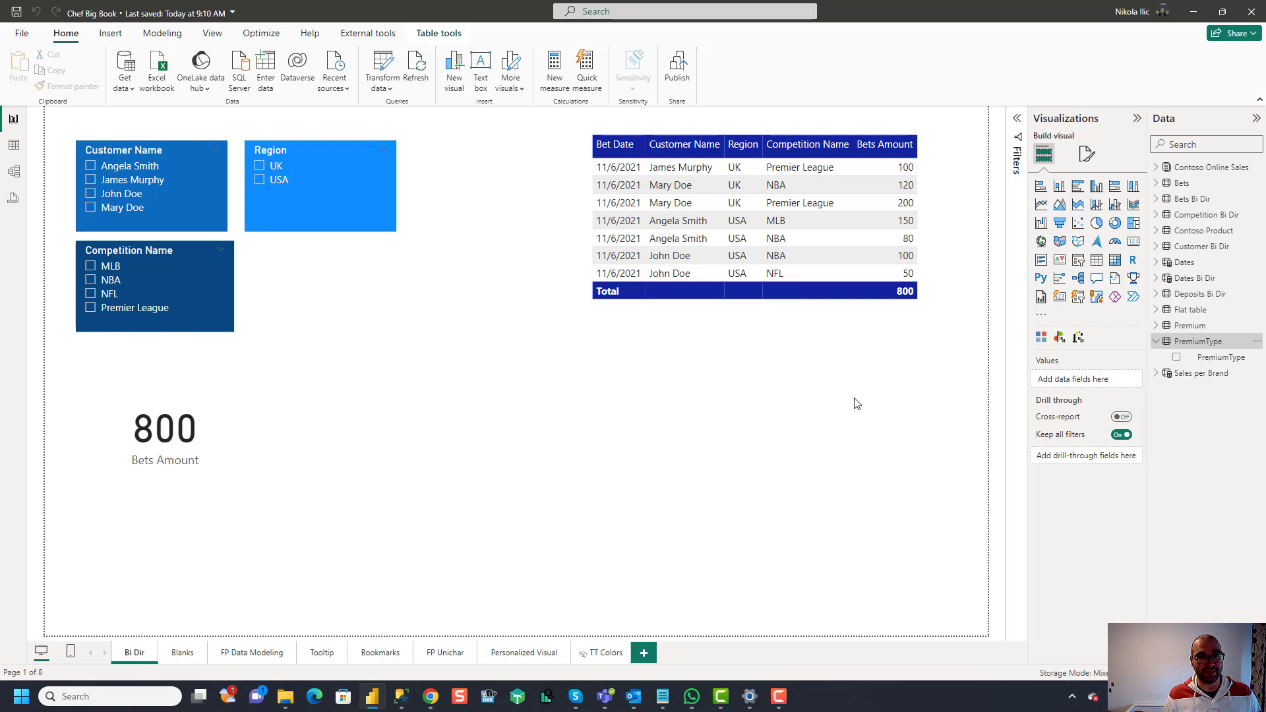
click(676, 67)
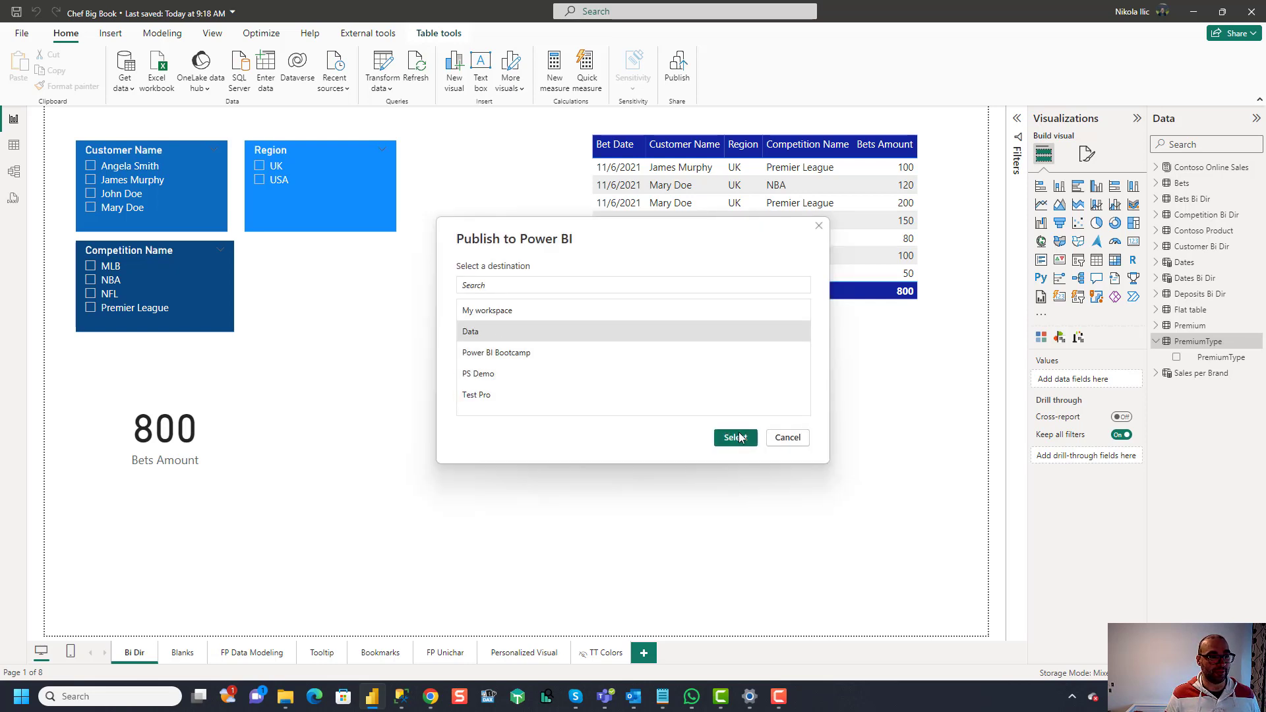
click(735, 437)
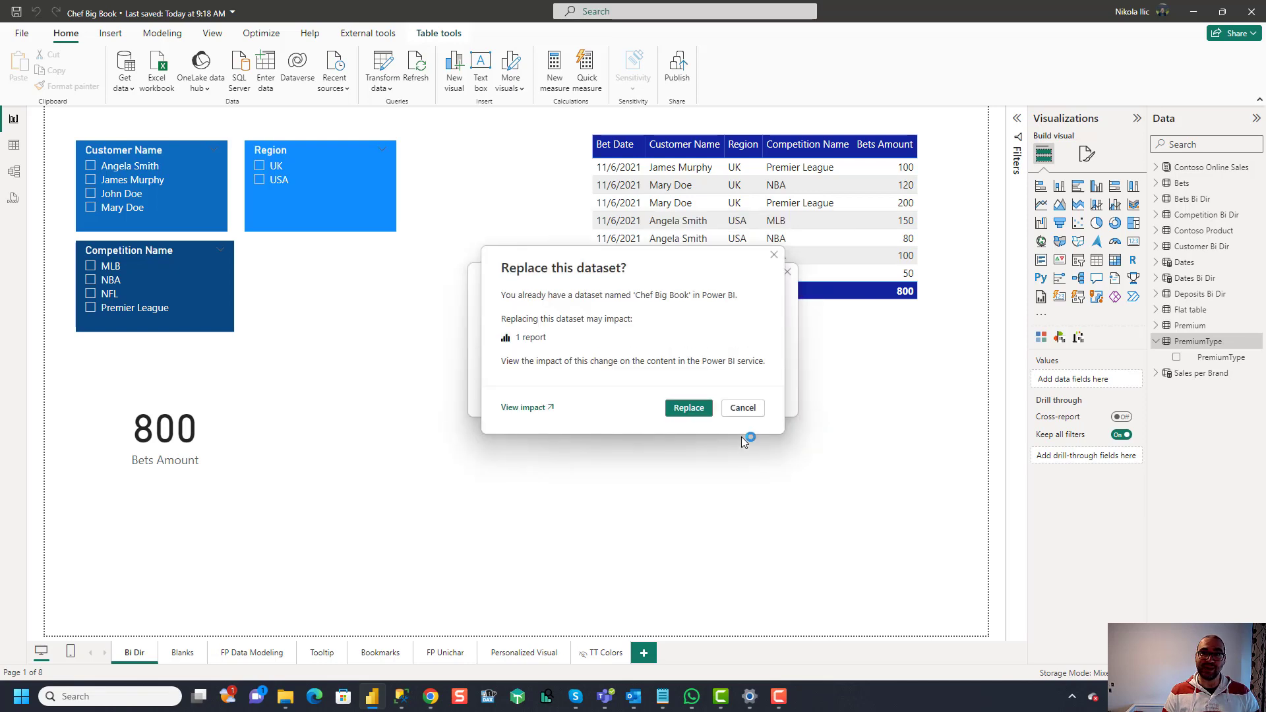
click(687, 408)
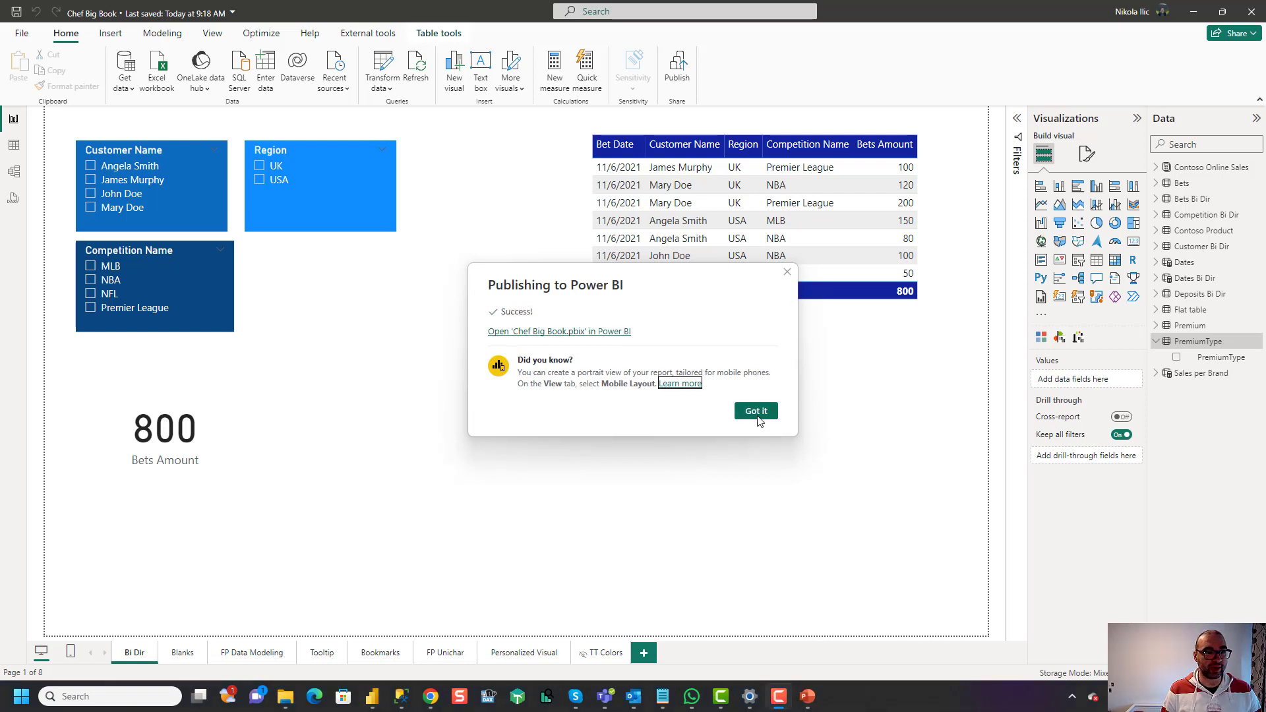
click(755, 412)
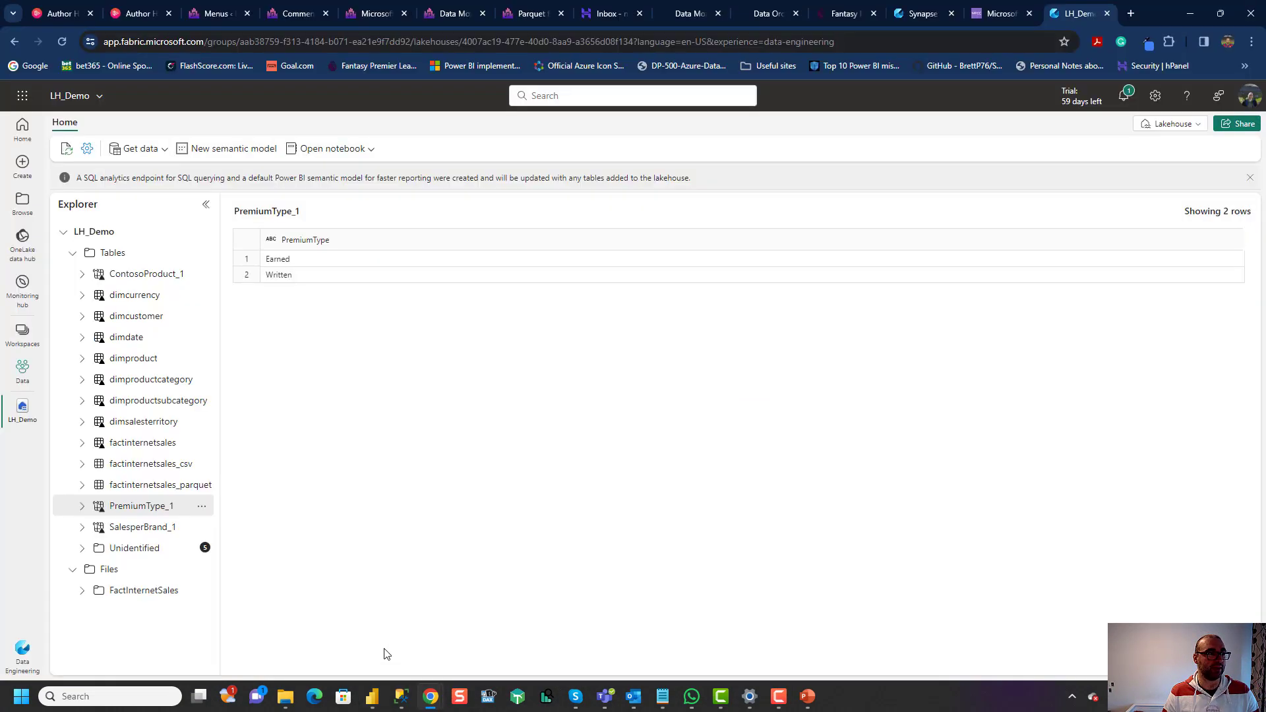
mouse_move(343, 308)
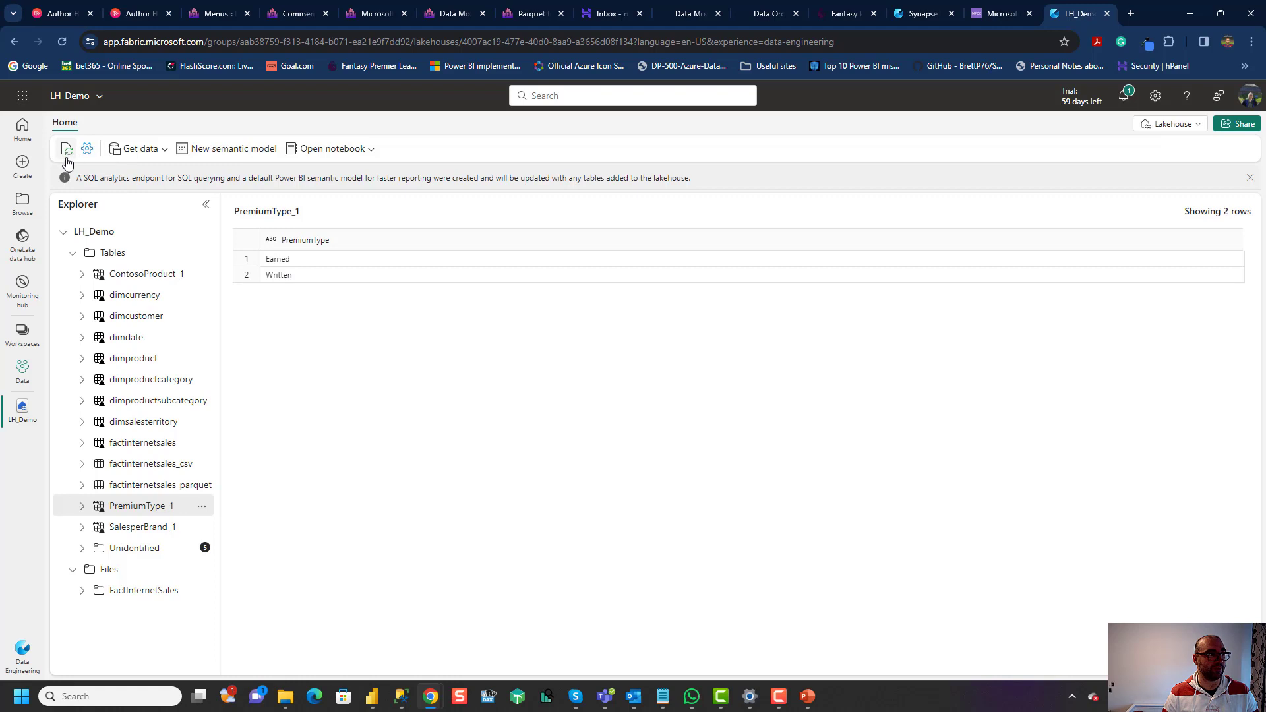
mouse_move(66, 157)
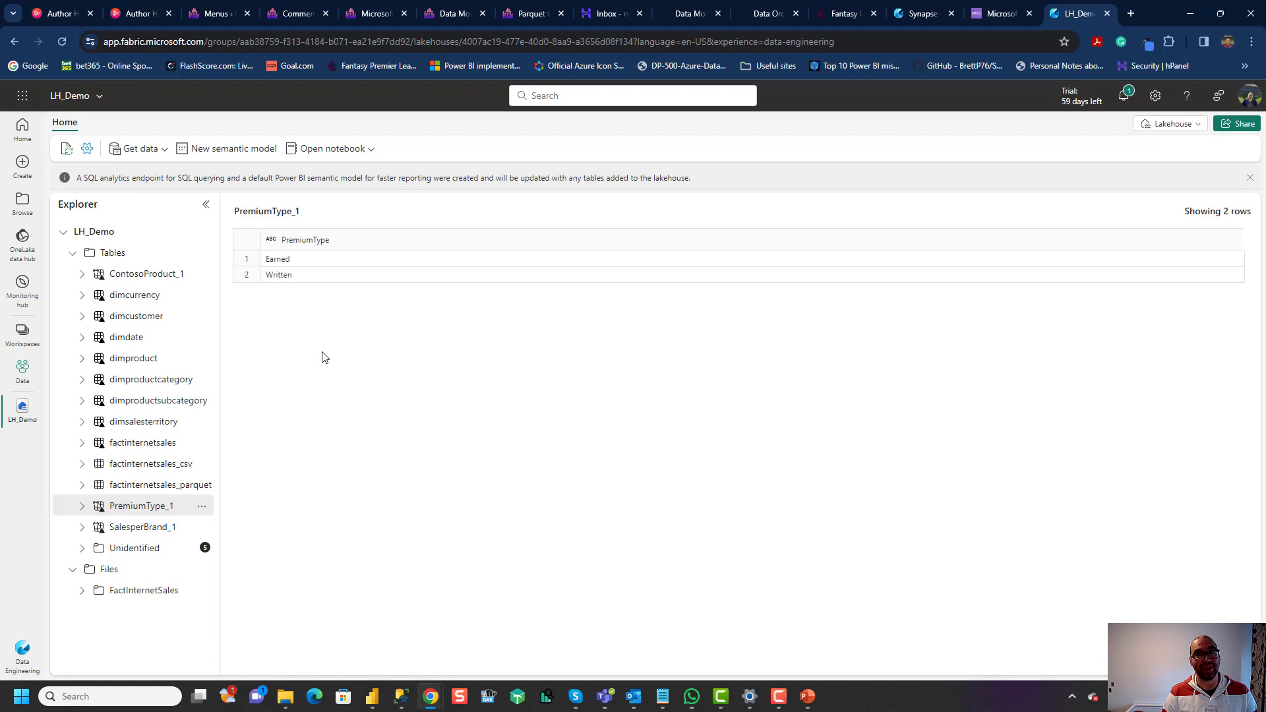
mouse_move(344, 363)
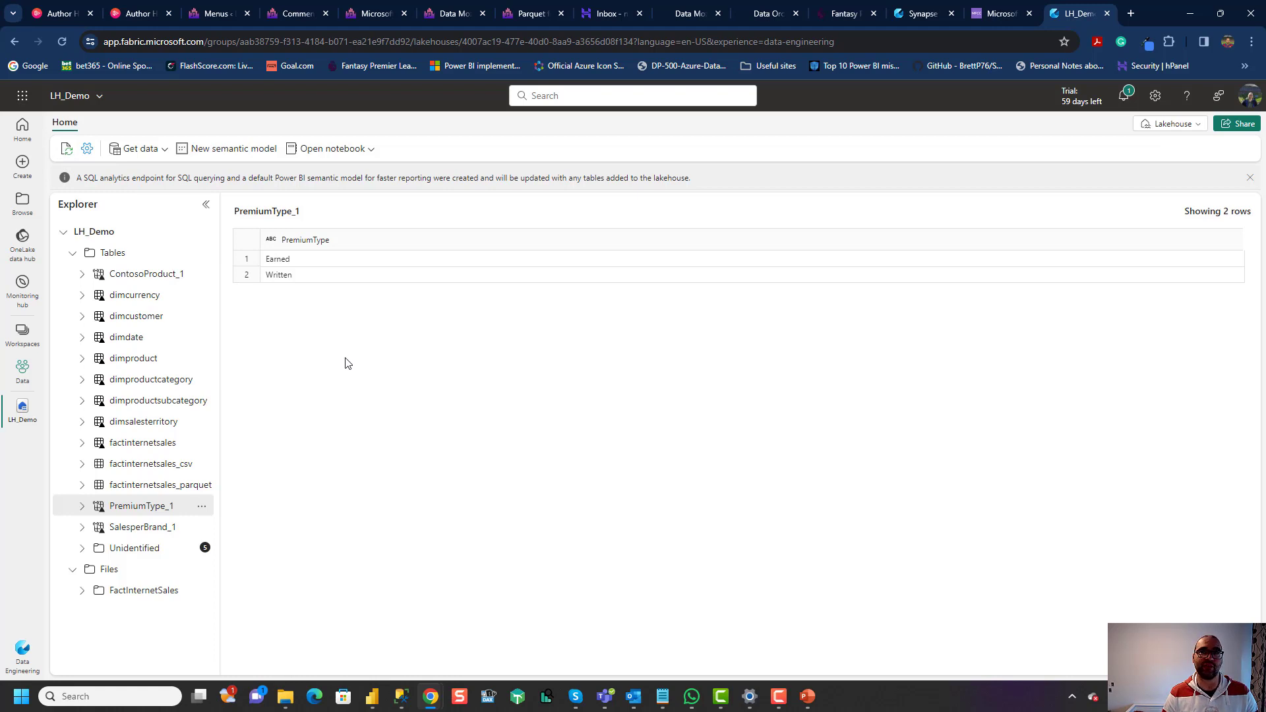
Step: Refresh PremiumType_1 so Earned, Written and Shortcut show, and inspect its column list
click(66, 150)
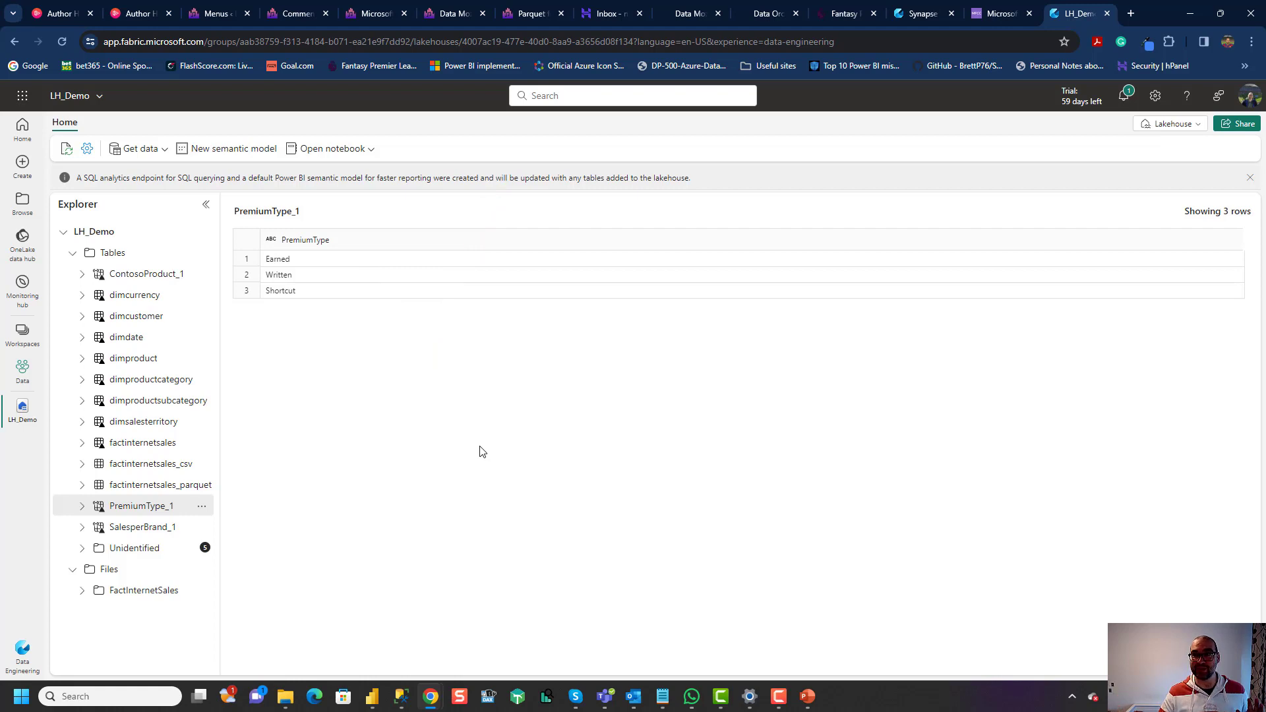
mouse_move(517, 446)
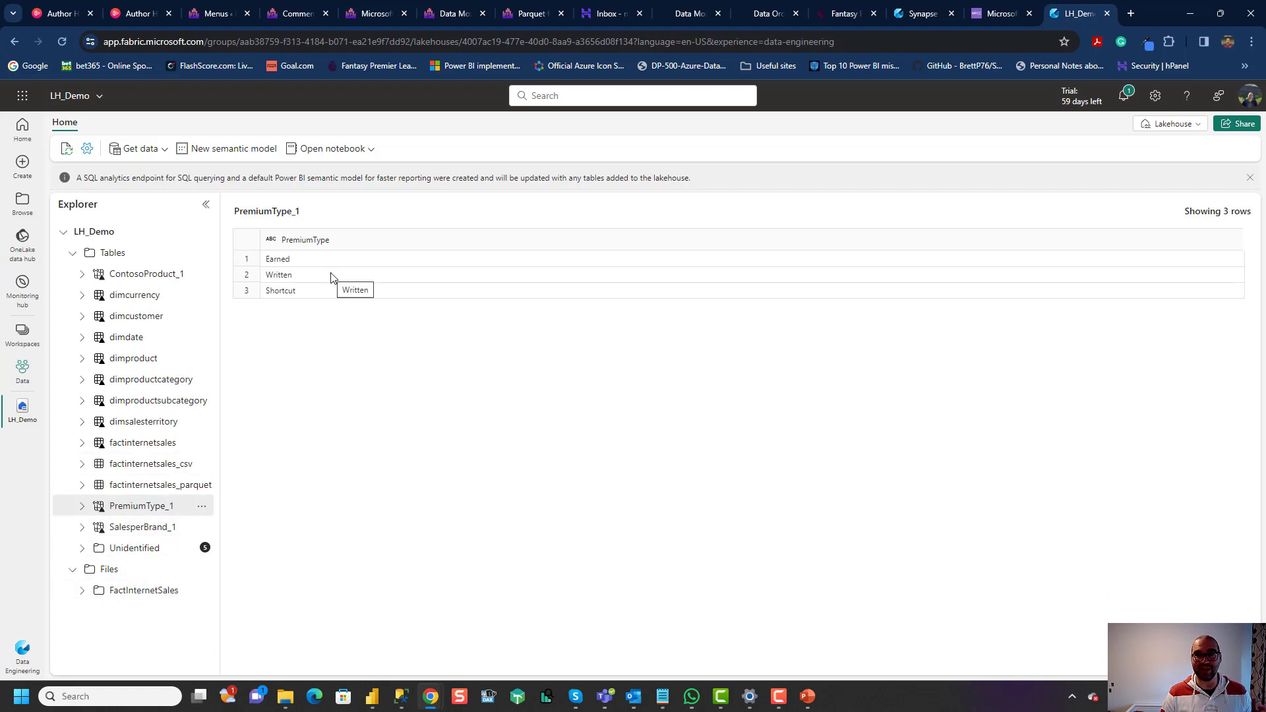
mouse_move(275, 376)
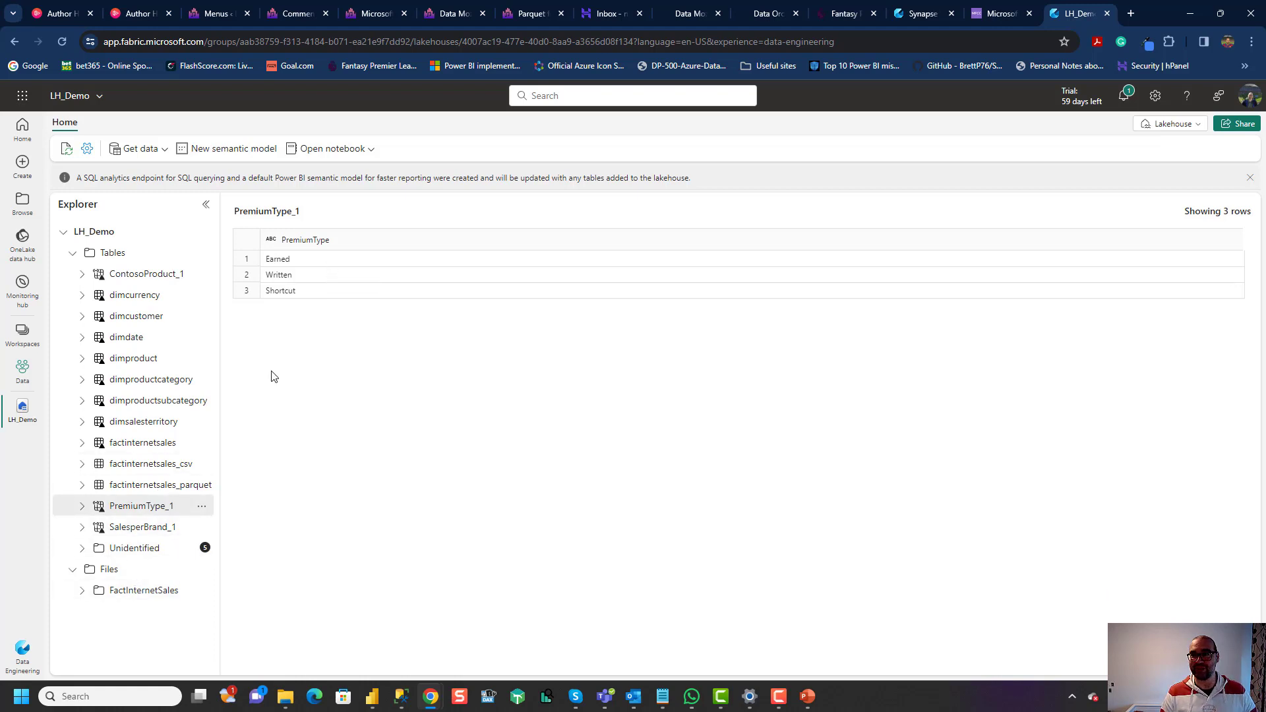
mouse_move(273, 376)
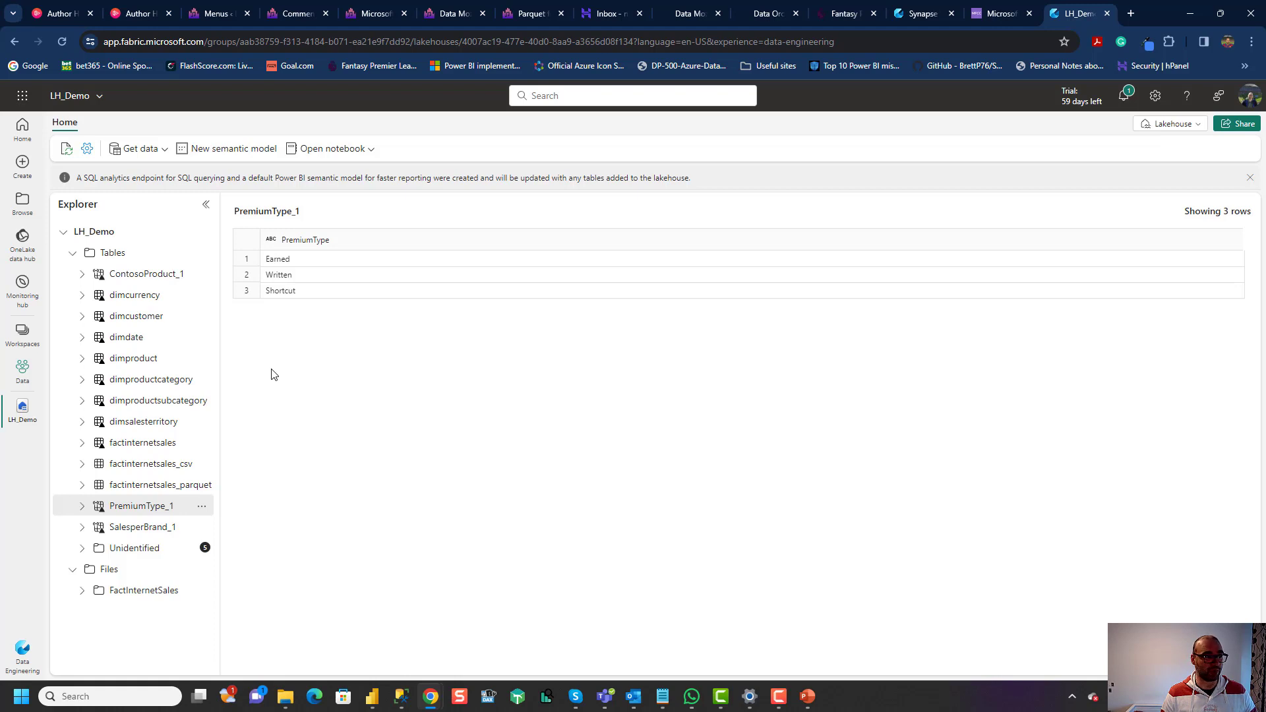
mouse_move(148, 379)
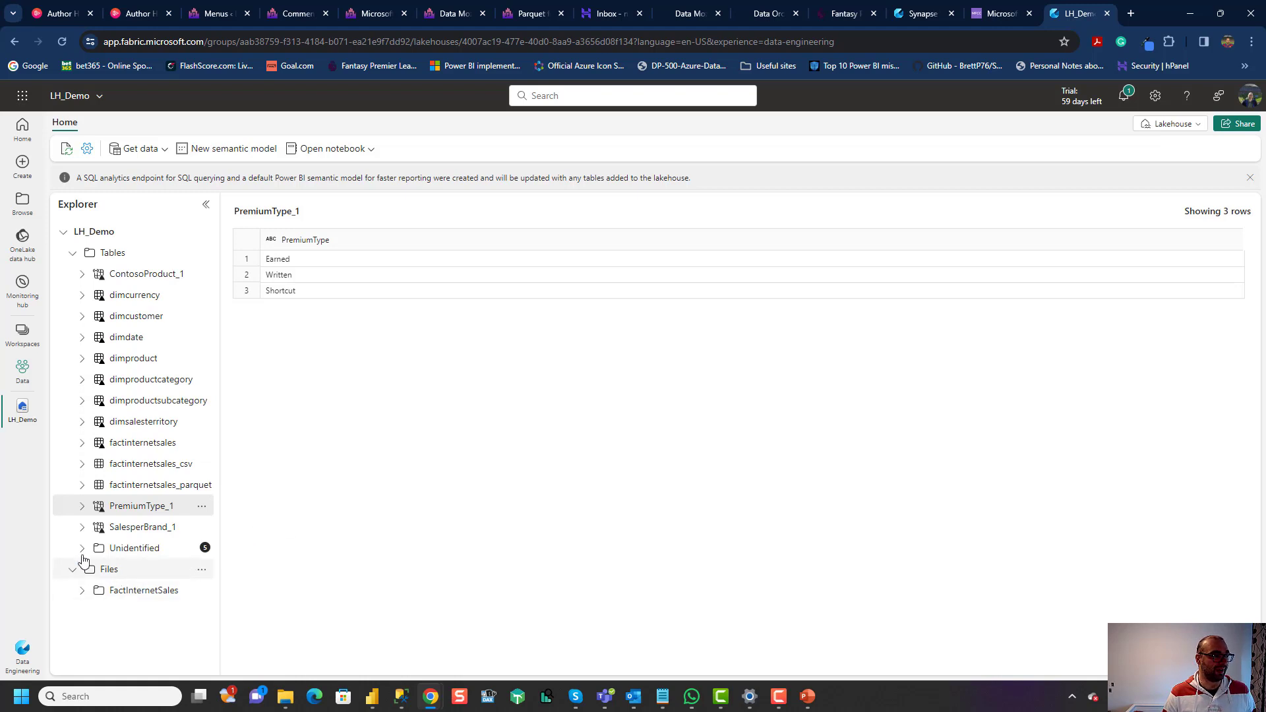
click(82, 505)
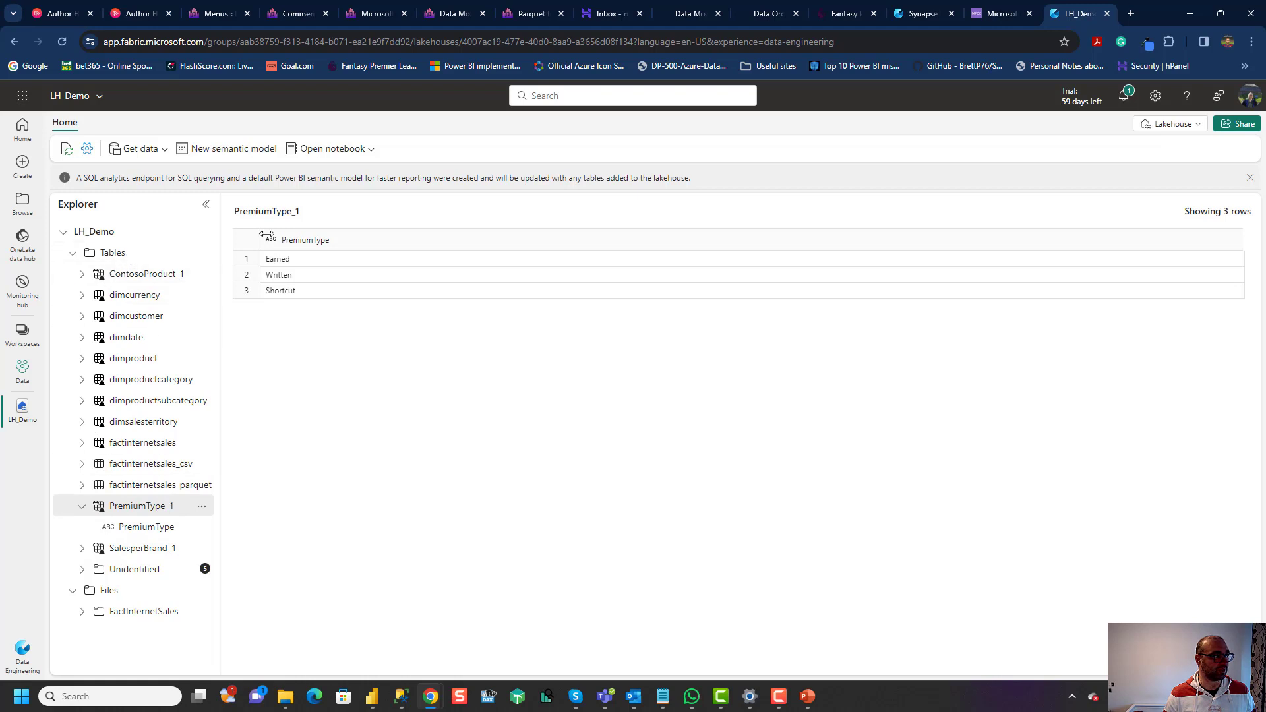
mouse_move(395, 376)
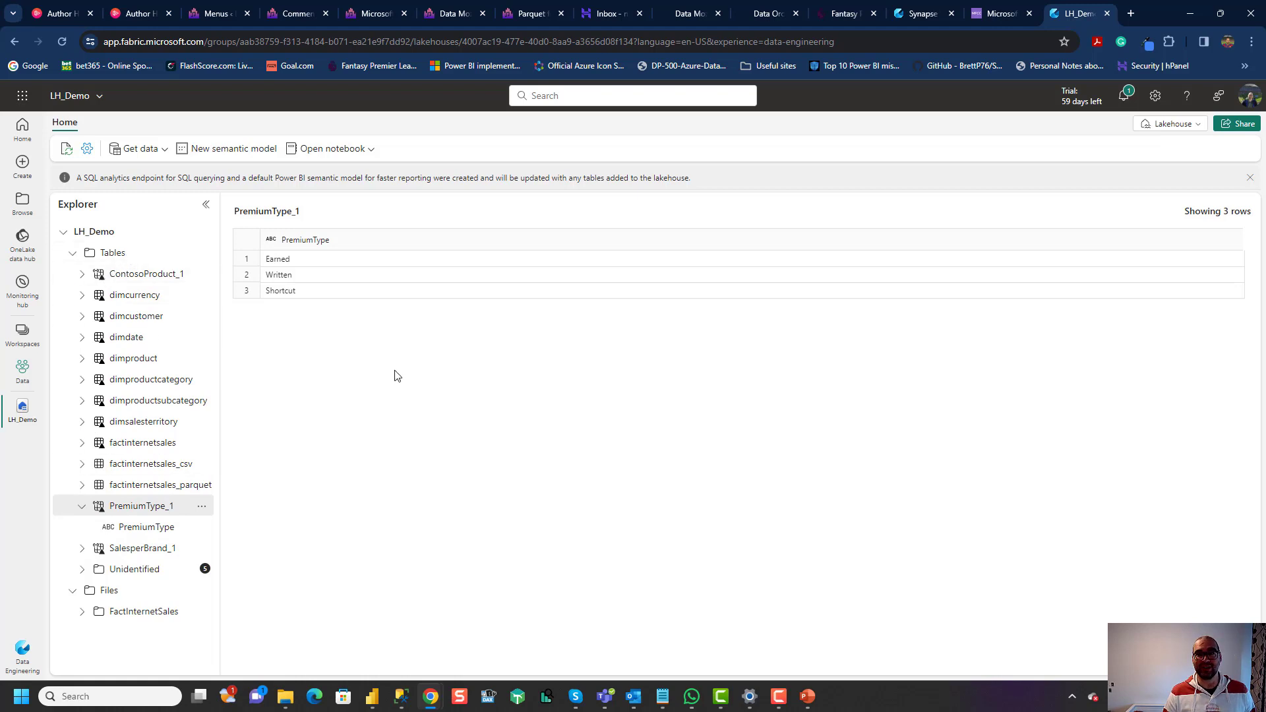
mouse_move(141, 511)
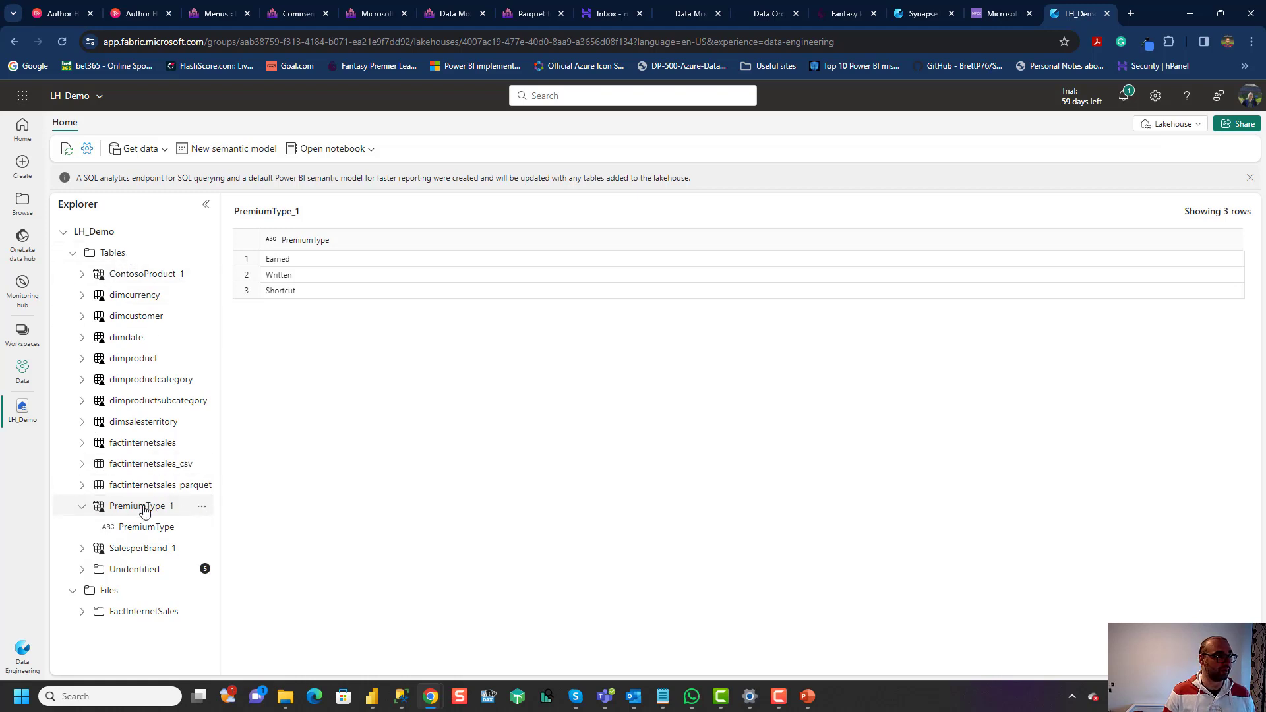
click(81, 505)
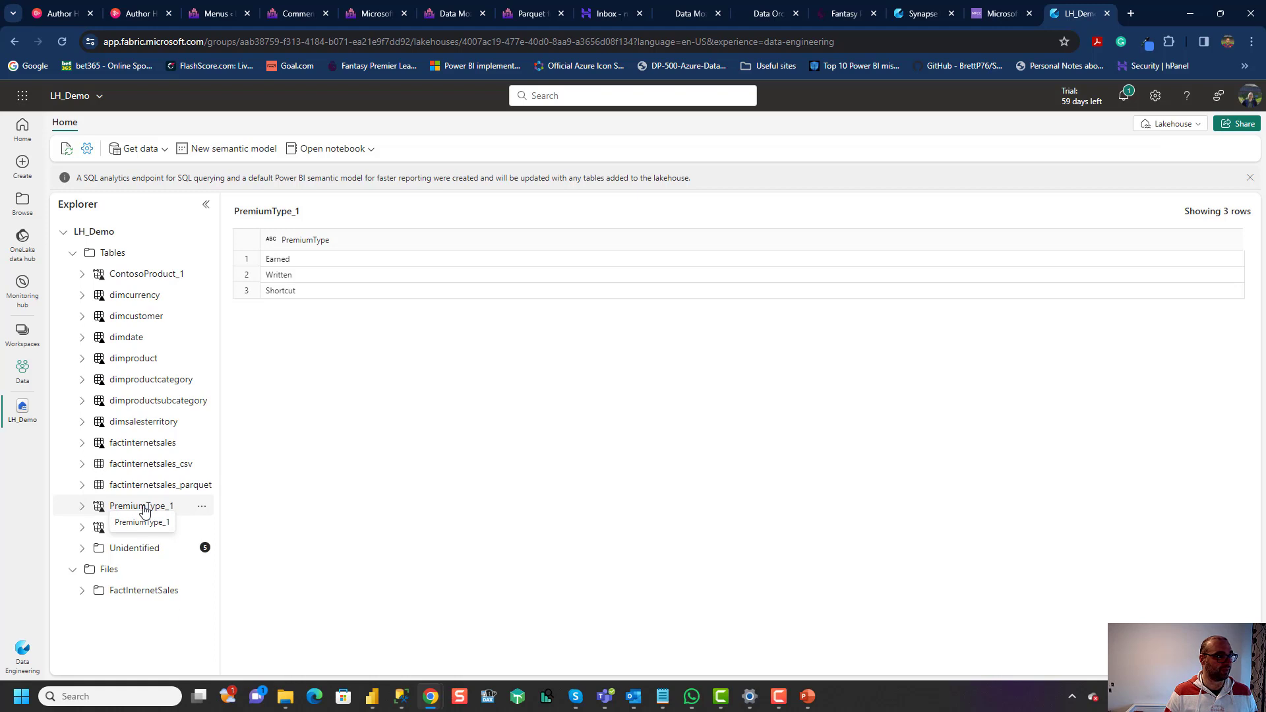
mouse_move(294, 503)
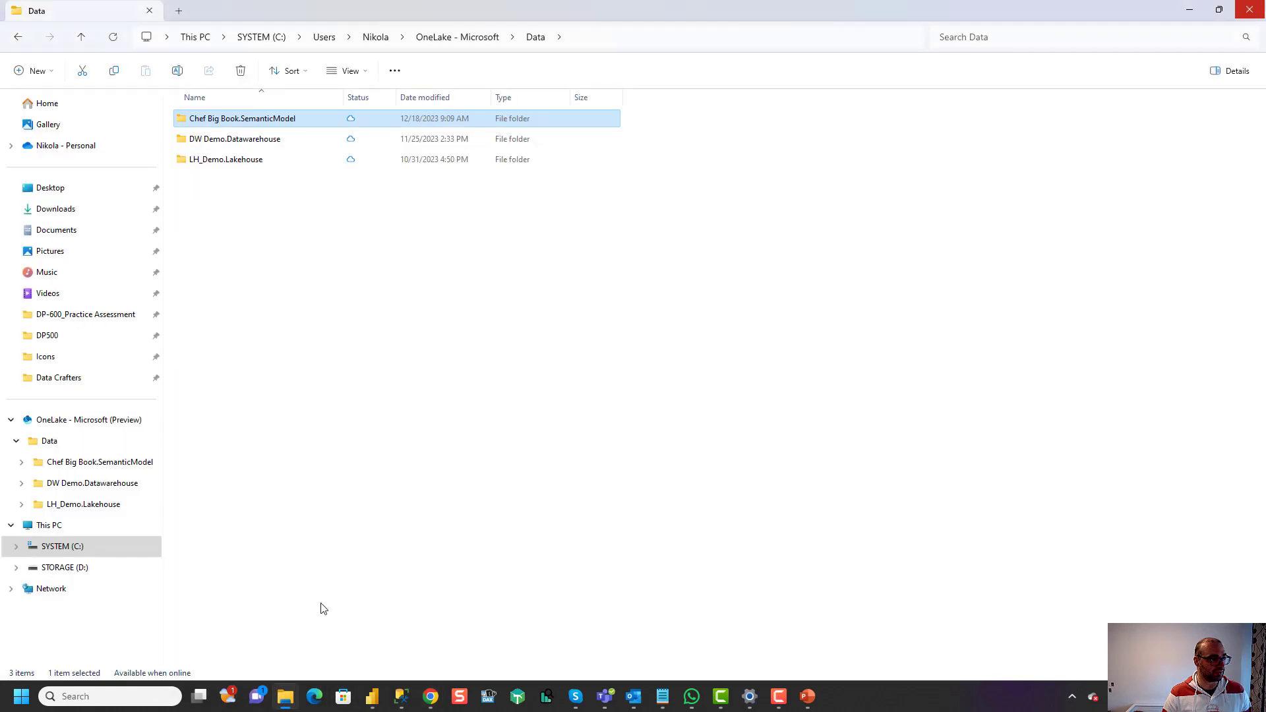
Step: Browse into Chef Big Book.SemanticModel > Tables > PremiumType in OneLake
double_click(242, 117)
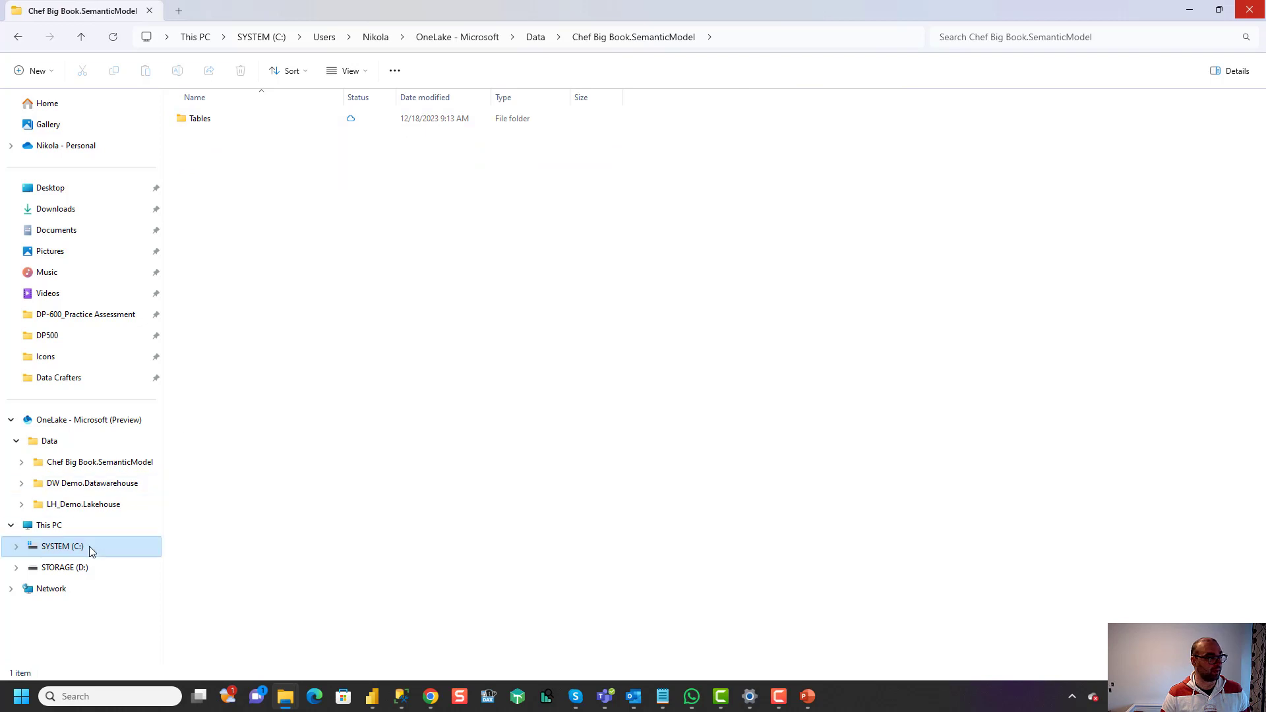
right_click(62, 546)
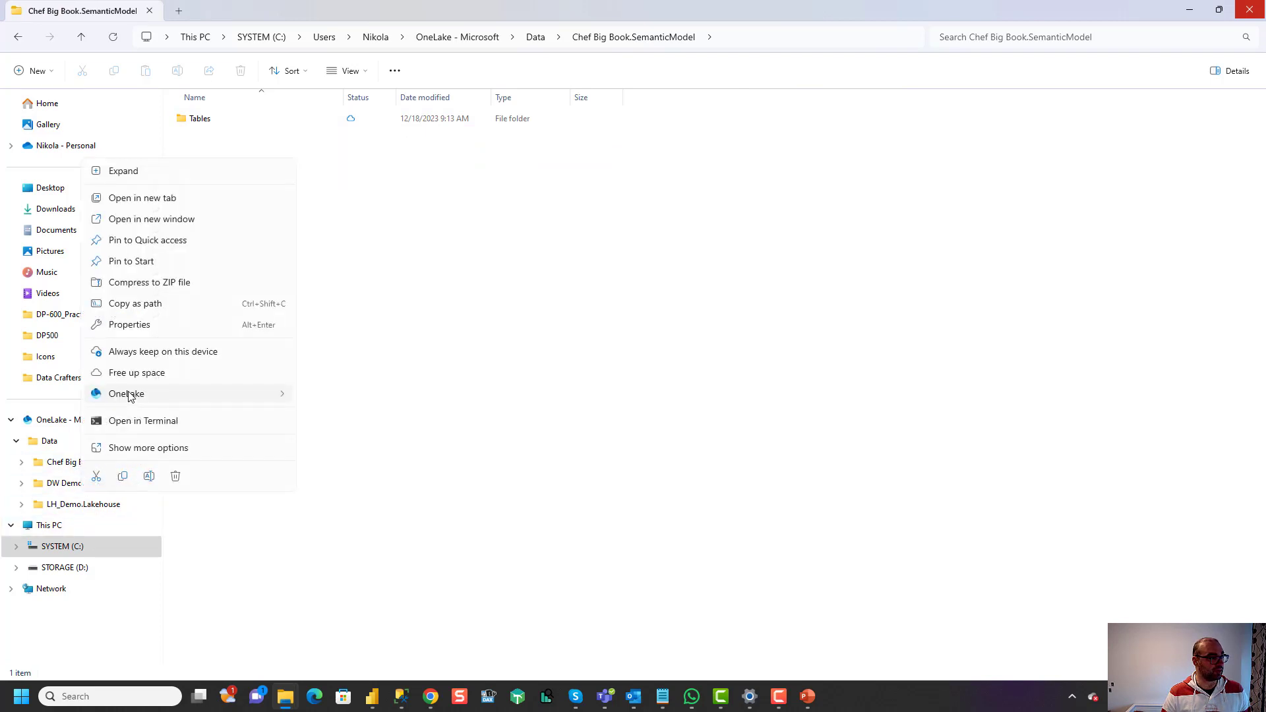
click(321, 347)
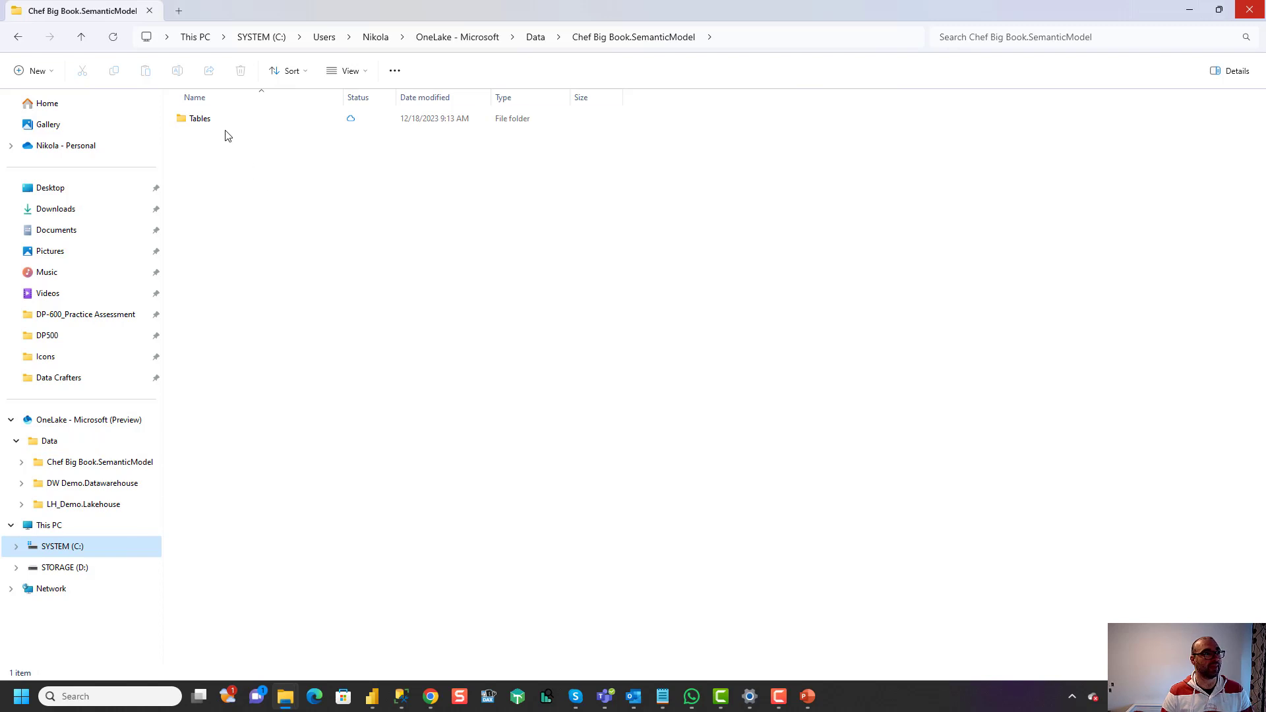
mouse_move(214, 121)
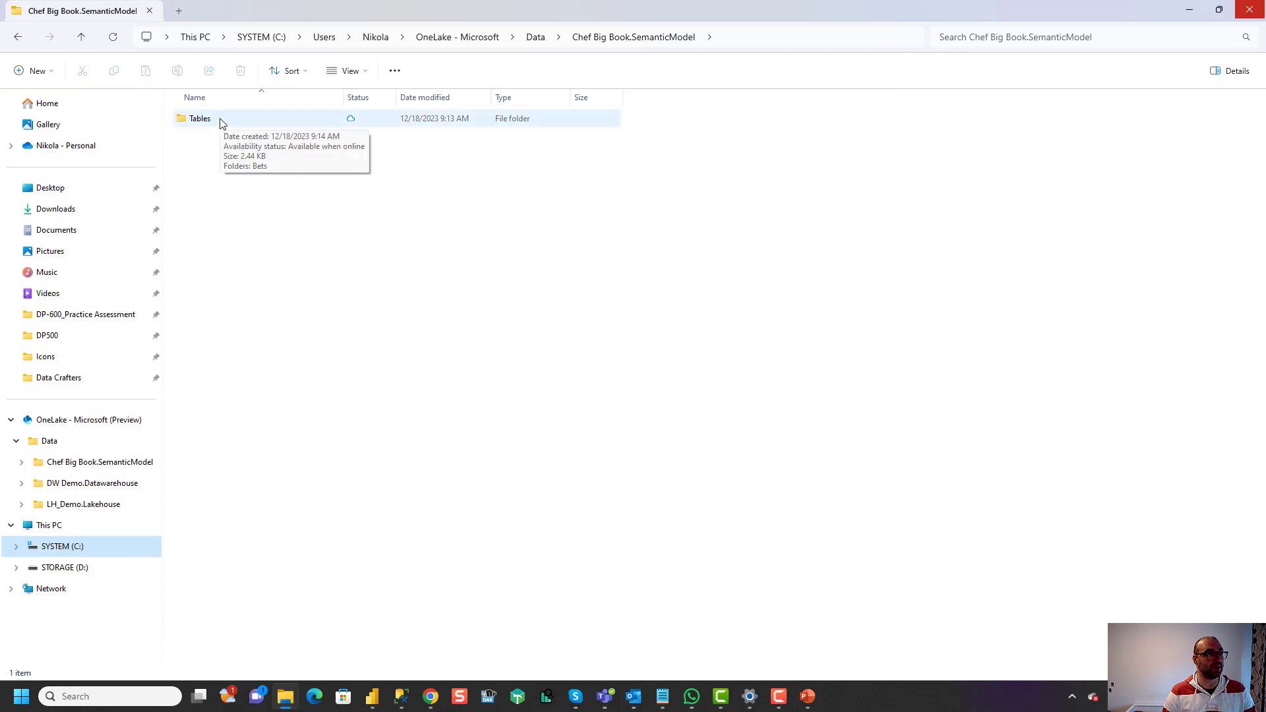
double_click(199, 118)
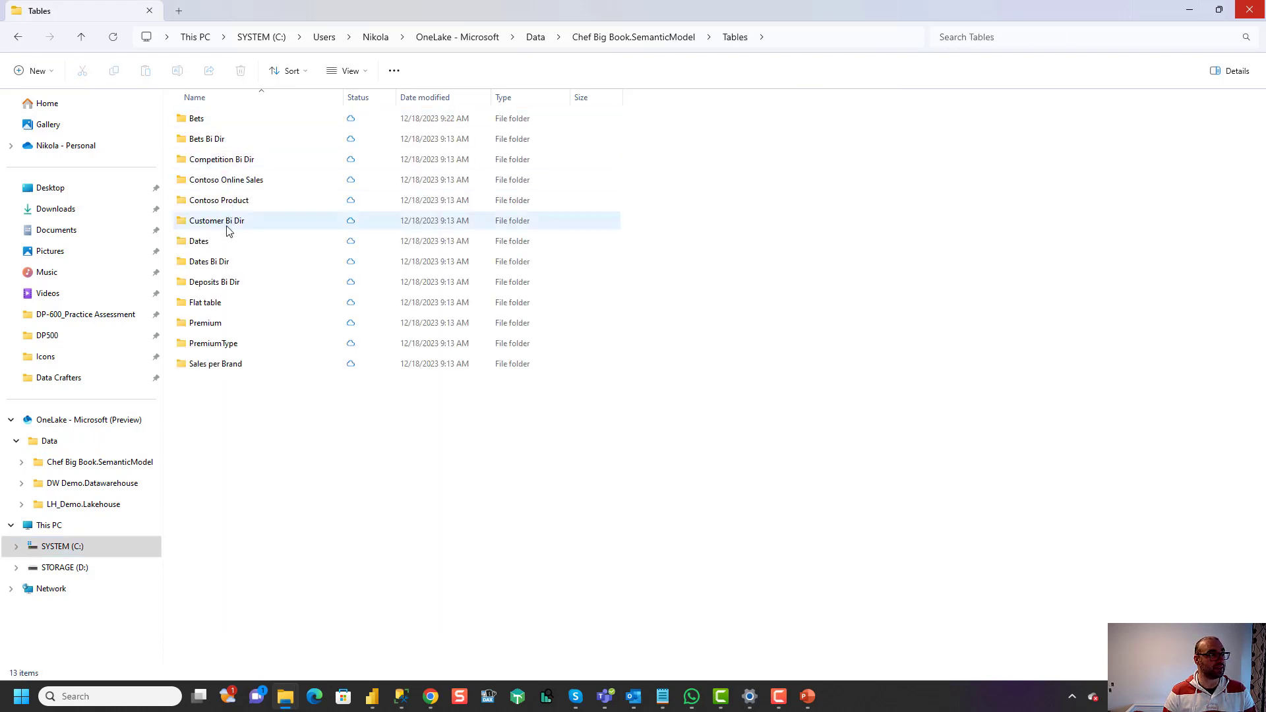
click(212, 343)
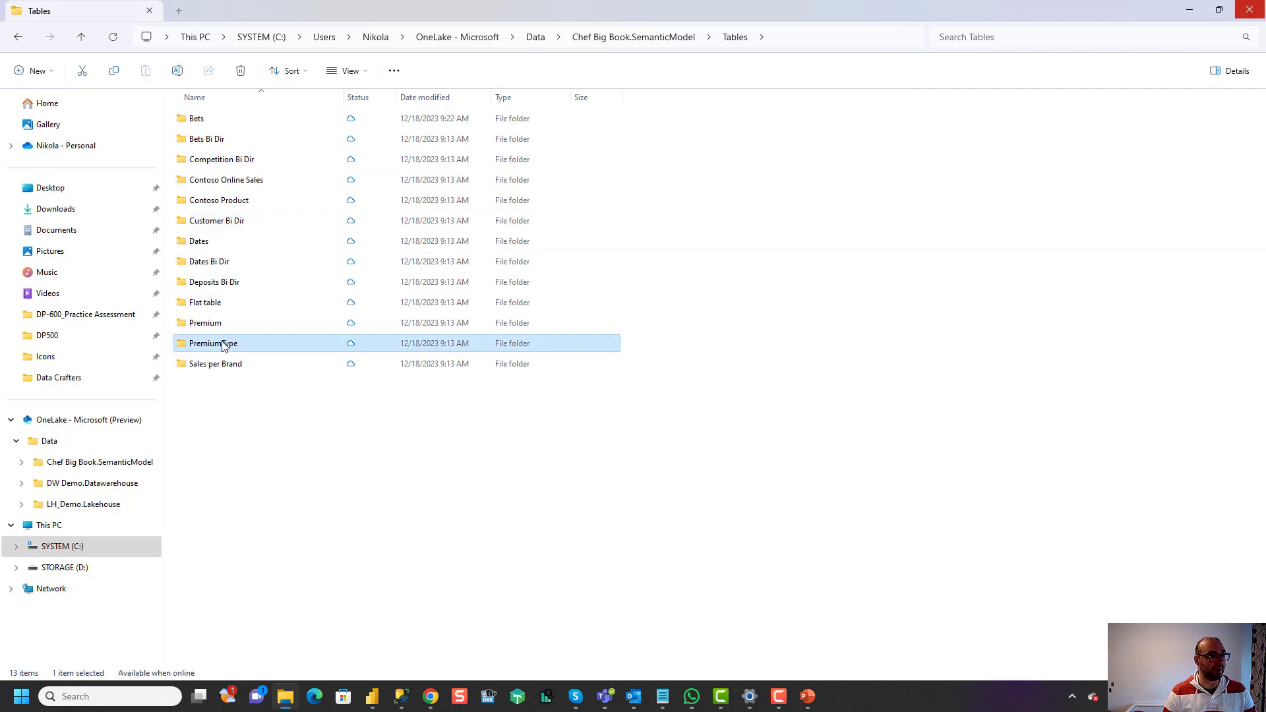
double_click(212, 343)
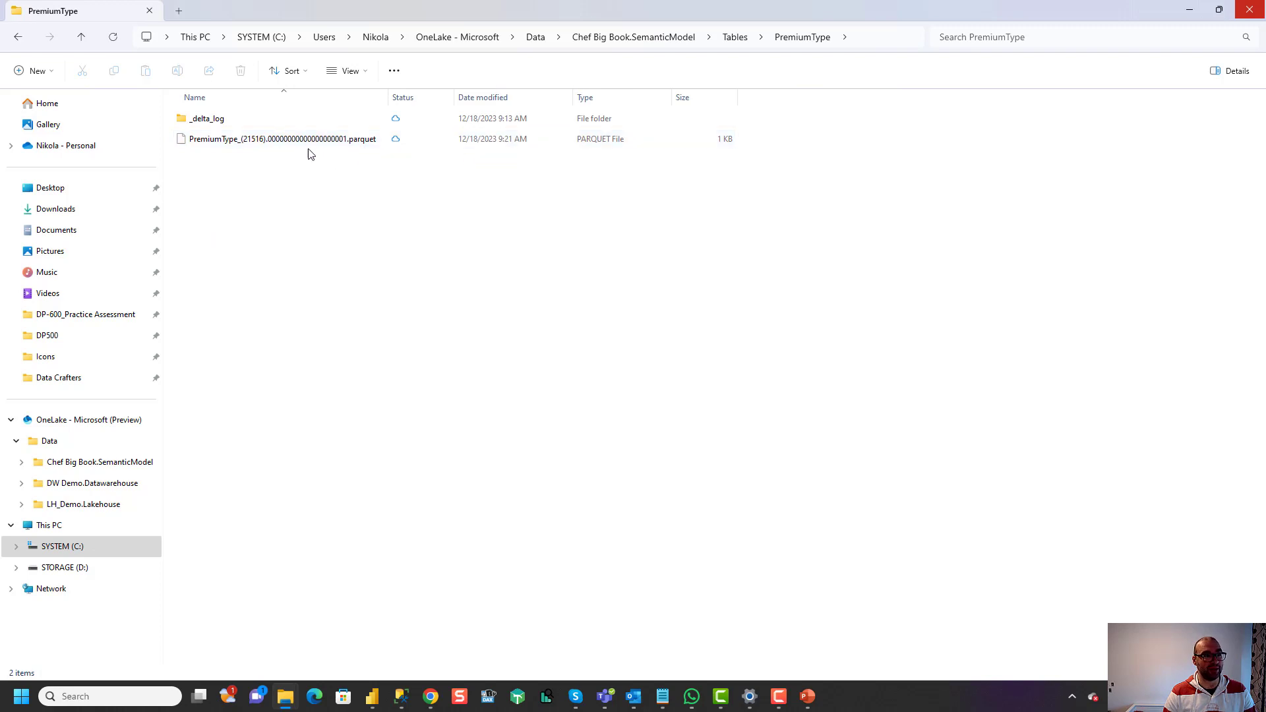
Step: Inspect the _delta_log transaction file, then return to the PremiumType folder with its parquet file
double_click(206, 118)
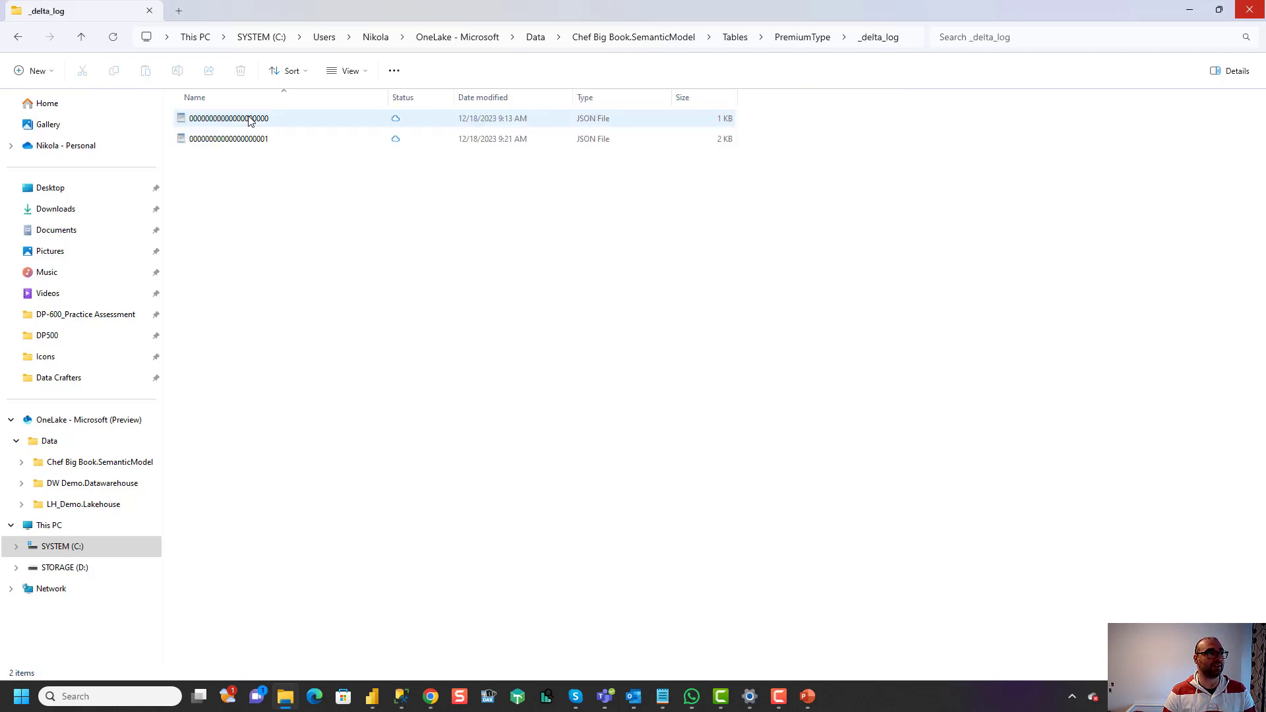
click(228, 139)
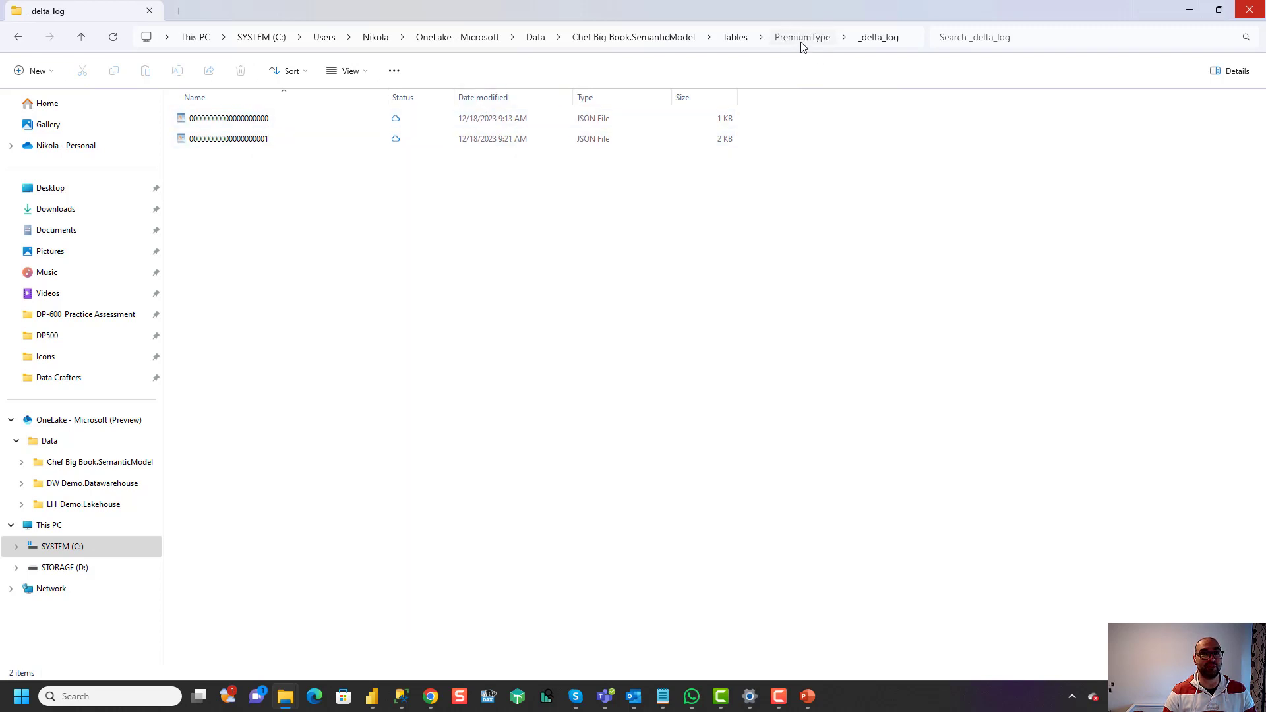
click(802, 37)
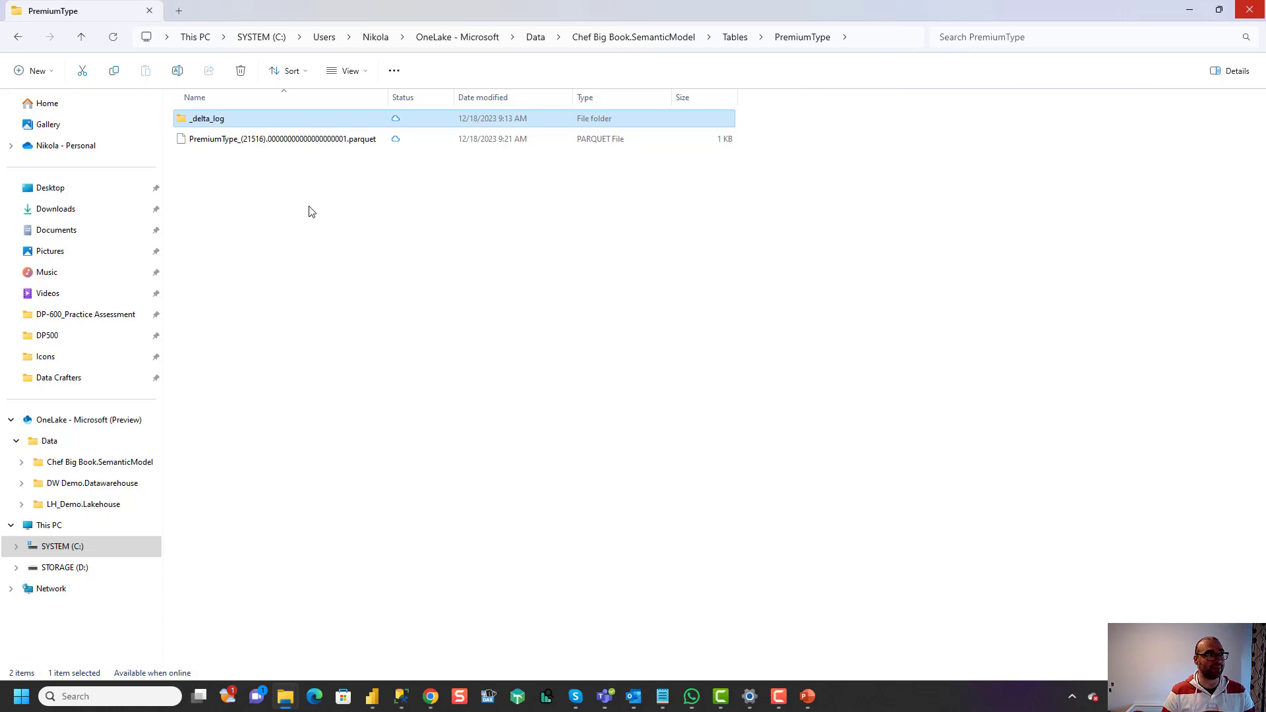
mouse_move(384, 261)
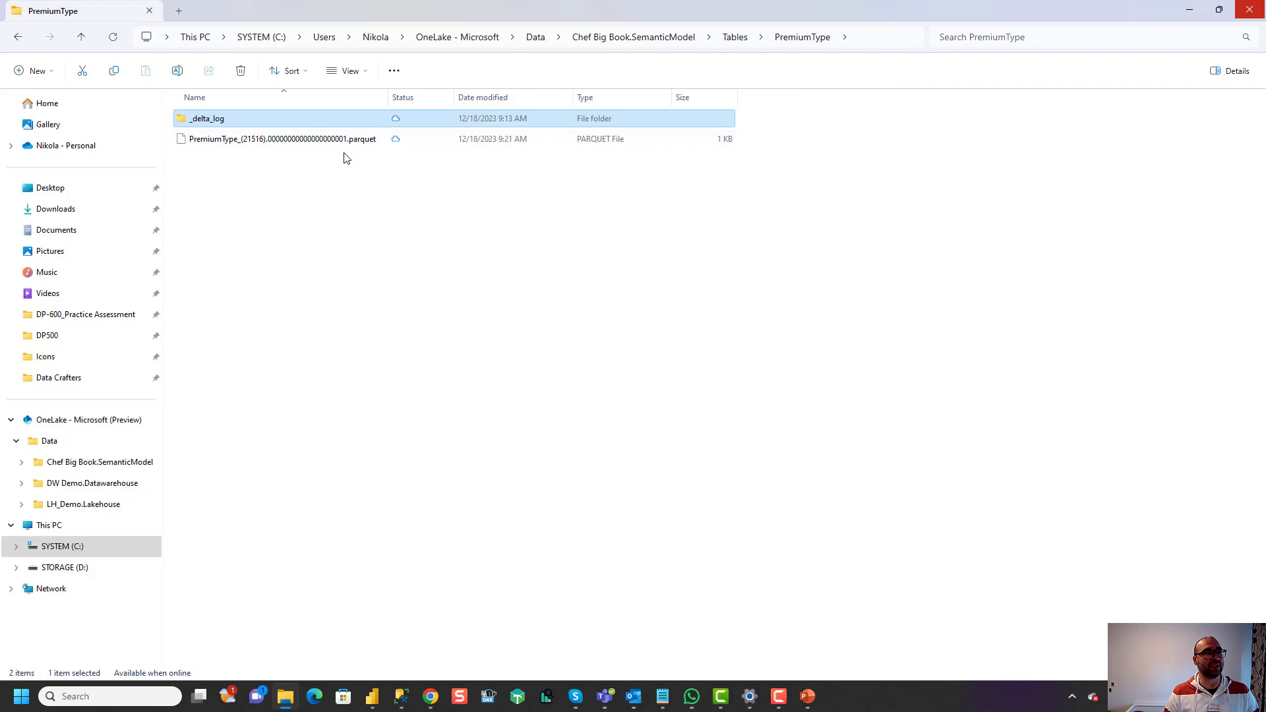
mouse_move(385, 221)
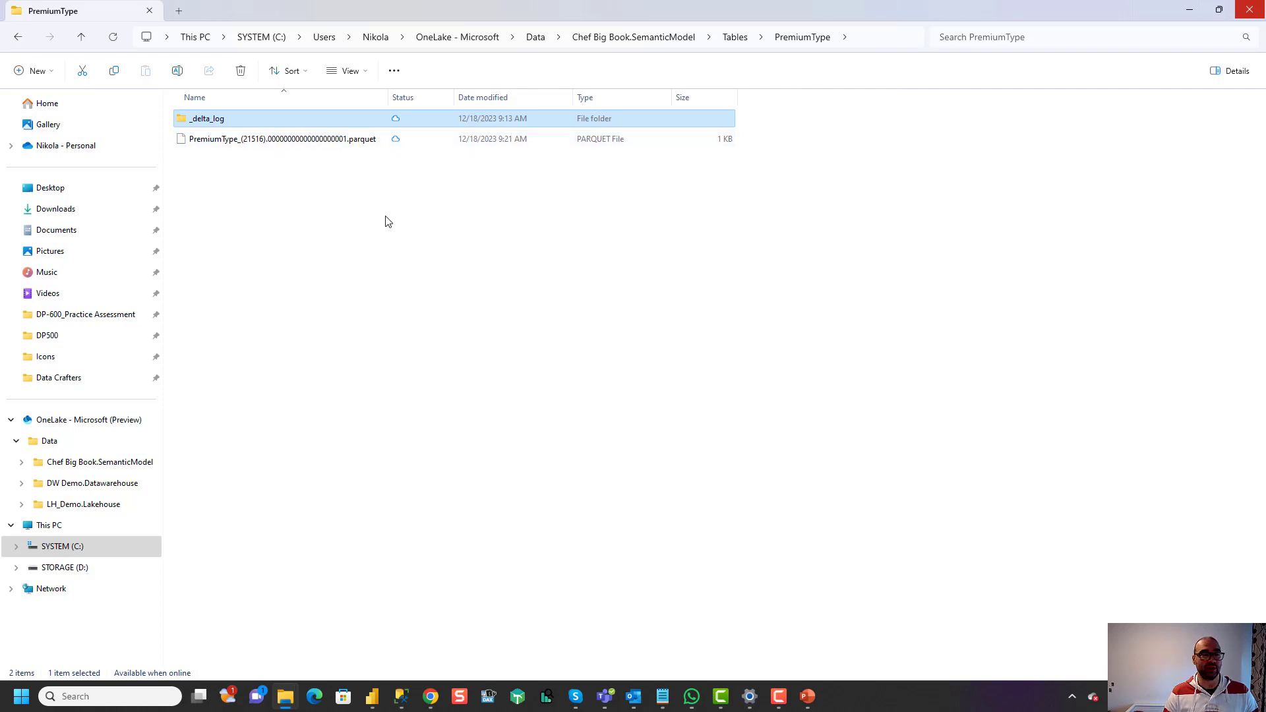
mouse_move(396, 266)
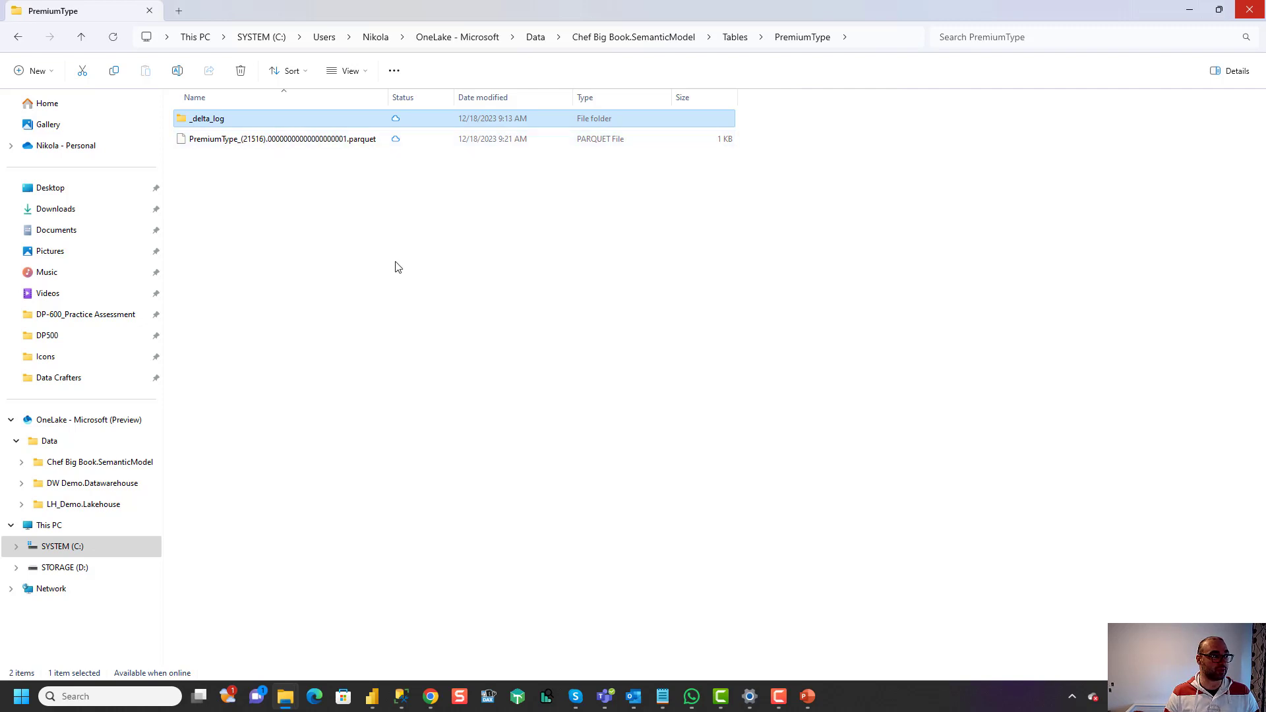
mouse_move(412, 297)
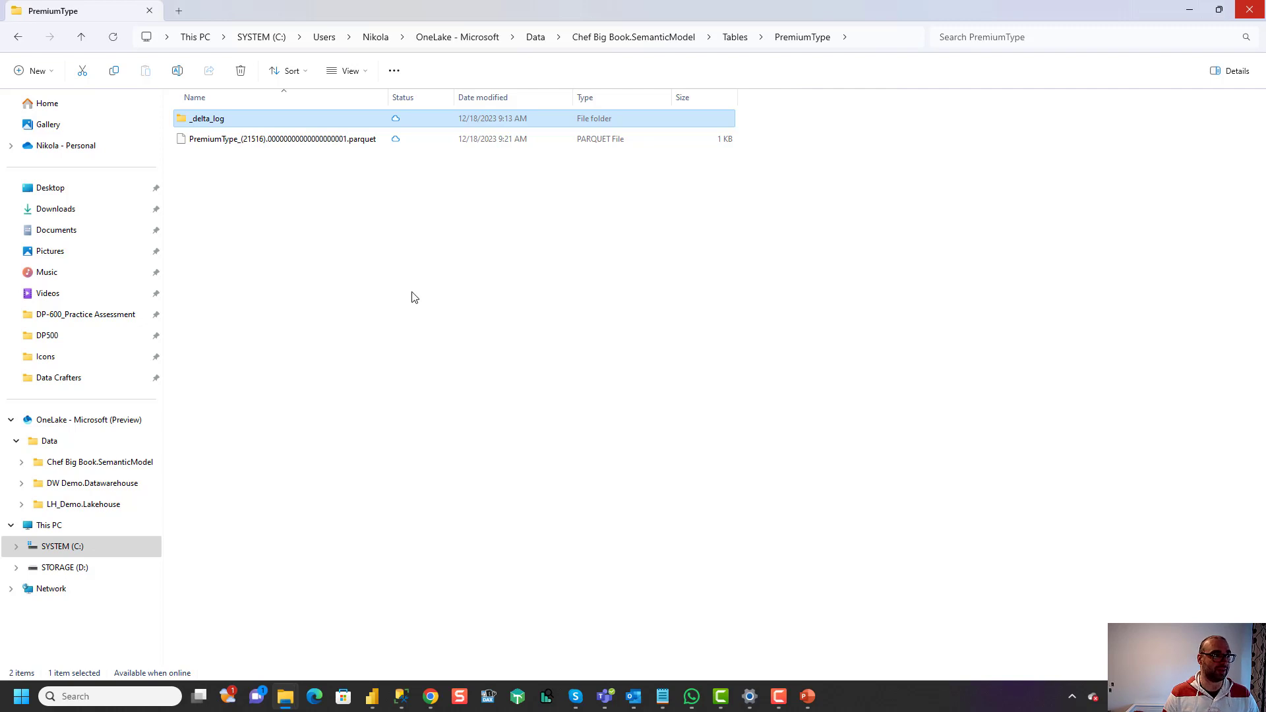
mouse_move(345, 318)
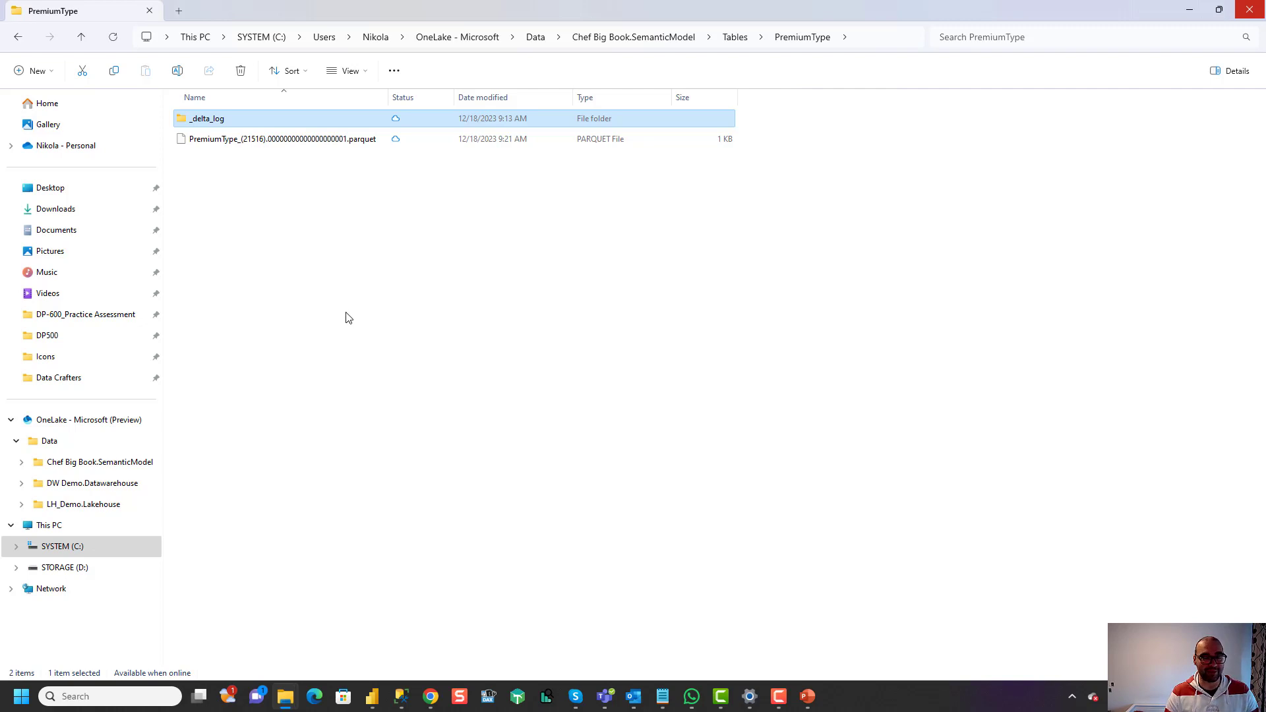
click(808, 697)
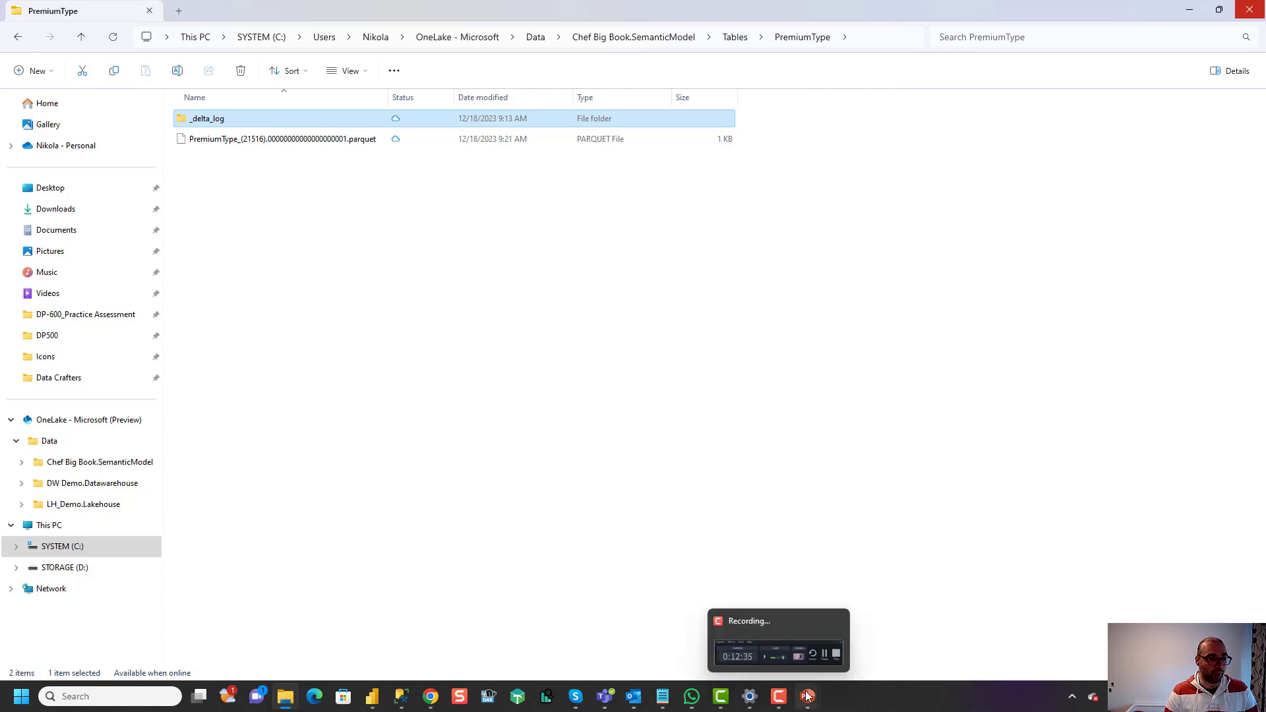
Step: Switch to the PowerPoint slide of SQL and Excel feeding a Power BI semantic model
click(806, 697)
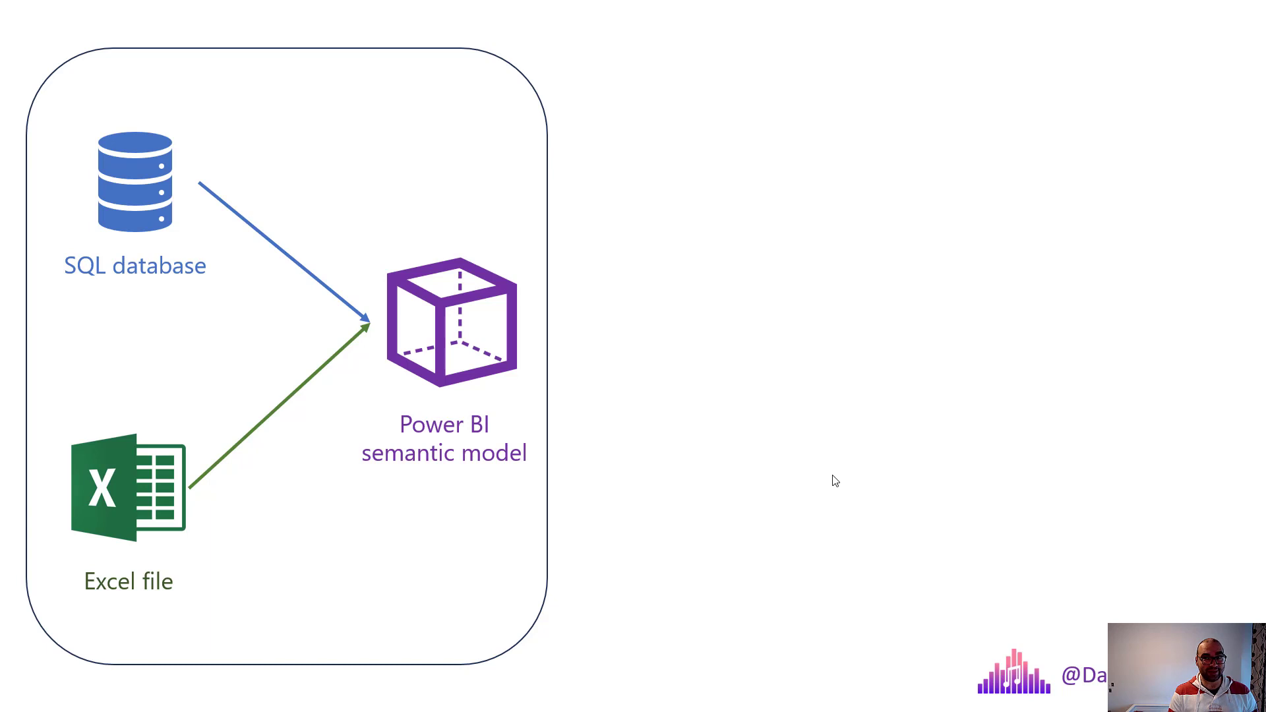